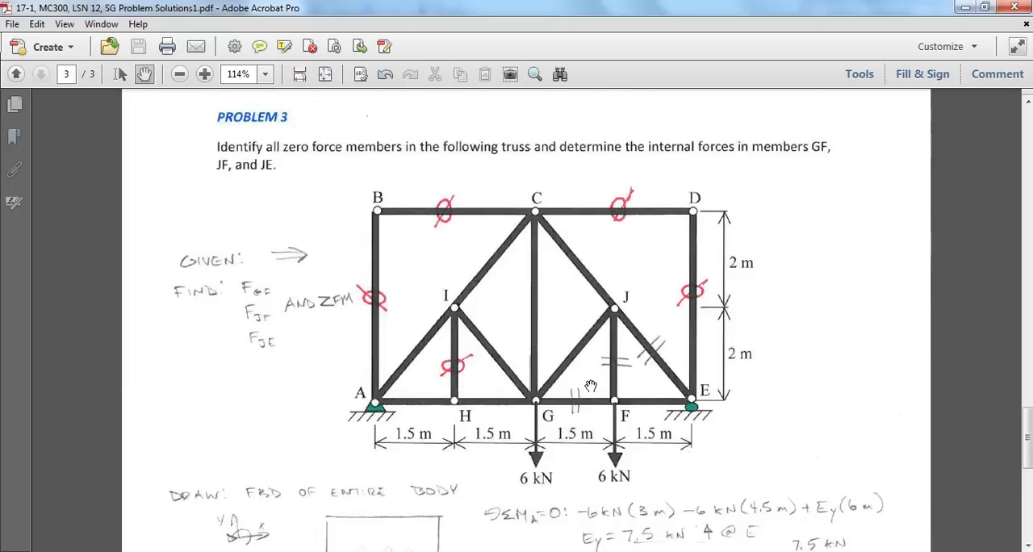
Step: Scroll Problem 3's PDF solution down to the F_JE, F_JF and F_GF answers
{"action": "scroll", "scroll_direction": "down", "scroll_amount": 3}
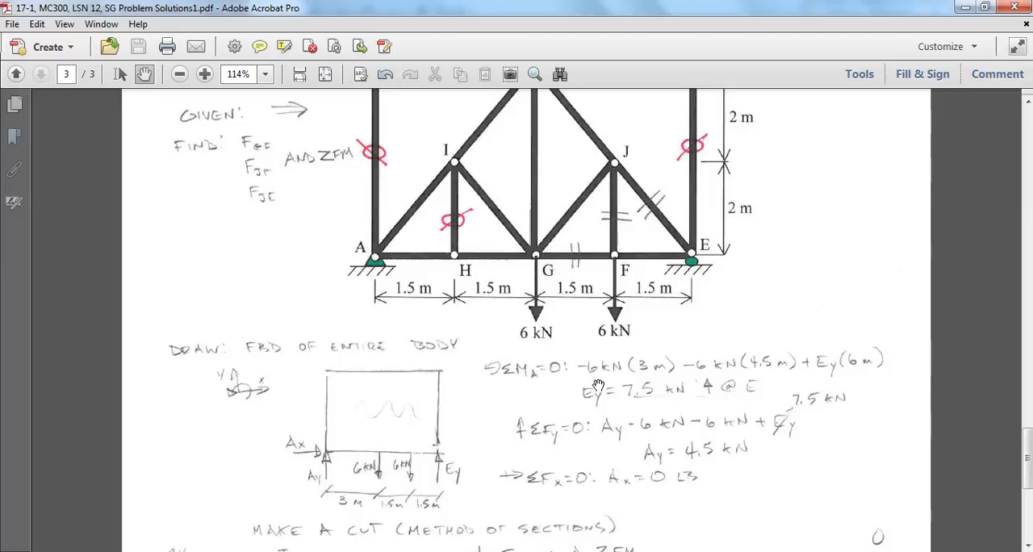
{"action": "scroll", "scroll_direction": "down", "scroll_amount": 3}
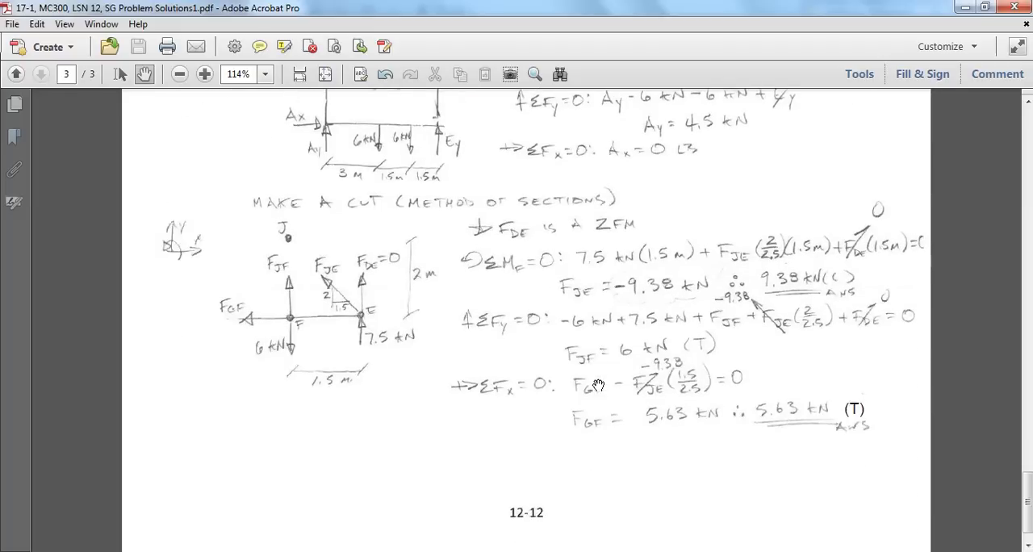
{"action": "mouse_move", "coordinate": [853, 282]}
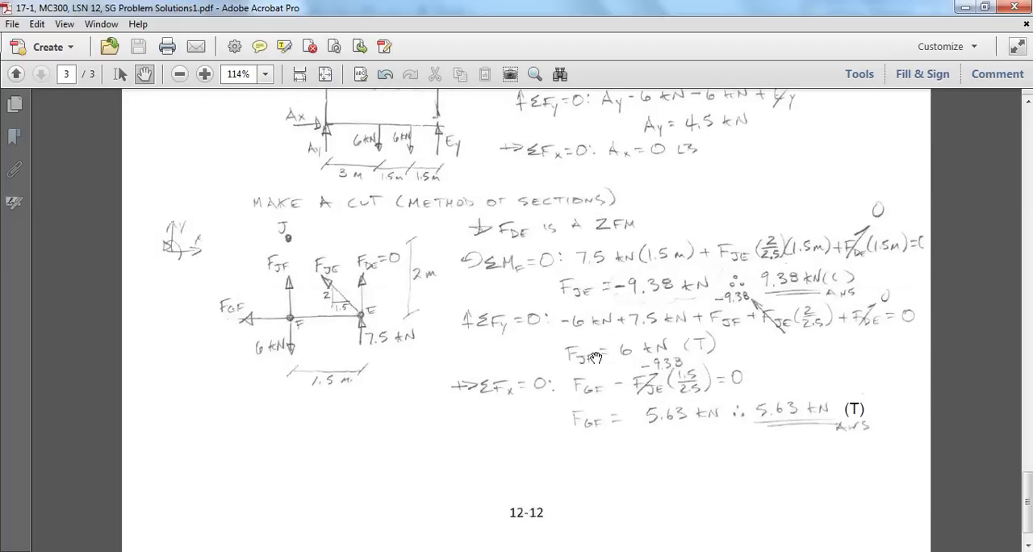
{"action": "mouse_move", "coordinate": [828, 271]}
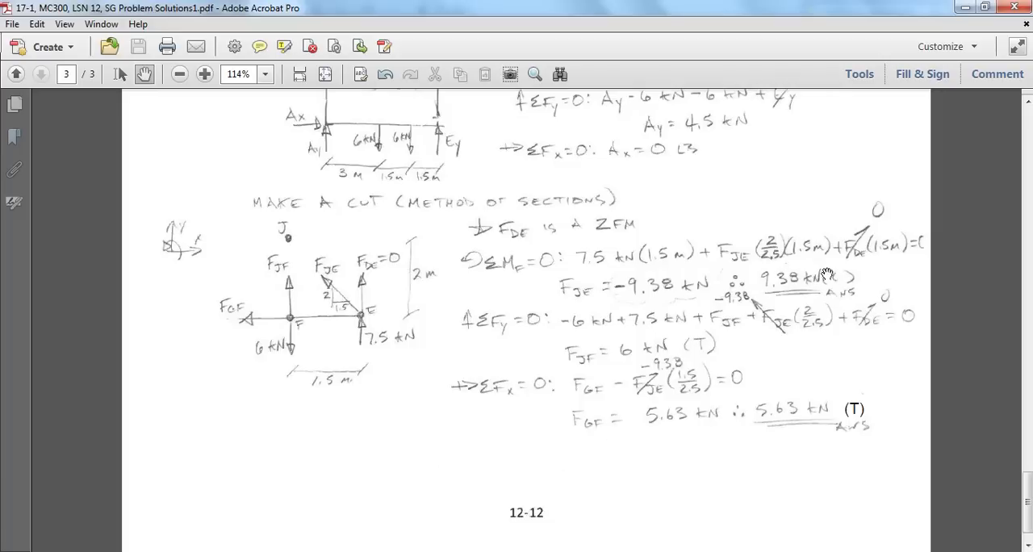
{"action": "mouse_move", "coordinate": [674, 470]}
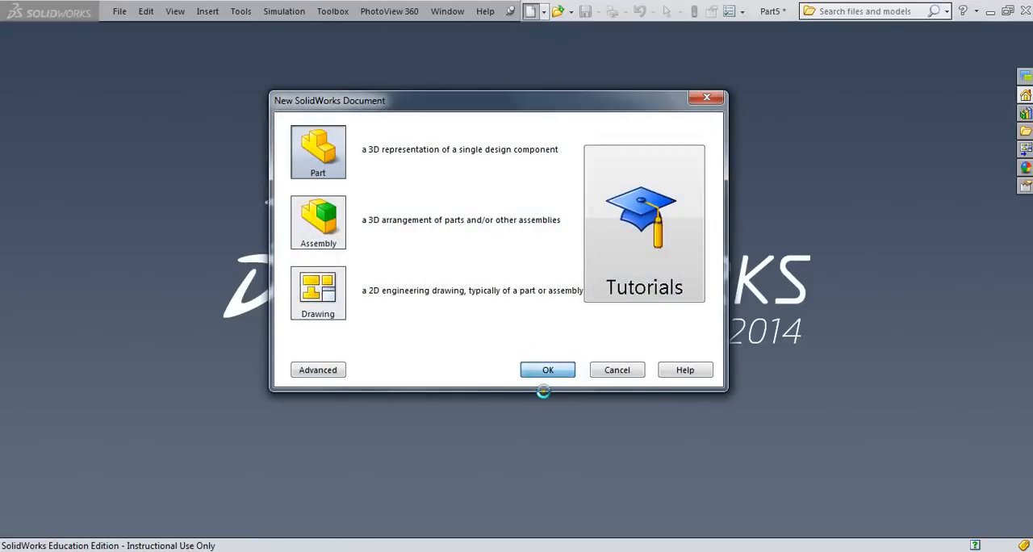
Step: Create a new blank Part document (Part5)
{"action": "left_click", "coordinate": [547, 368]}
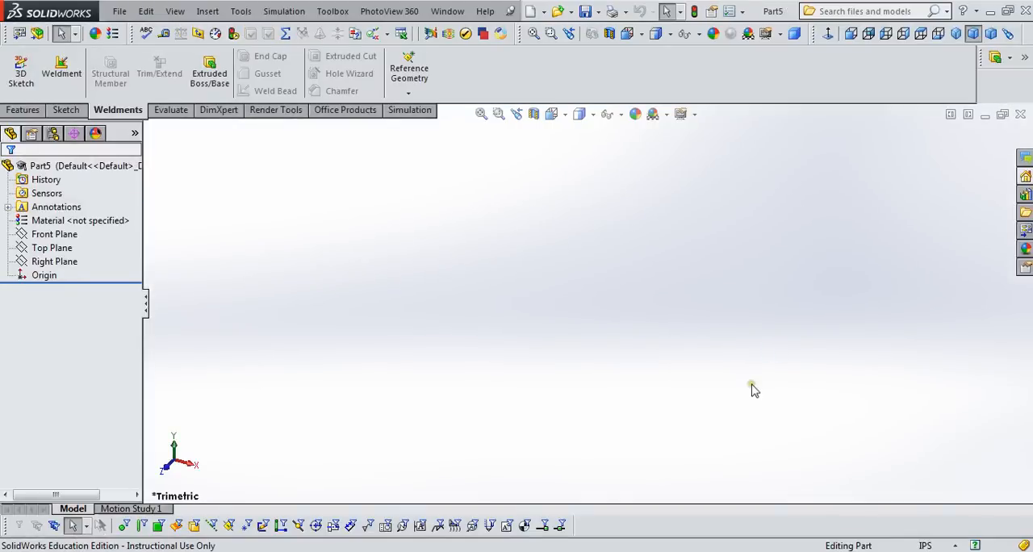
{"action": "mouse_move", "coordinate": [238, 305]}
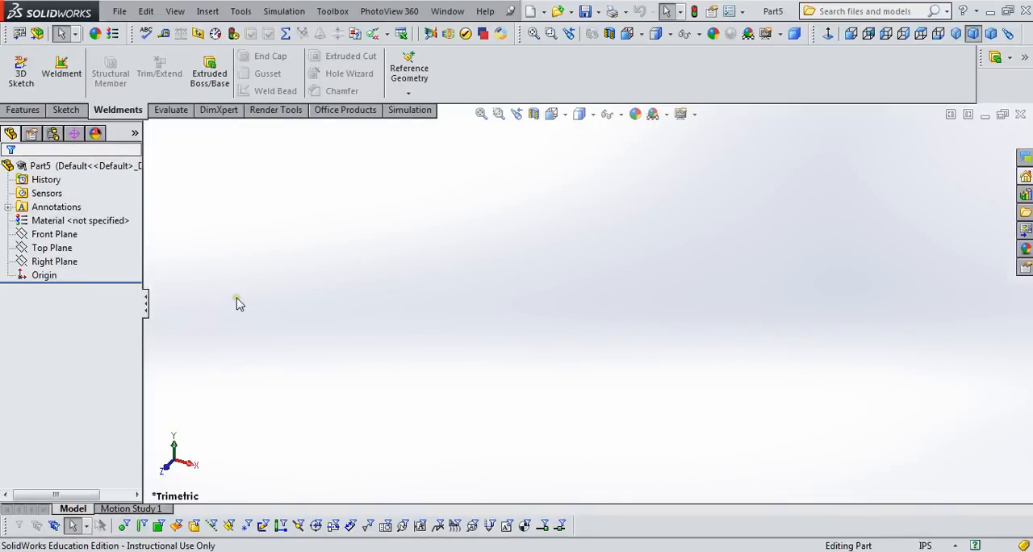
{"action": "mouse_move", "coordinate": [249, 331]}
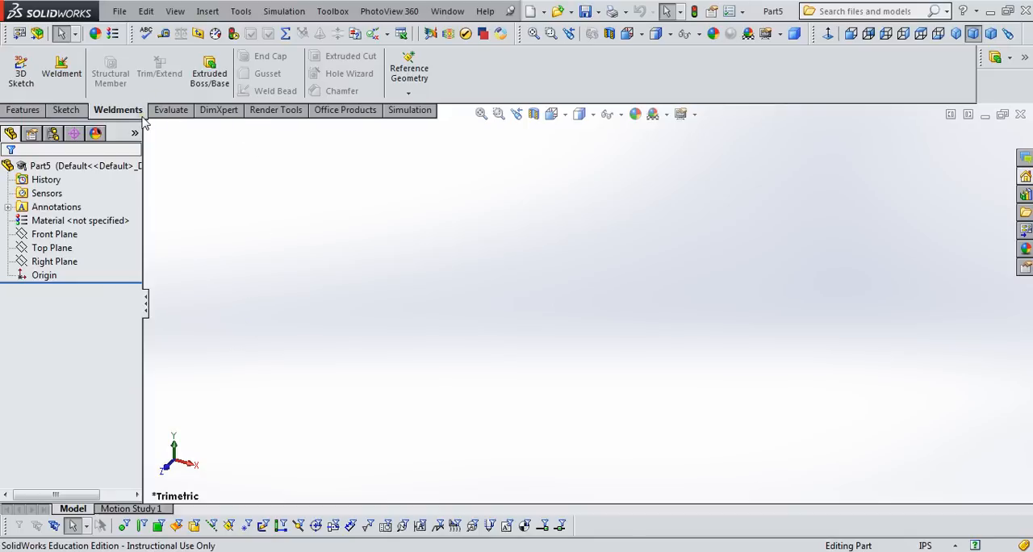
{"action": "mouse_move", "coordinate": [125, 119]}
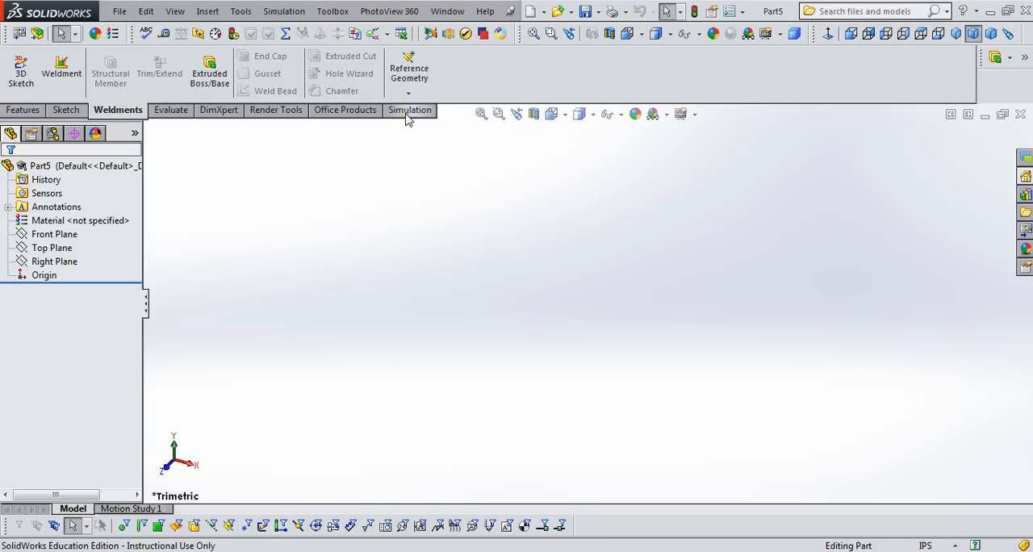
{"action": "mouse_move", "coordinate": [345, 110]}
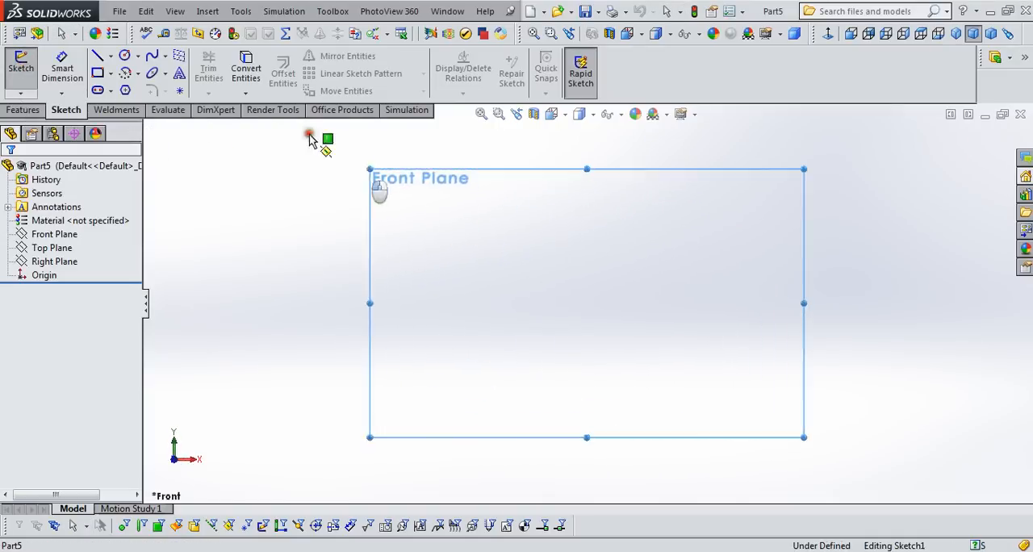
Step: Draw the truss lines on the Front Plane: the rectangular frame, verticals and diagonals
{"action": "left_click", "coordinate": [97, 55]}
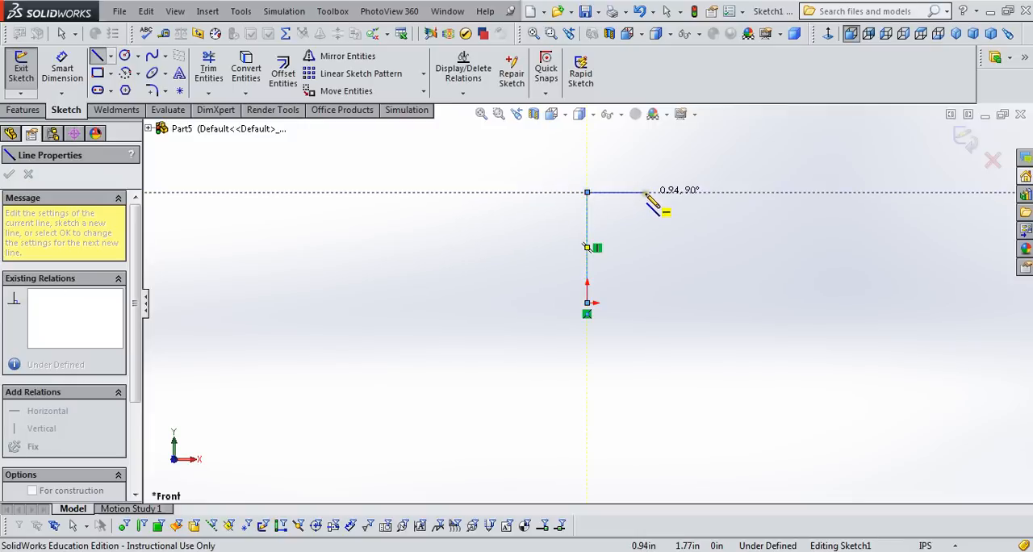
{"action": "left_click_drag", "start_coordinate": [646, 192], "coordinate": [737, 302]}
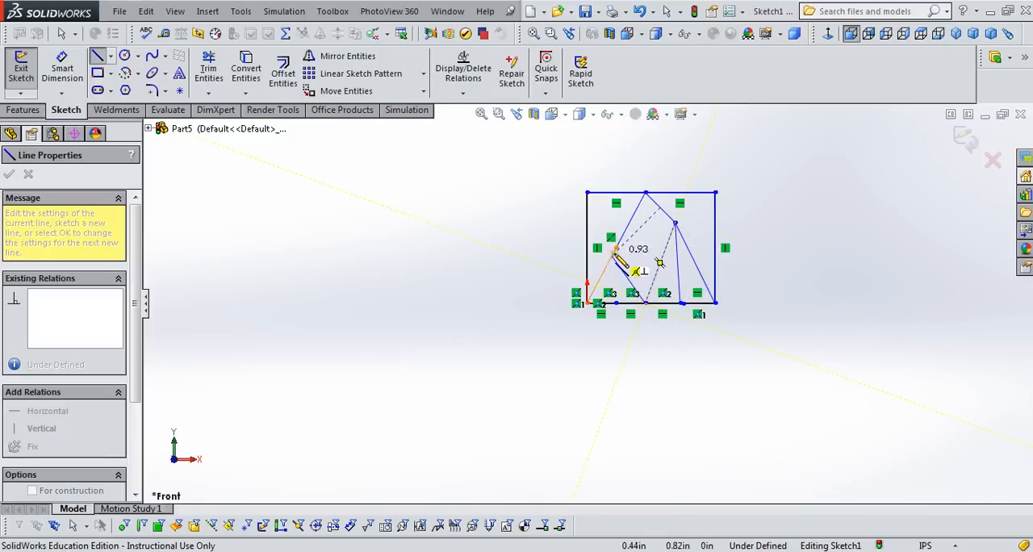
{"action": "left_click_drag", "start_coordinate": [617, 258], "coordinate": [629, 305]}
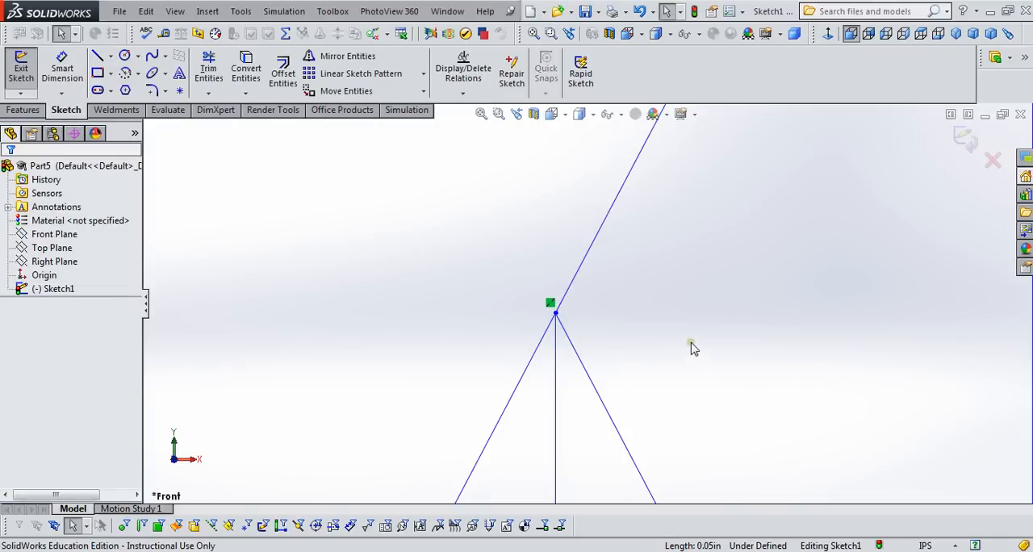
{"action": "mouse_move", "coordinate": [678, 301]}
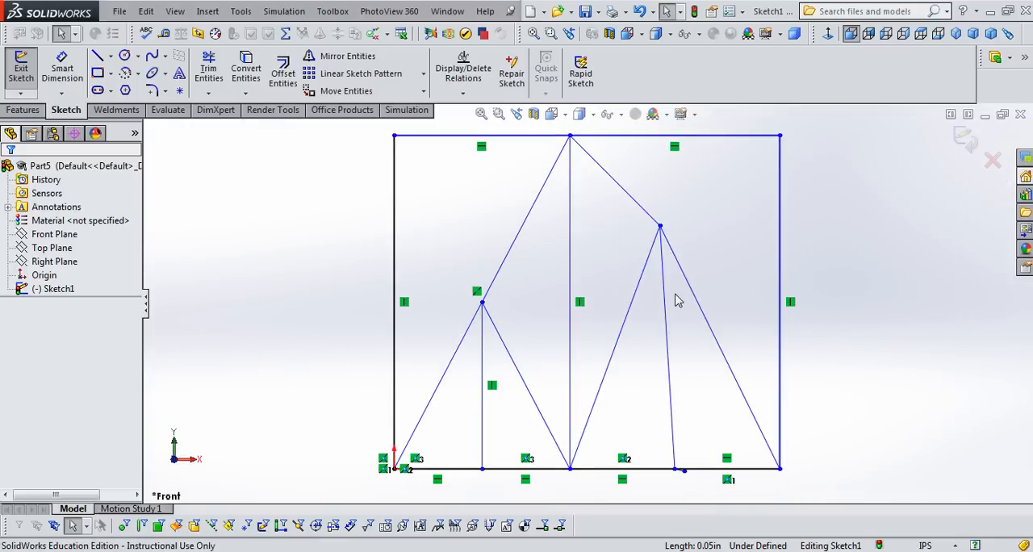
{"action": "left_click", "coordinate": [622, 469]}
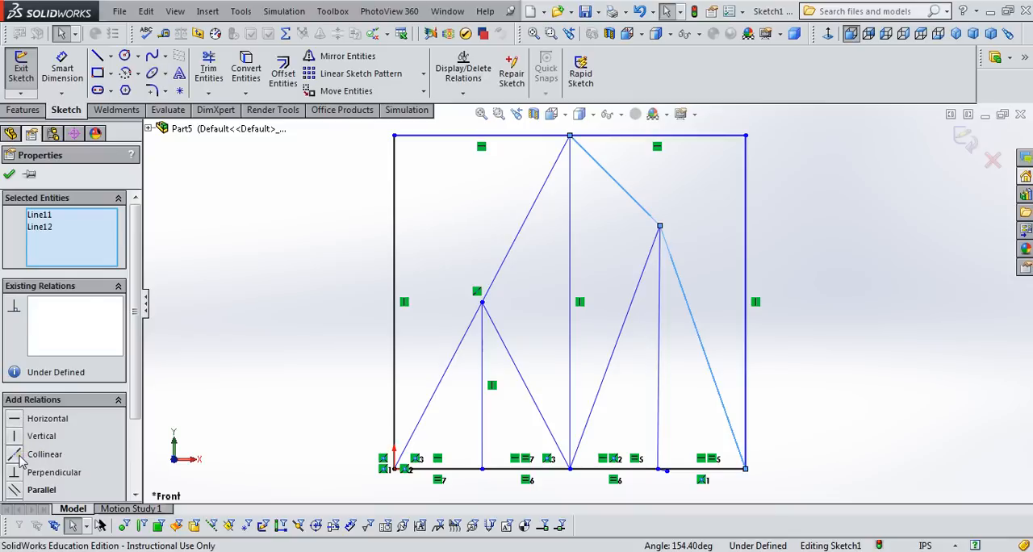
Step: Add Collinear relations to the split diagonals and Horizontal/Vertical relations to the joints
{"action": "left_click", "coordinate": [45, 453]}
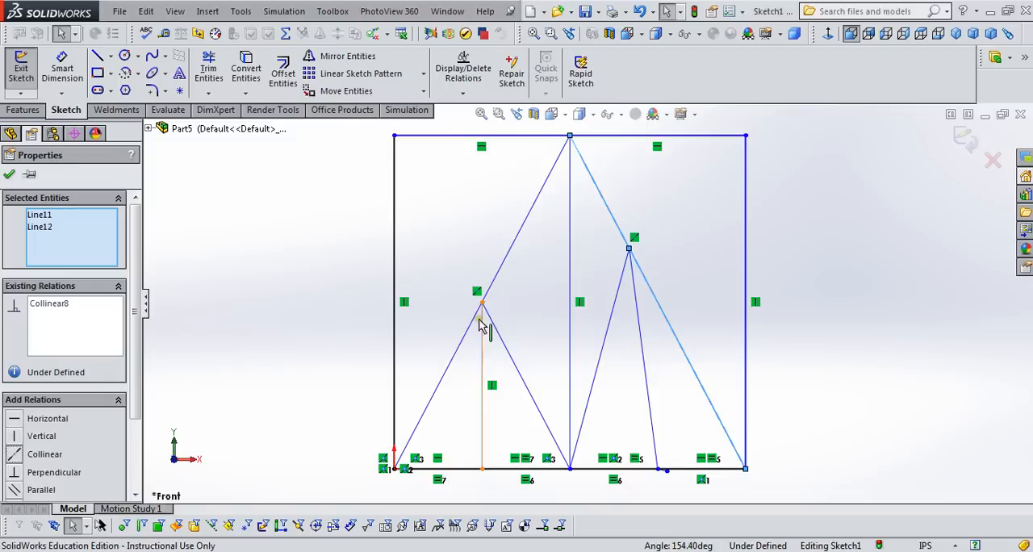
{"action": "mouse_move", "coordinate": [480, 448]}
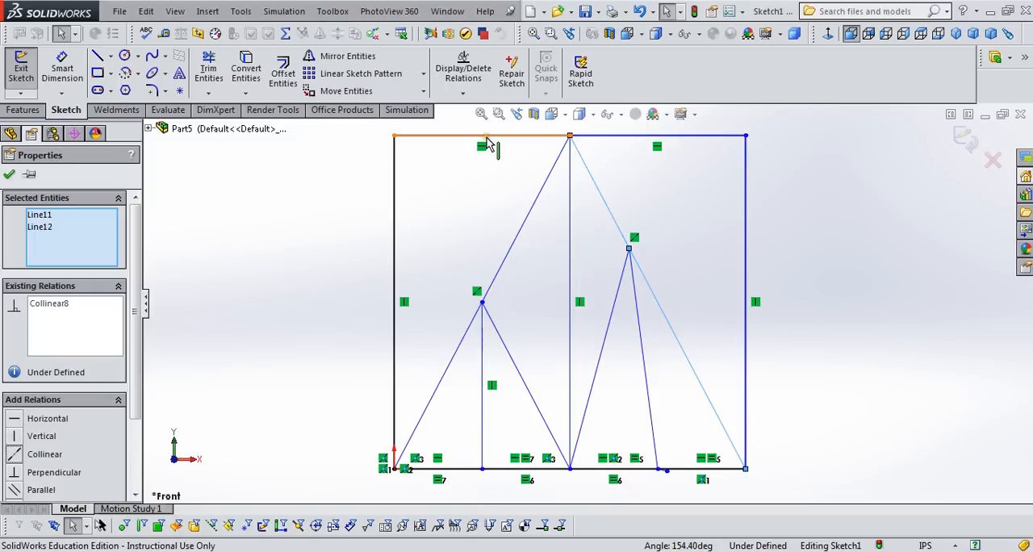
{"action": "right_click", "coordinate": [489, 146]}
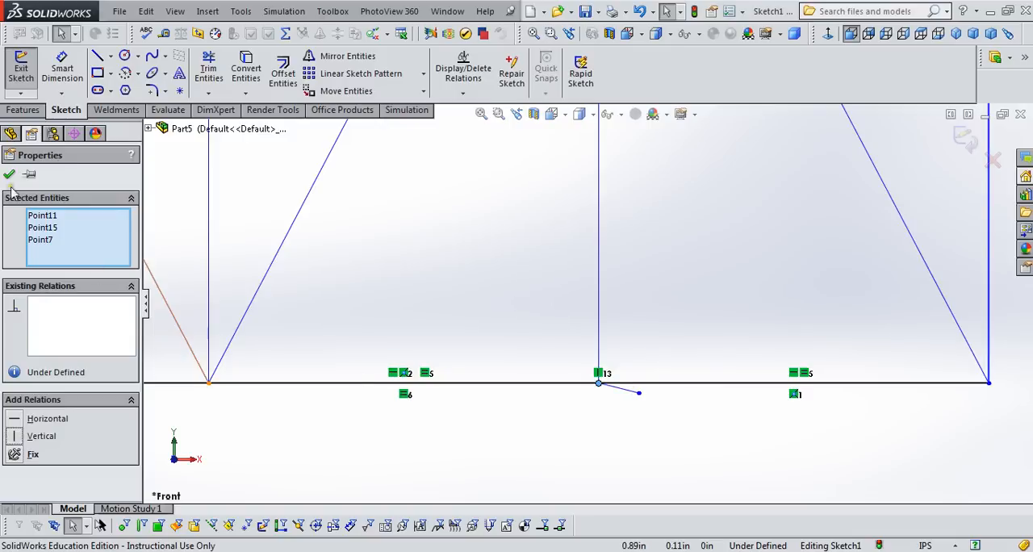
{"action": "left_click", "coordinate": [634, 396]}
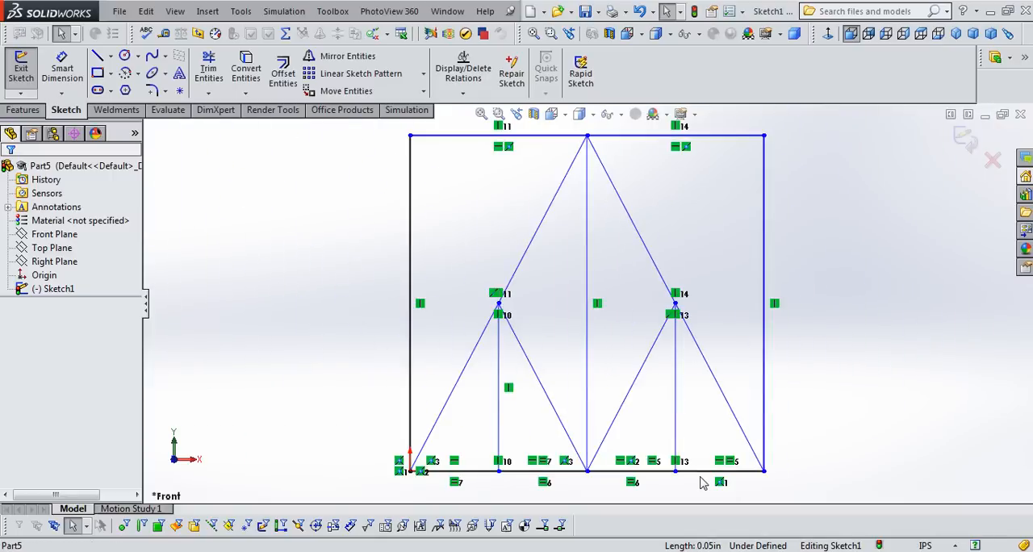
{"action": "mouse_move", "coordinate": [704, 521]}
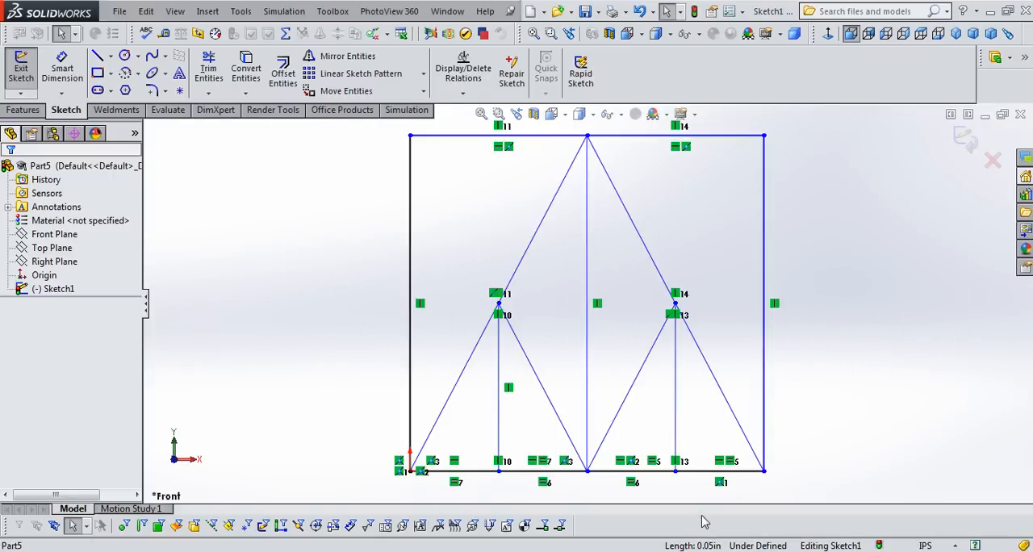
{"action": "left_click", "coordinate": [587, 355]}
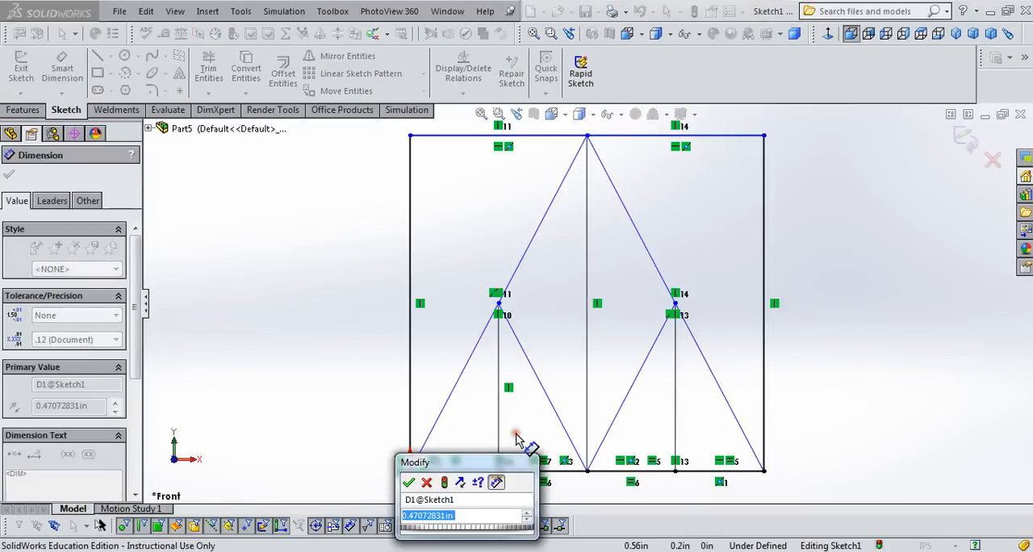
Step: Dimension the first bottom panel 1.5 m and the left spans 78.74 in, declining the driven dimension
{"action": "type", "text": "1.5m"}
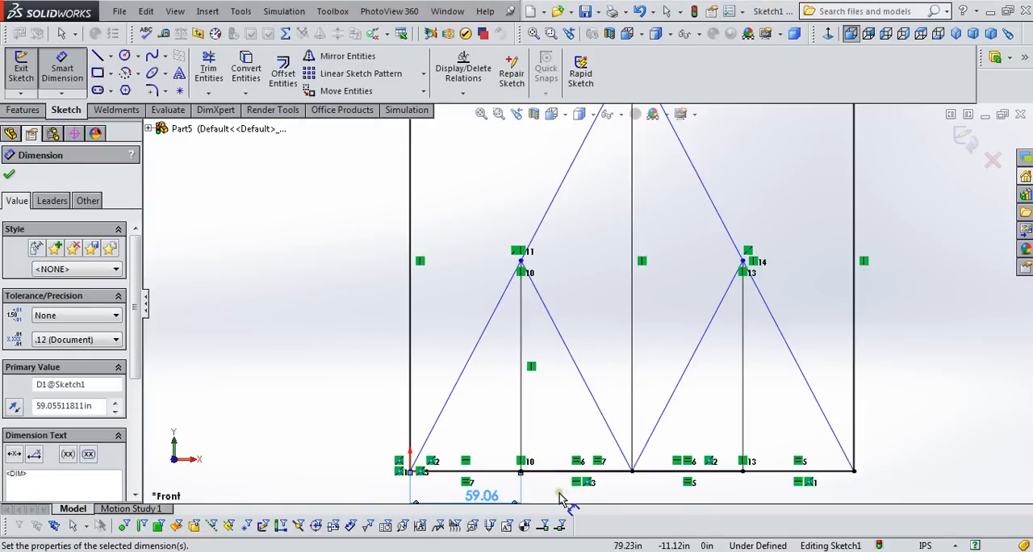
{"action": "left_click", "coordinate": [661, 470]}
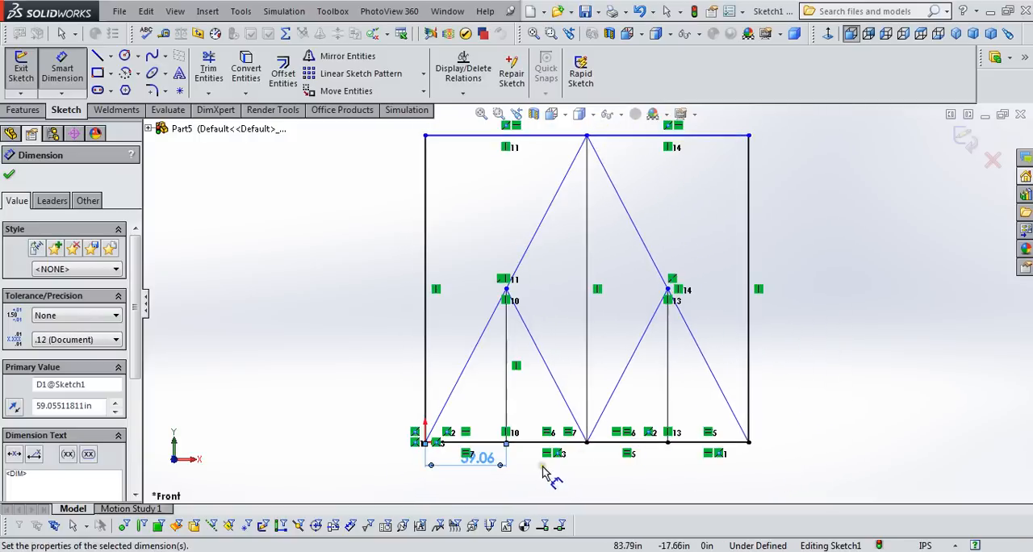
{"action": "mouse_move", "coordinate": [484, 460]}
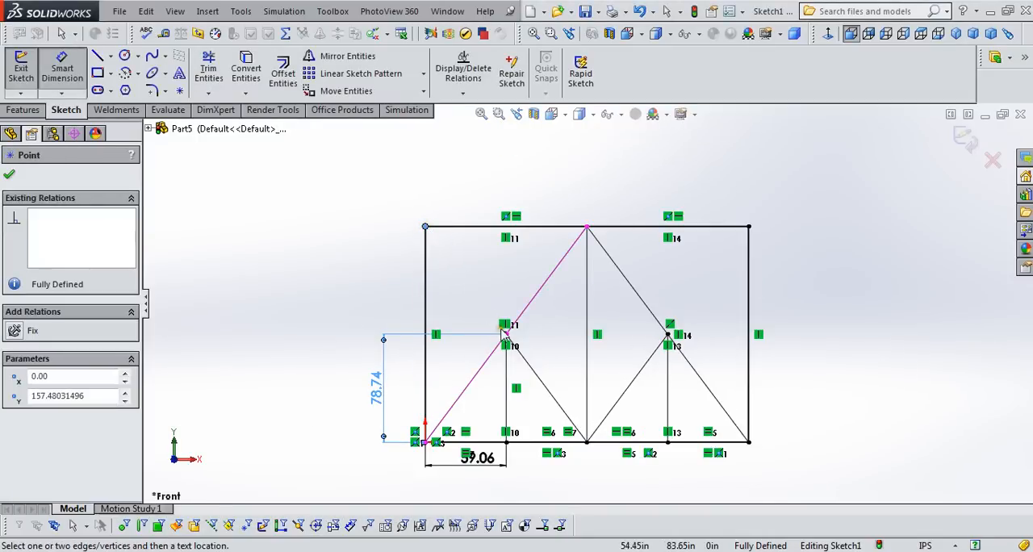
{"action": "left_click", "coordinate": [505, 335]}
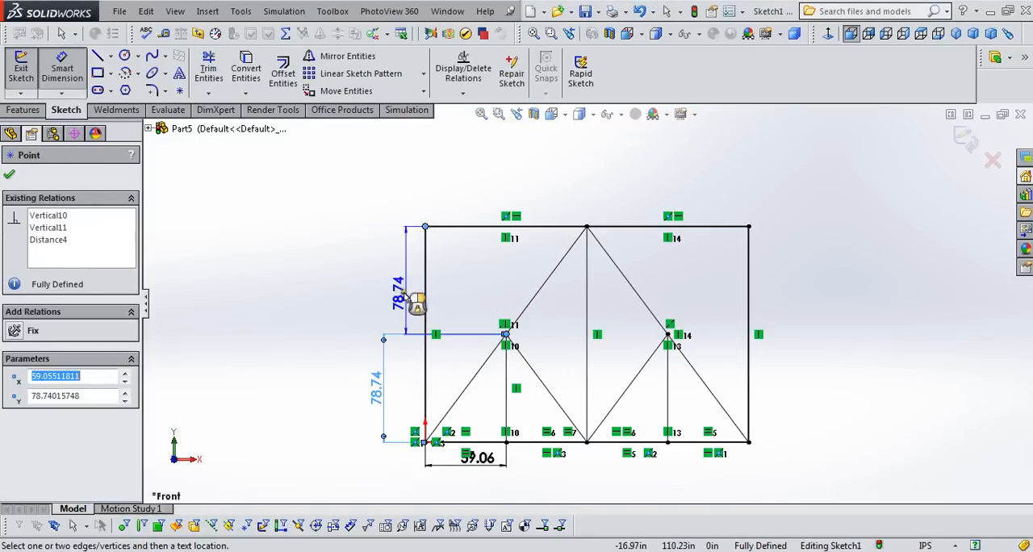
{"action": "left_click", "coordinate": [401, 291]}
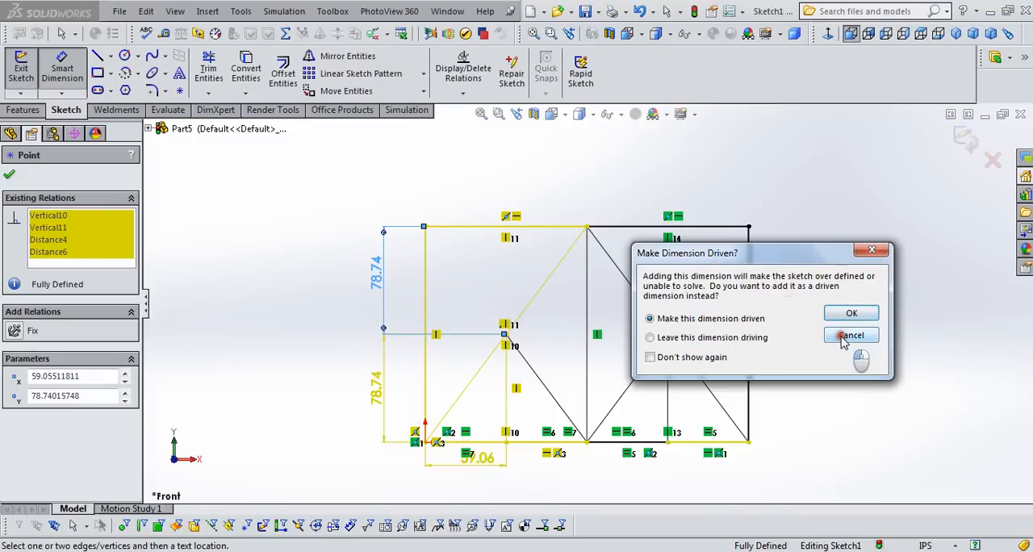
{"action": "left_click", "coordinate": [850, 335]}
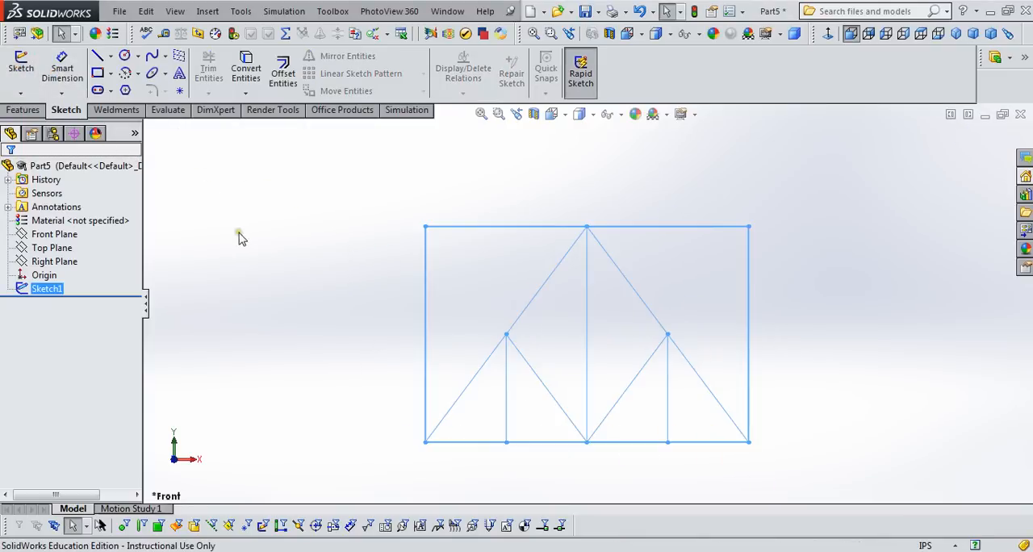
Step: Start a 4x4x0.25 square-tube structural member along the outer frame lines
{"action": "left_click", "coordinate": [118, 110]}
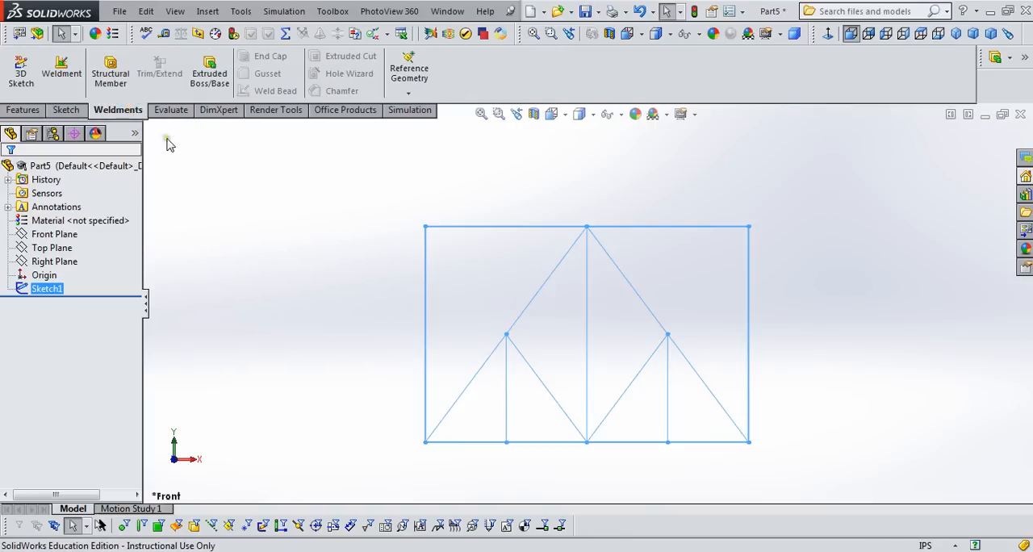
{"action": "mouse_move", "coordinate": [110, 71]}
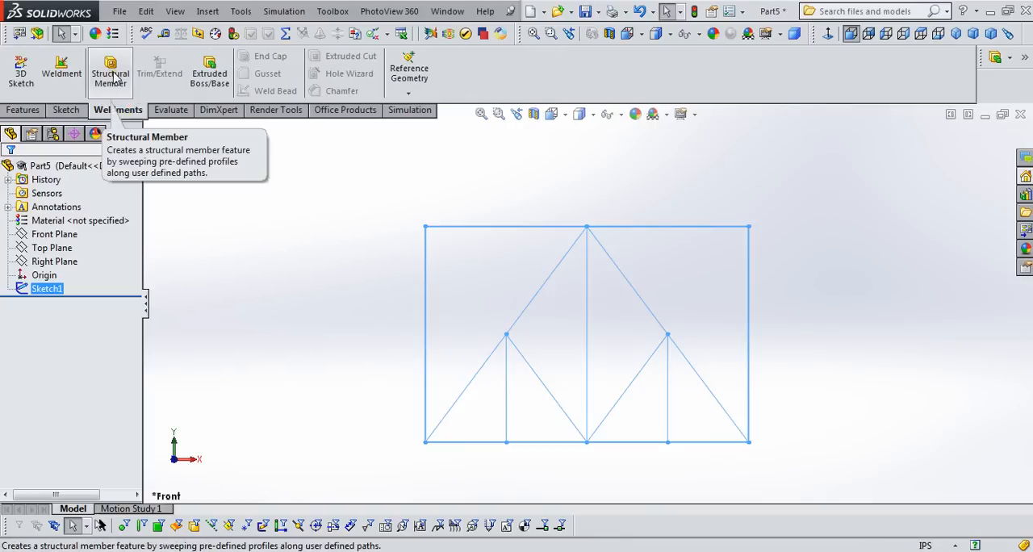
{"action": "left_click", "coordinate": [110, 72]}
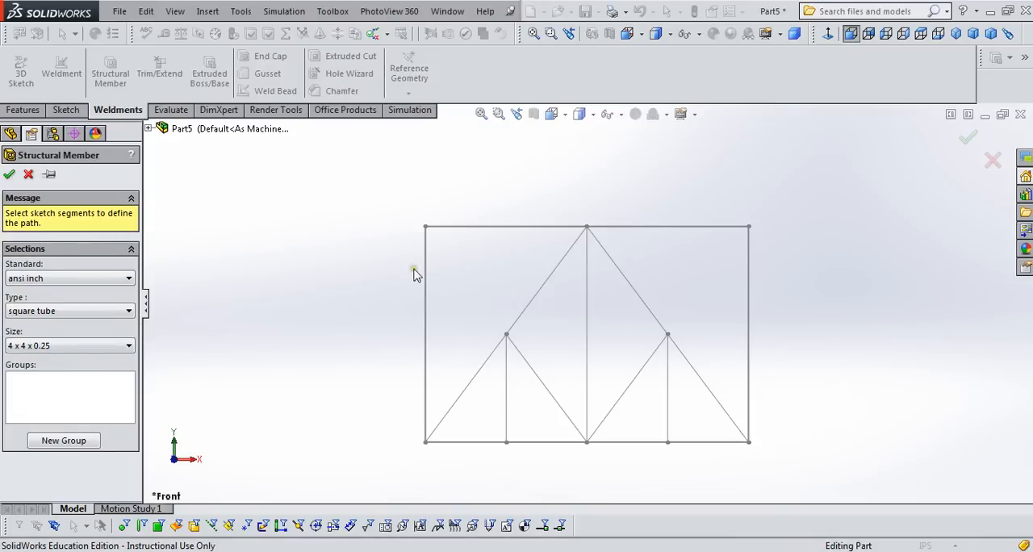
{"action": "left_click", "coordinate": [425, 335]}
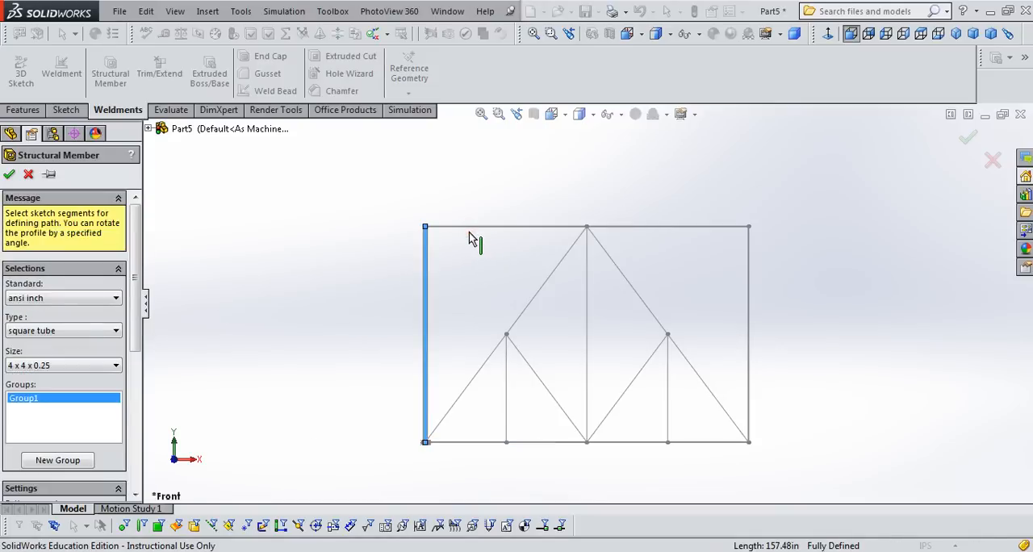
{"action": "left_click", "coordinate": [525, 226]}
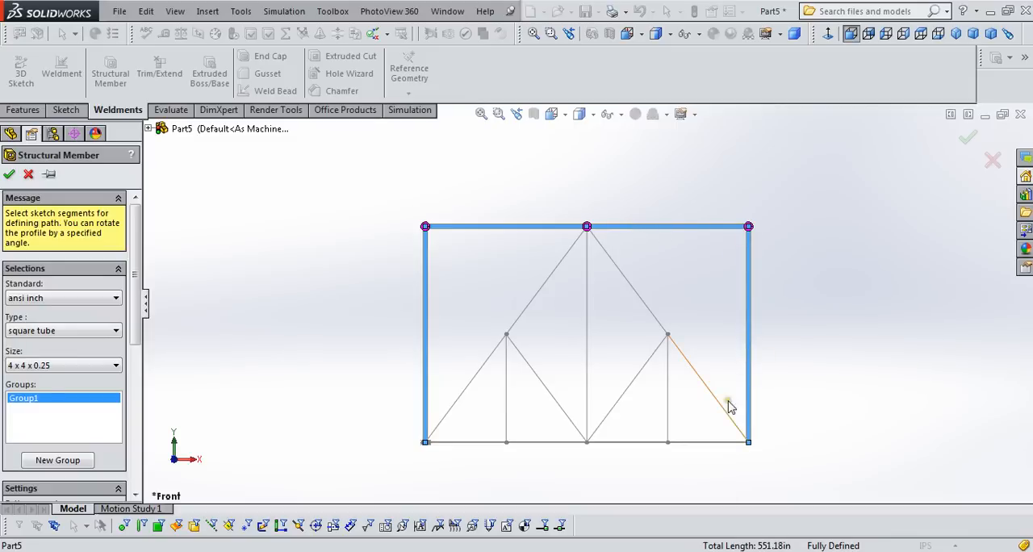
{"action": "left_click", "coordinate": [559, 442]}
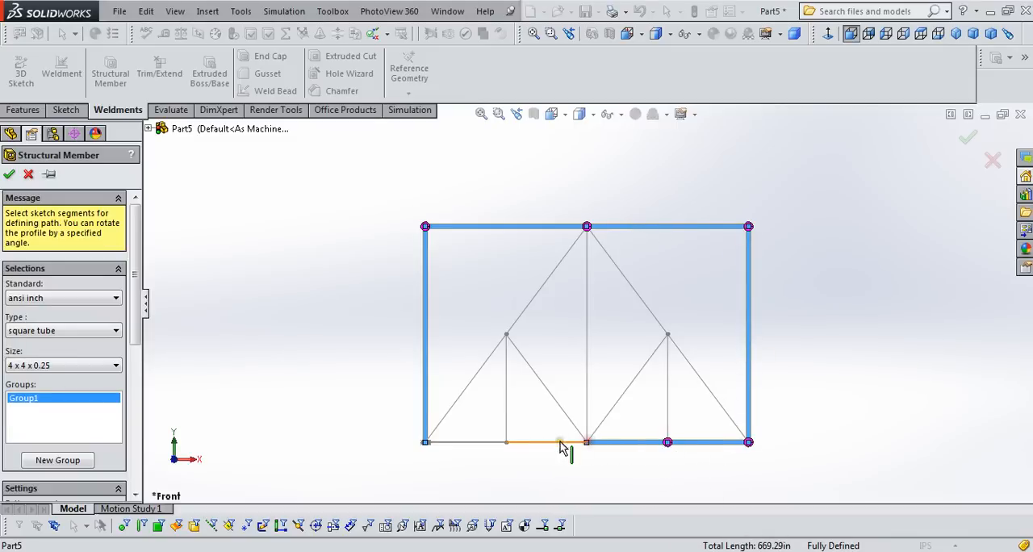
{"action": "left_click", "coordinate": [484, 442]}
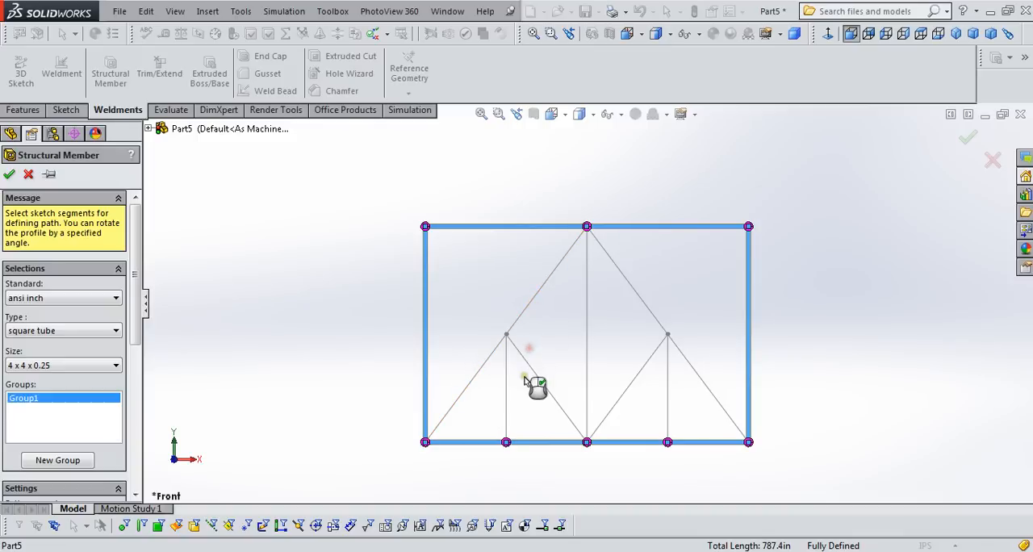
{"action": "mouse_move", "coordinate": [242, 351]}
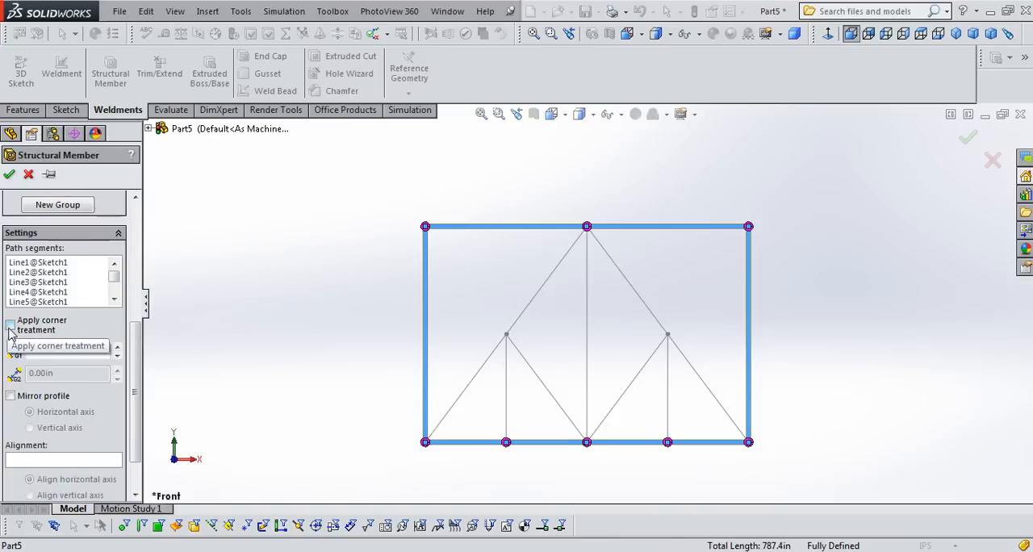
Step: Set corner treatment and add groups for diagonals, webs and center vertical, then confirm
{"action": "left_click", "coordinate": [11, 325]}
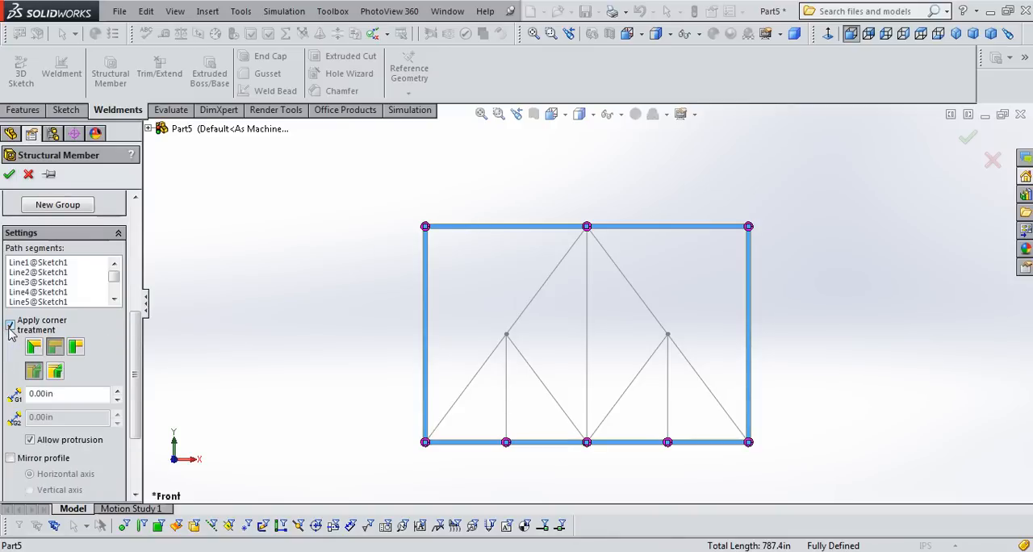
{"action": "left_click", "coordinate": [11, 325]}
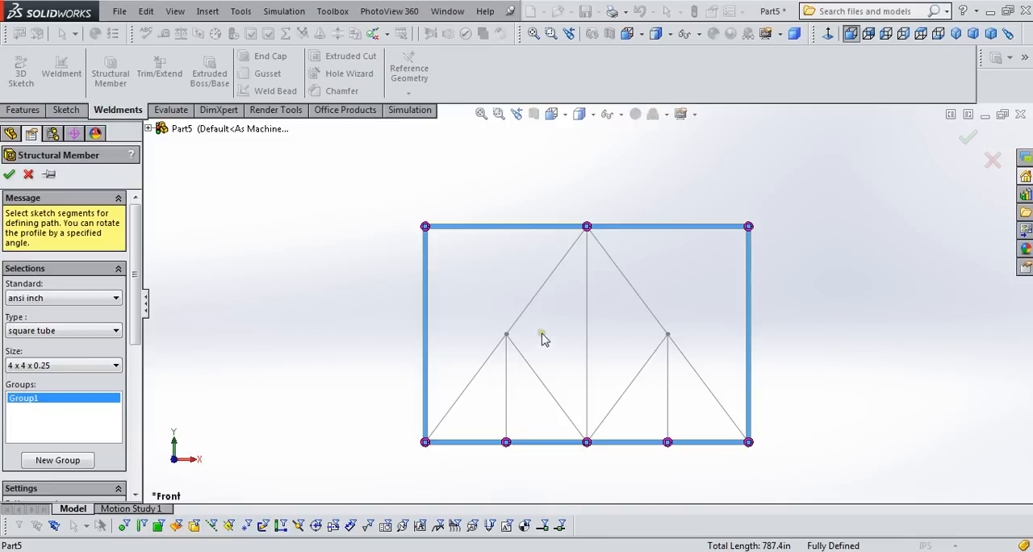
{"action": "left_click", "coordinate": [57, 460]}
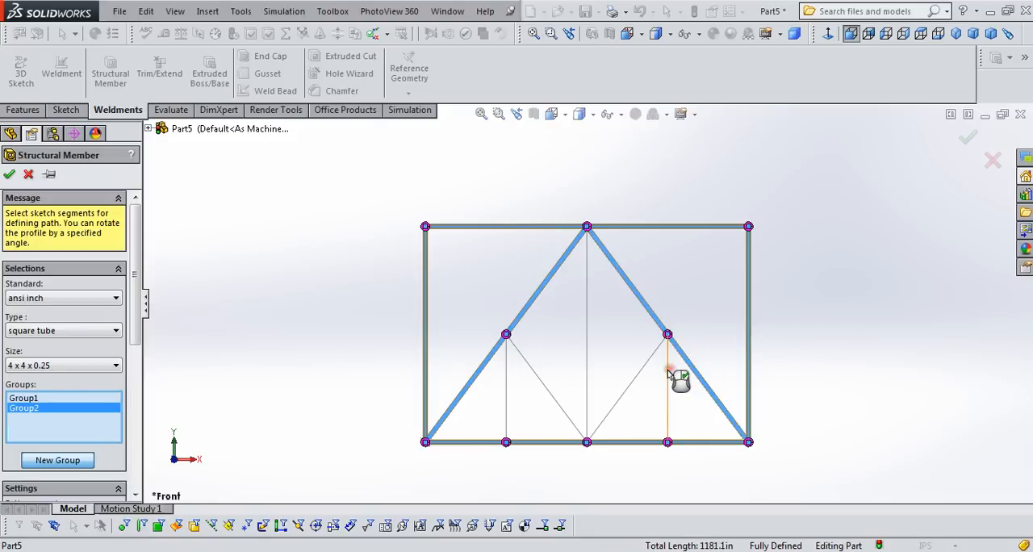
{"action": "left_click", "coordinate": [57, 460]}
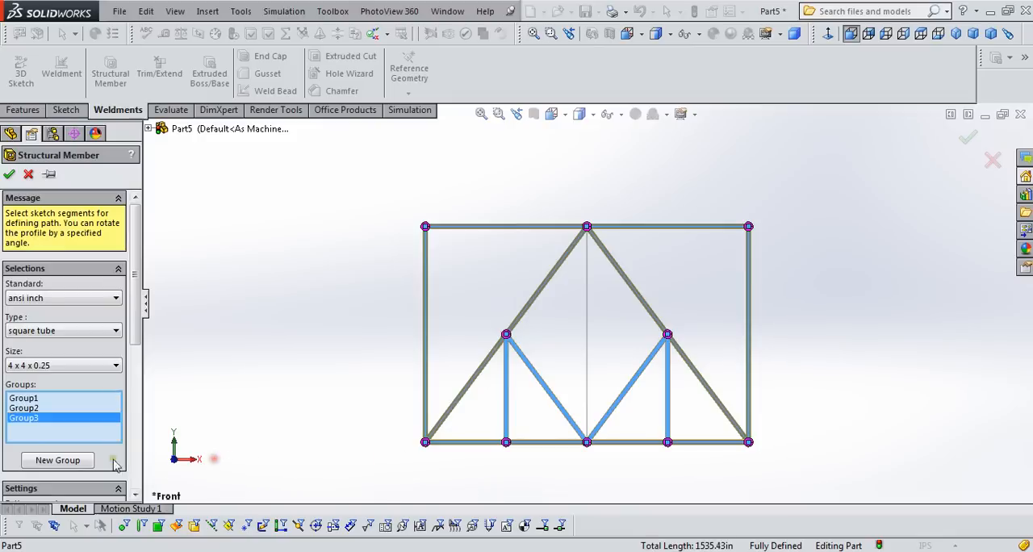
{"action": "left_click", "coordinate": [57, 460]}
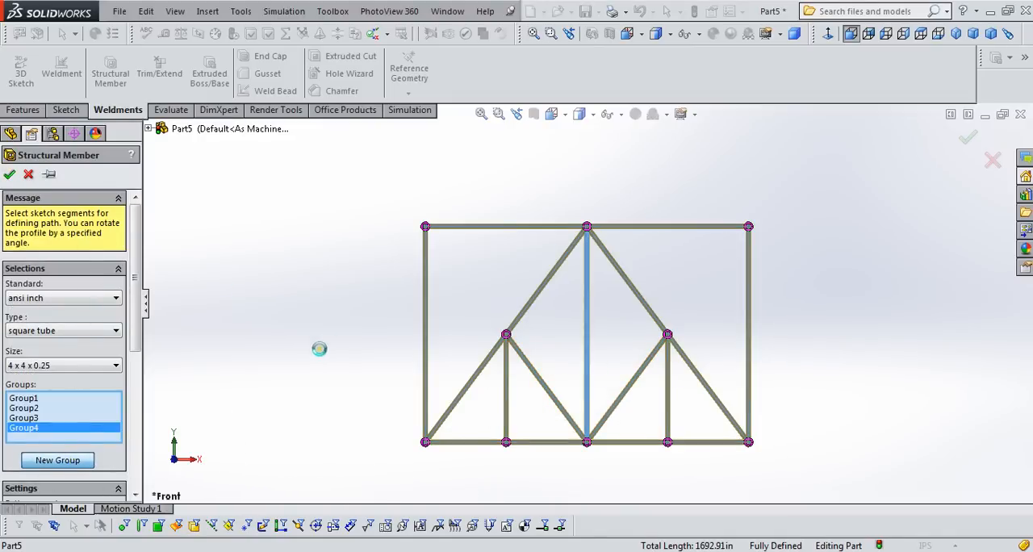
{"action": "left_click", "coordinate": [9, 174]}
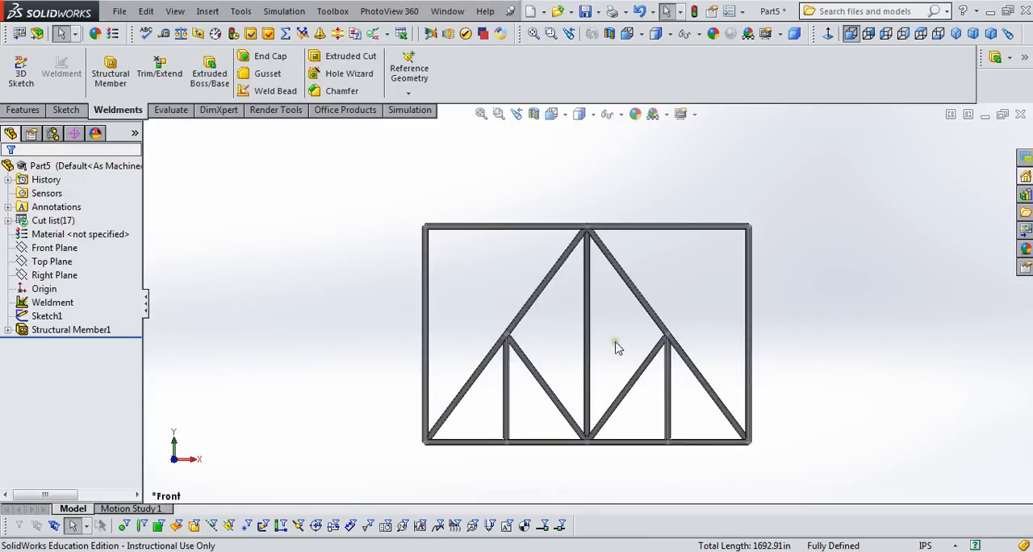
Step: Create a new static simulation study named TrussAnalysis
{"action": "left_click", "coordinate": [52, 260]}
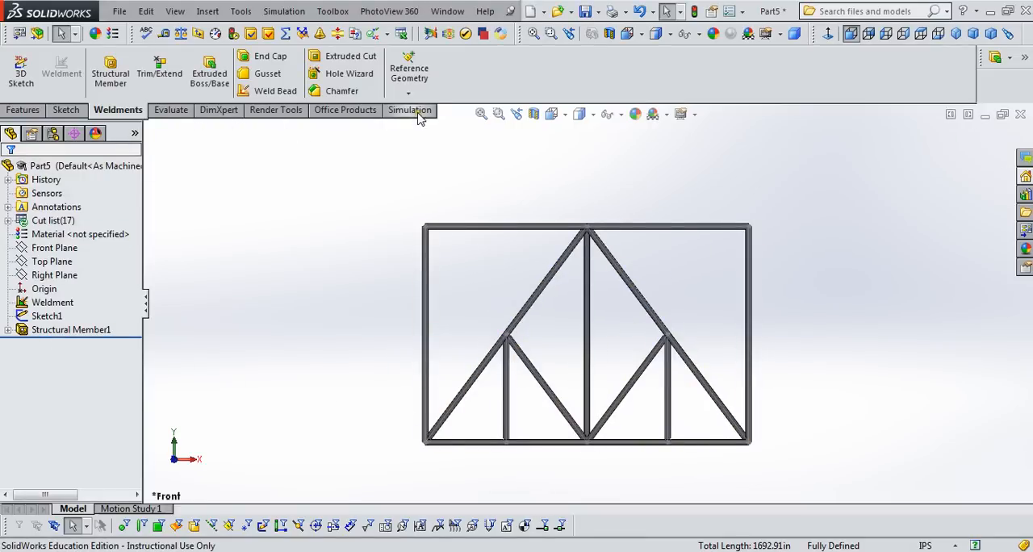
{"action": "left_click", "coordinate": [409, 110]}
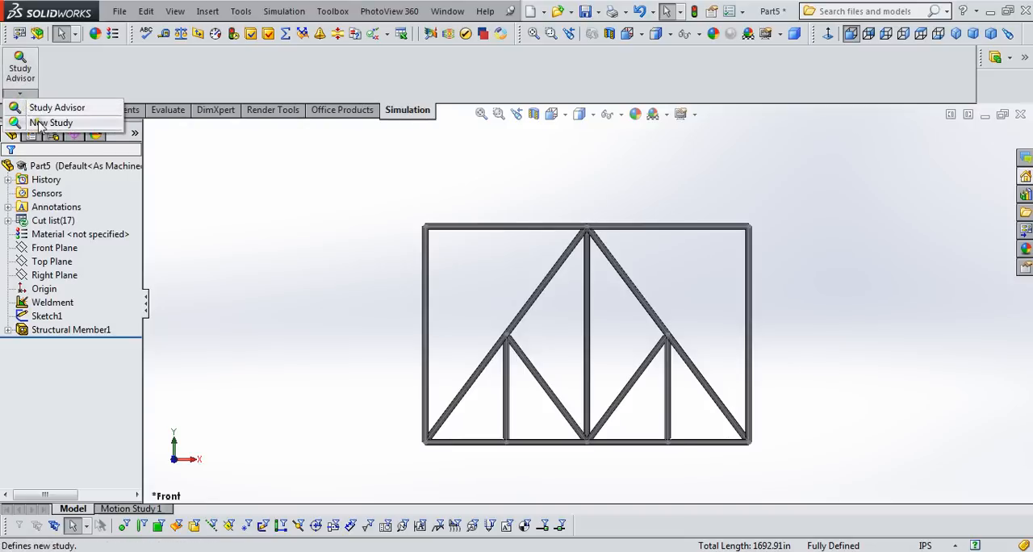
{"action": "left_click", "coordinate": [51, 122]}
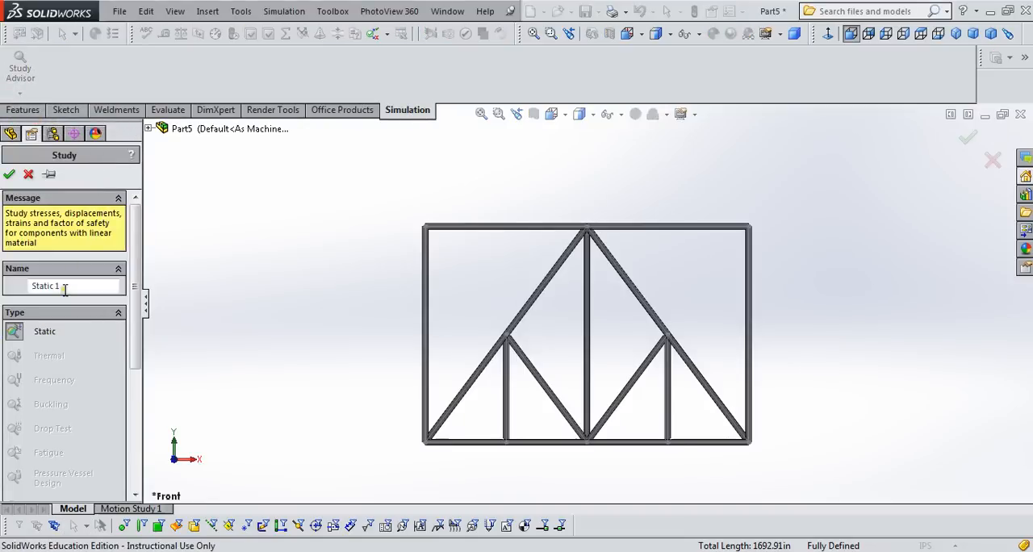
{"action": "type", "text": "Truss"}
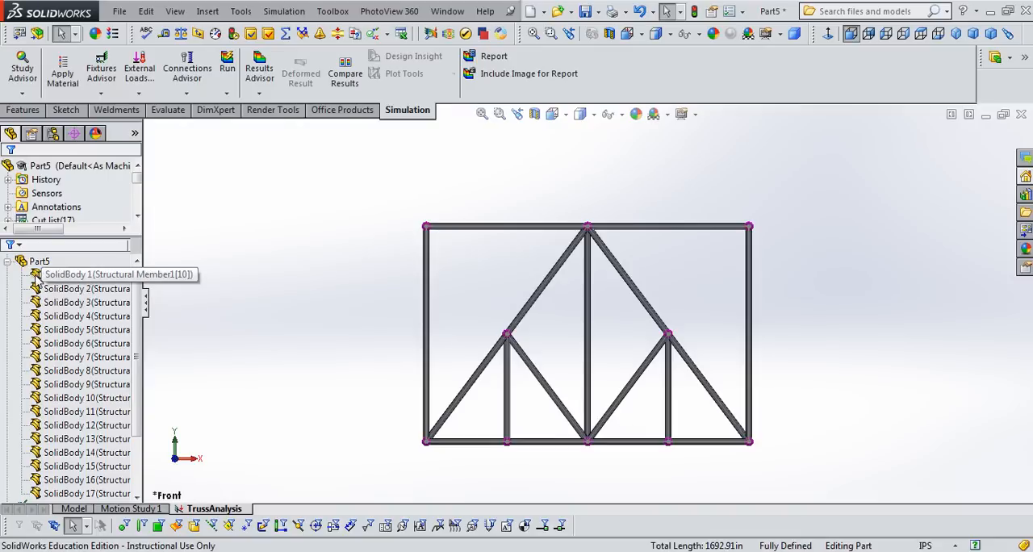
Step: Redefine SolidBody 1–17 as truss elements instead of beams
{"action": "left_click", "coordinate": [87, 275]}
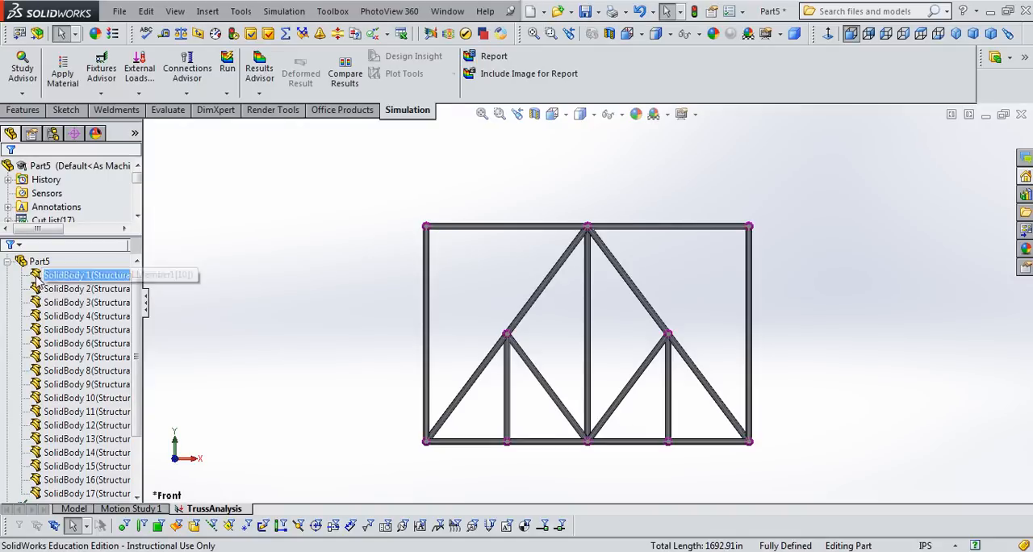
{"action": "left_click", "coordinate": [65, 370]}
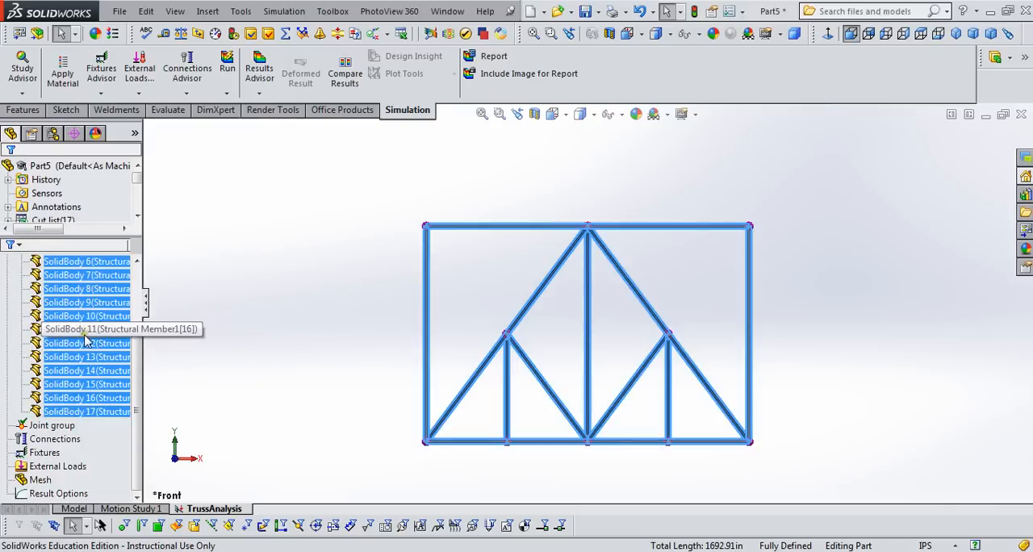
{"action": "right_click", "coordinate": [86, 329]}
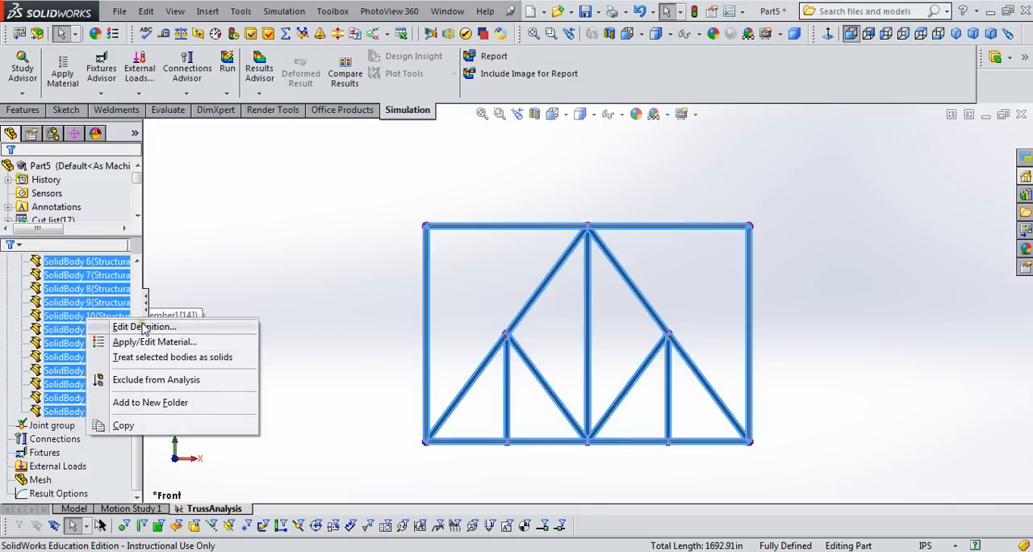
{"action": "left_click", "coordinate": [153, 341]}
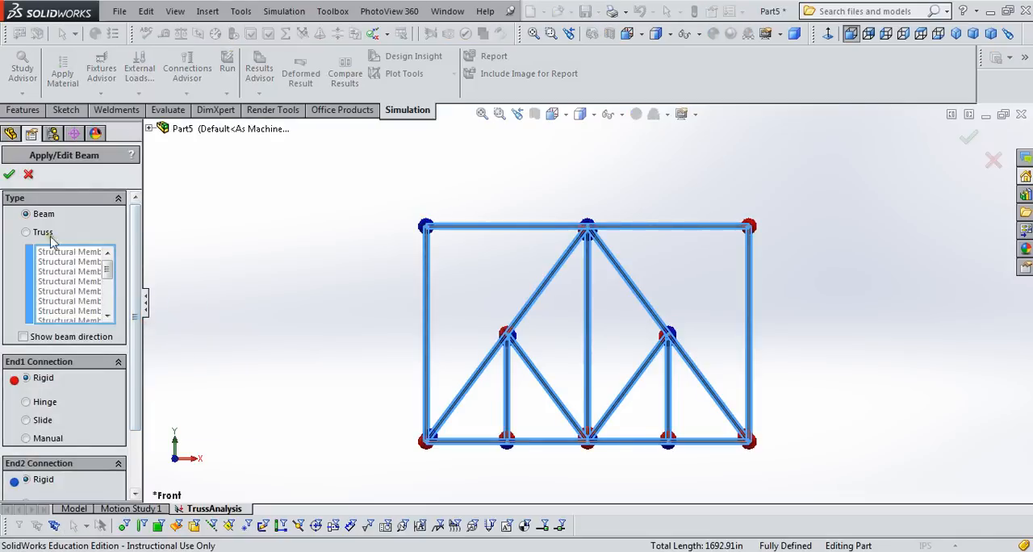
{"action": "left_click", "coordinate": [25, 232]}
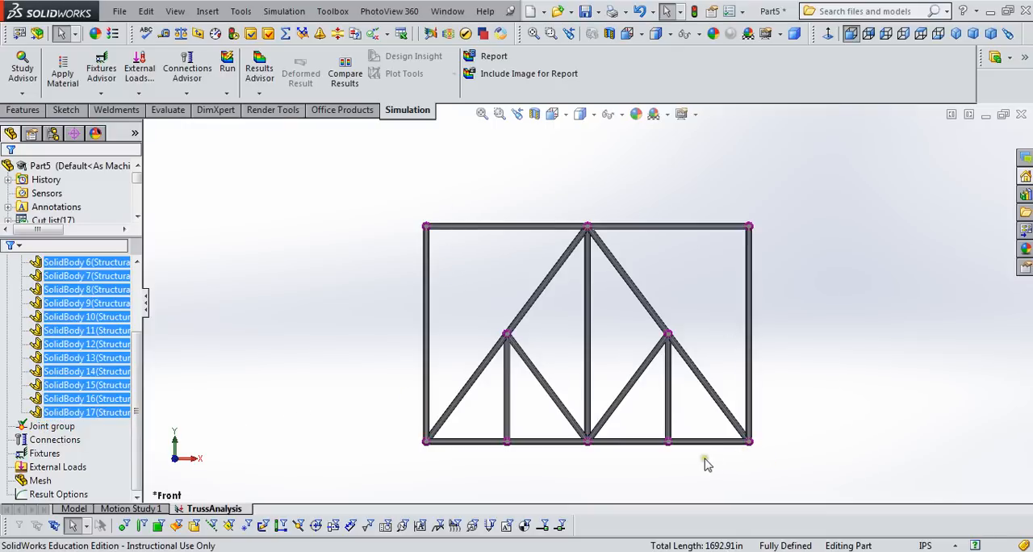
Step: Hold one bottom joint with an Immovable fixed-geometry support (Immovable-1)
{"action": "left_click", "coordinate": [44, 453]}
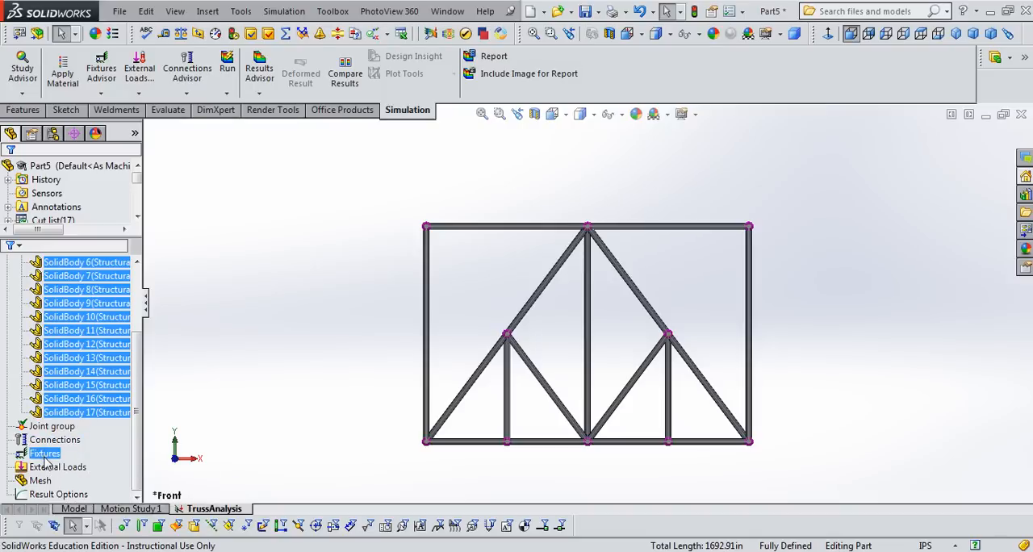
{"action": "right_click", "coordinate": [44, 453]}
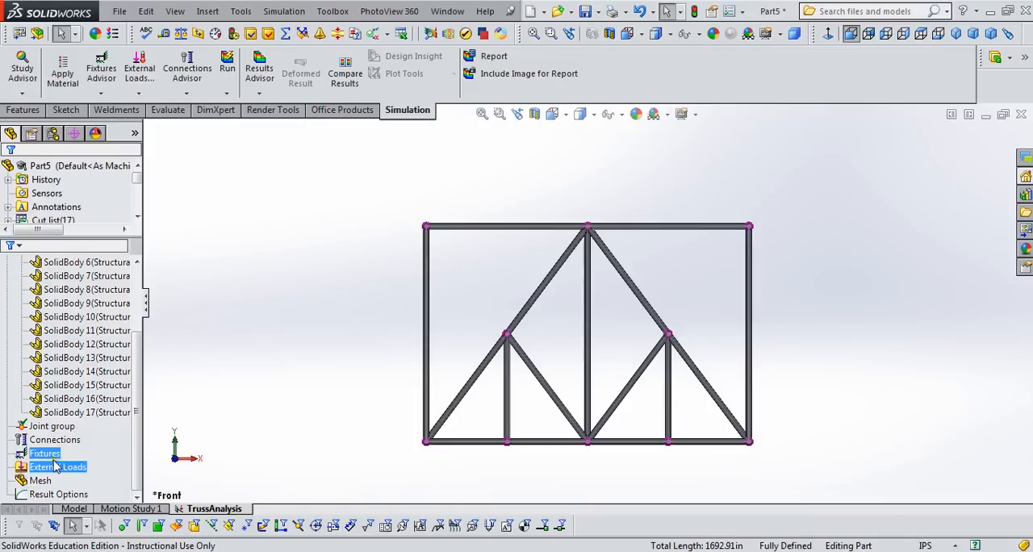
{"action": "left_click", "coordinate": [44, 452]}
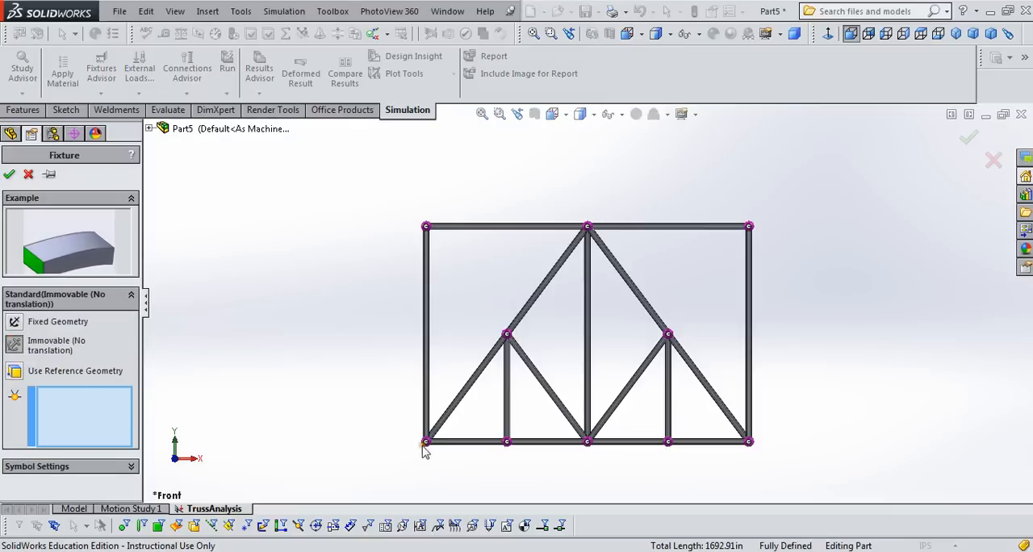
{"action": "left_click", "coordinate": [427, 441]}
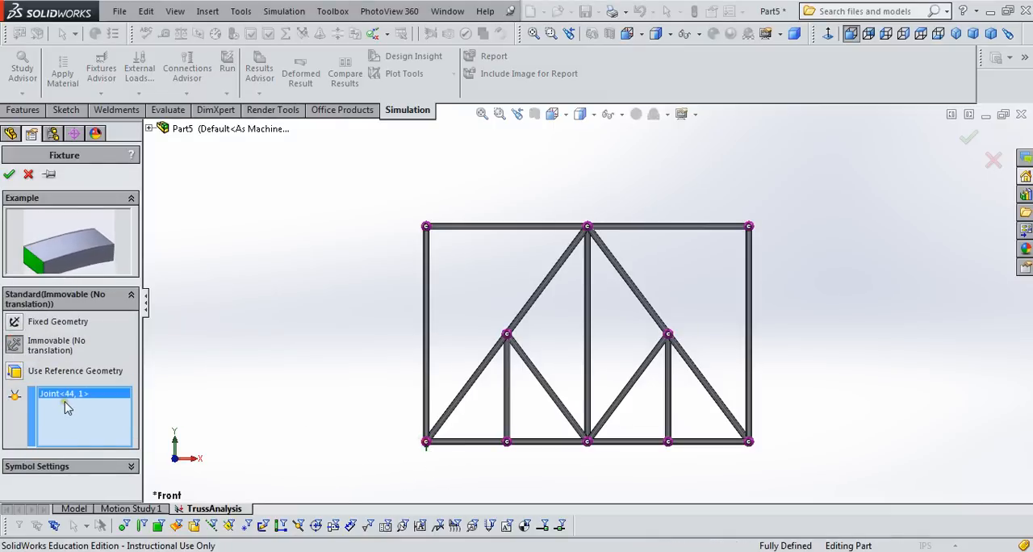
{"action": "left_click", "coordinate": [9, 174]}
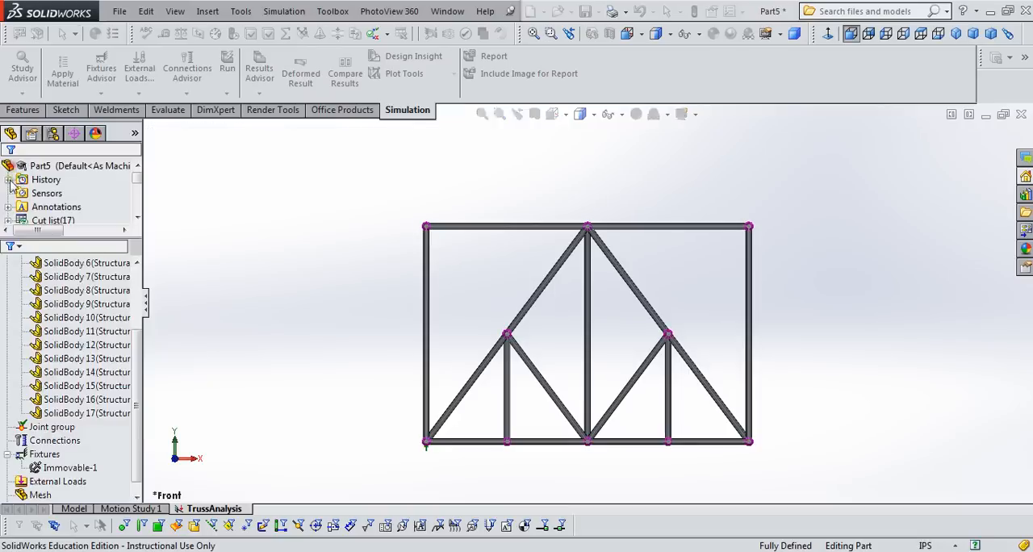
{"action": "right_click", "coordinate": [44, 454]}
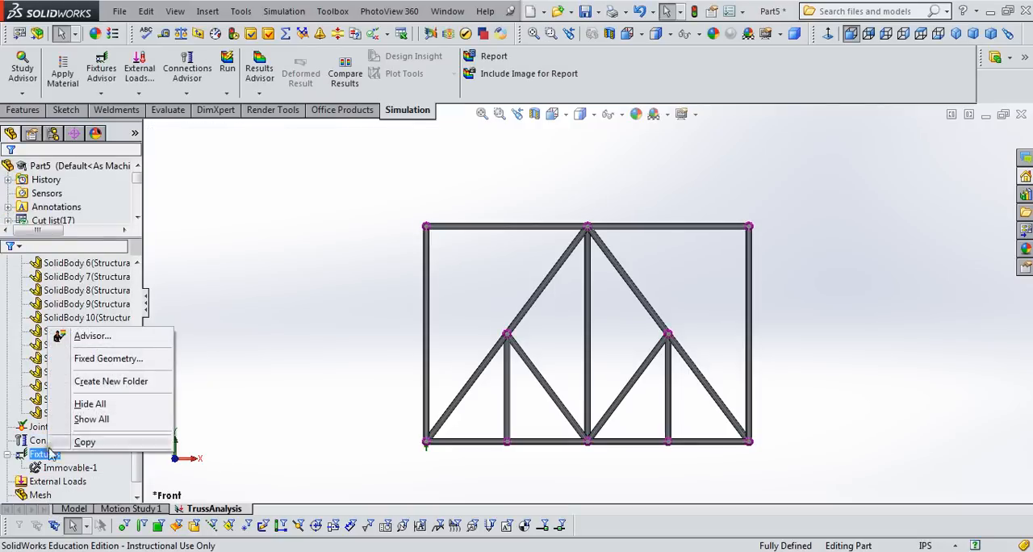
Step: Restrain a second joint to zero movement normal to the Front Plane
{"action": "left_click", "coordinate": [108, 359]}
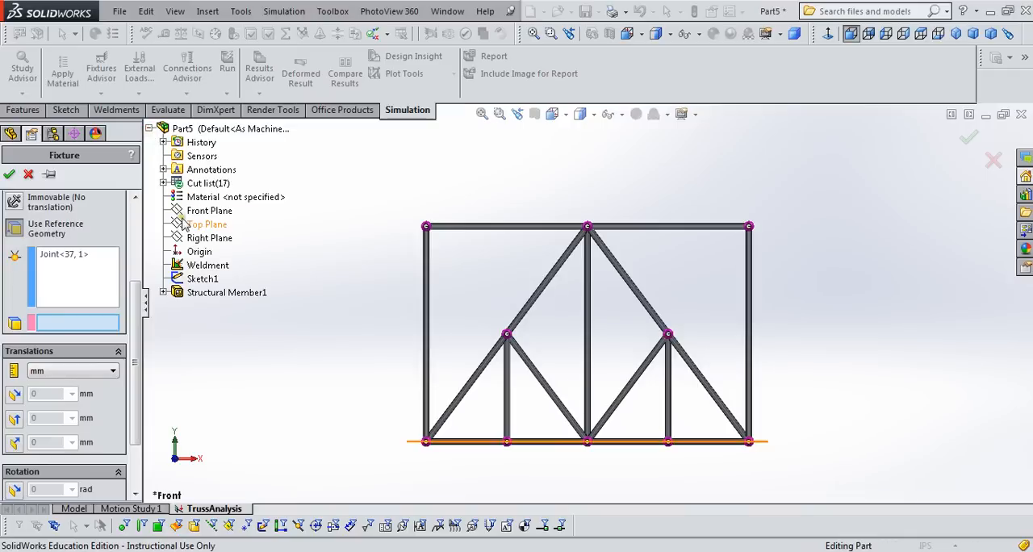
{"action": "left_click", "coordinate": [209, 210]}
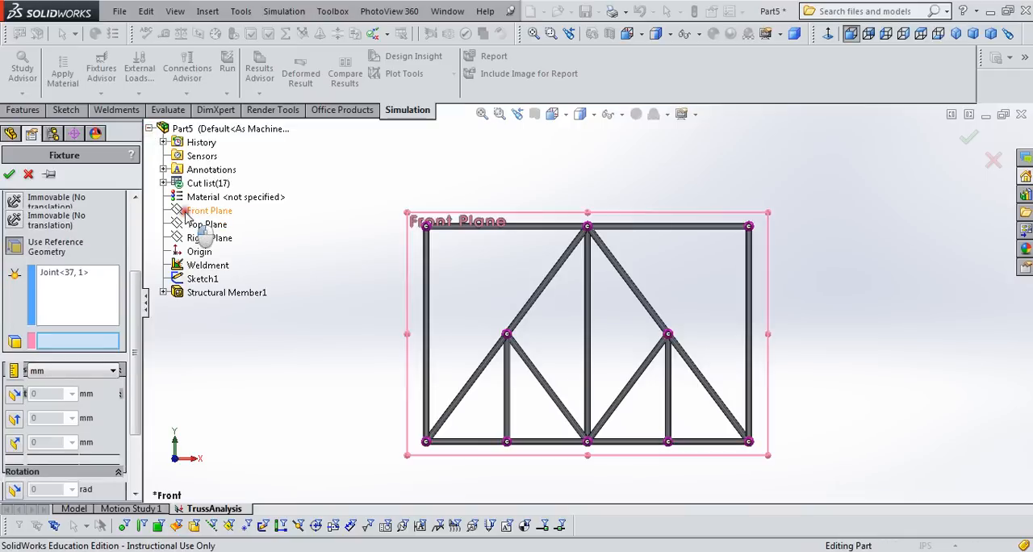
{"action": "left_click", "coordinate": [209, 210]}
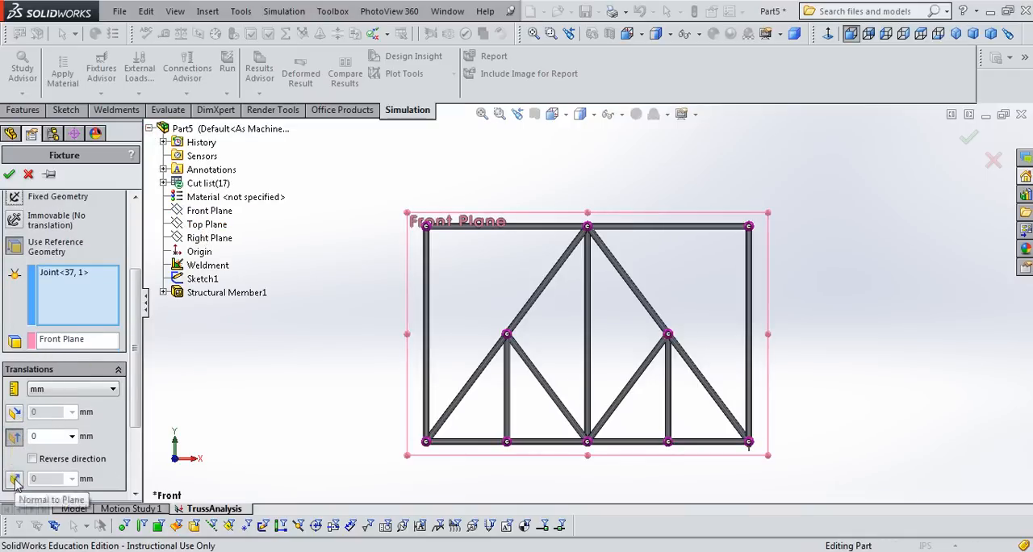
{"action": "left_click", "coordinate": [209, 211]}
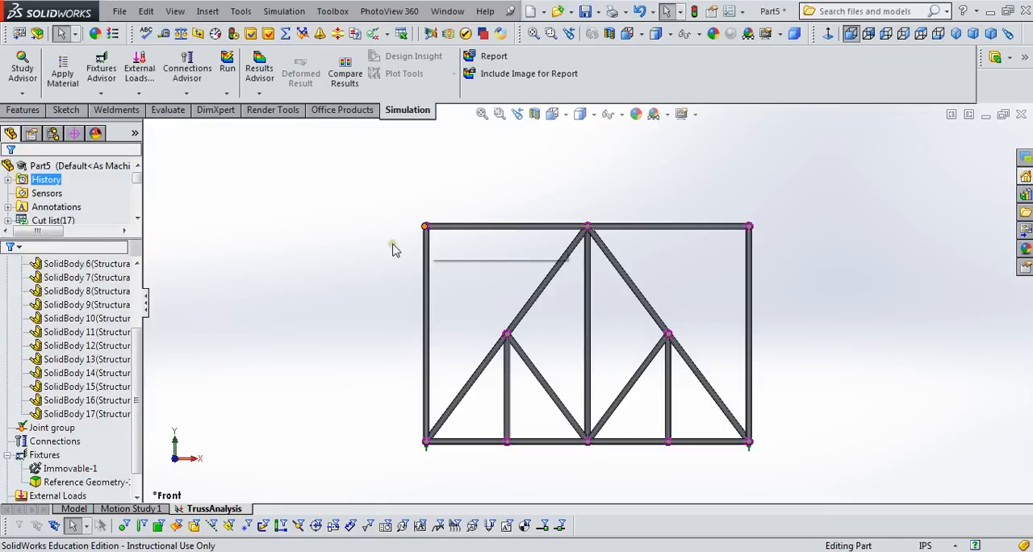
{"action": "right_click", "coordinate": [45, 454]}
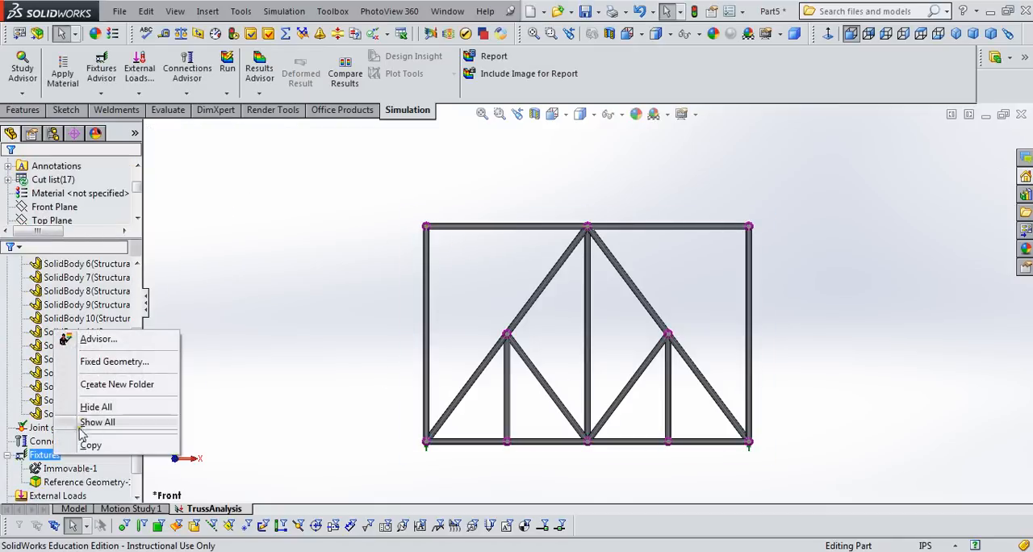
Step: Restrain the left-middle, lower and top-right joints normal to the Front Plane
{"action": "left_click", "coordinate": [114, 361]}
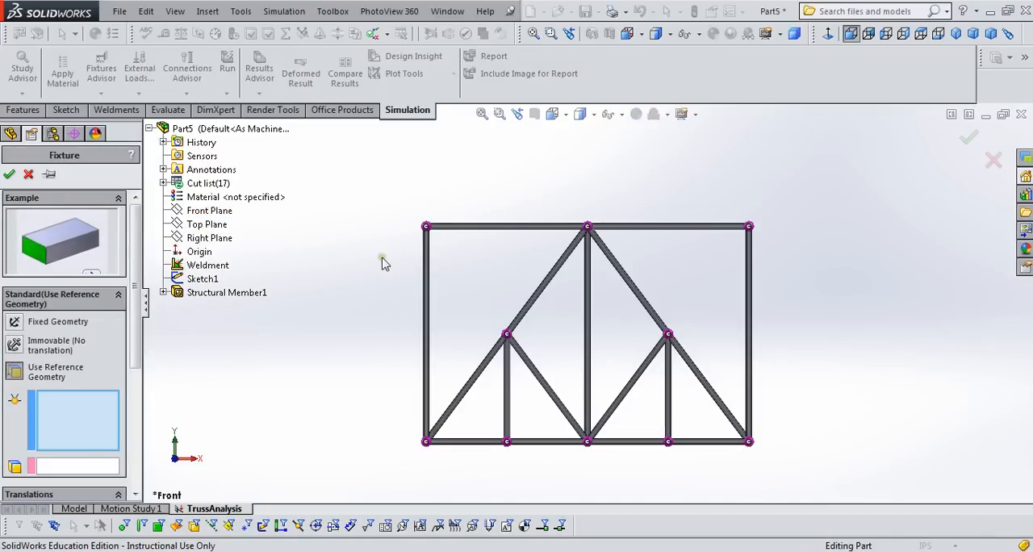
{"action": "left_click", "coordinate": [509, 333]}
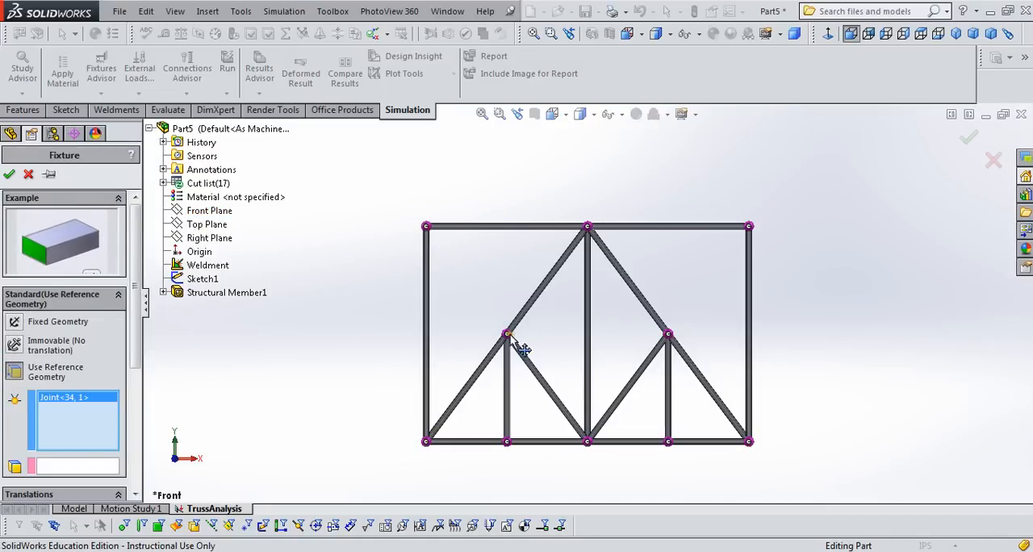
{"action": "left_click", "coordinate": [587, 442]}
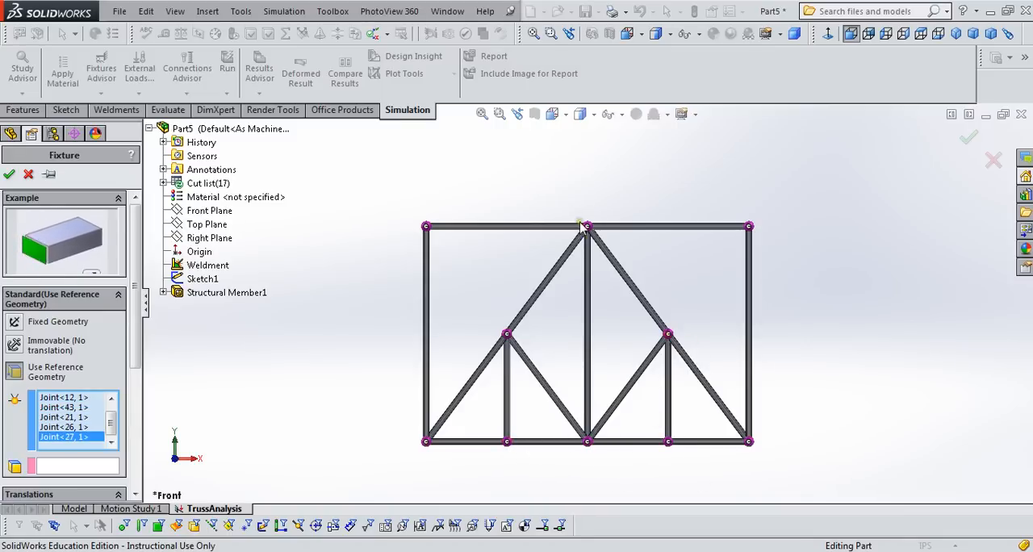
{"action": "mouse_move", "coordinate": [750, 228]}
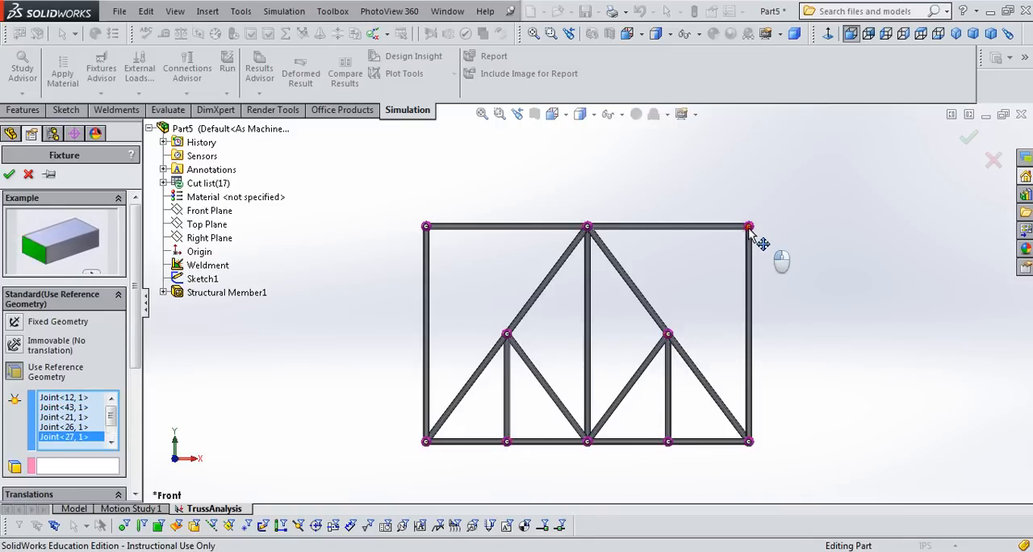
{"action": "left_click", "coordinate": [587, 227]}
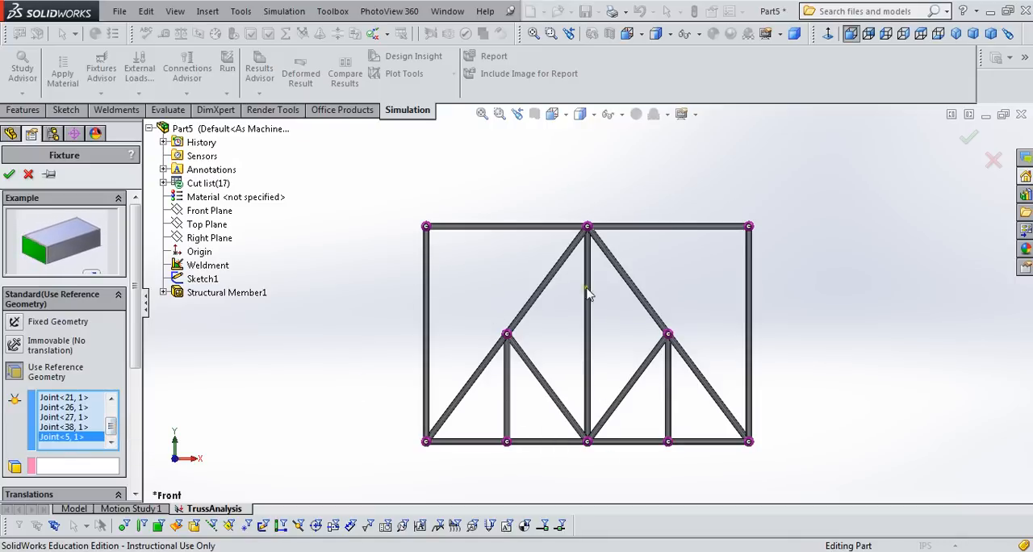
{"action": "mouse_move", "coordinate": [93, 457]}
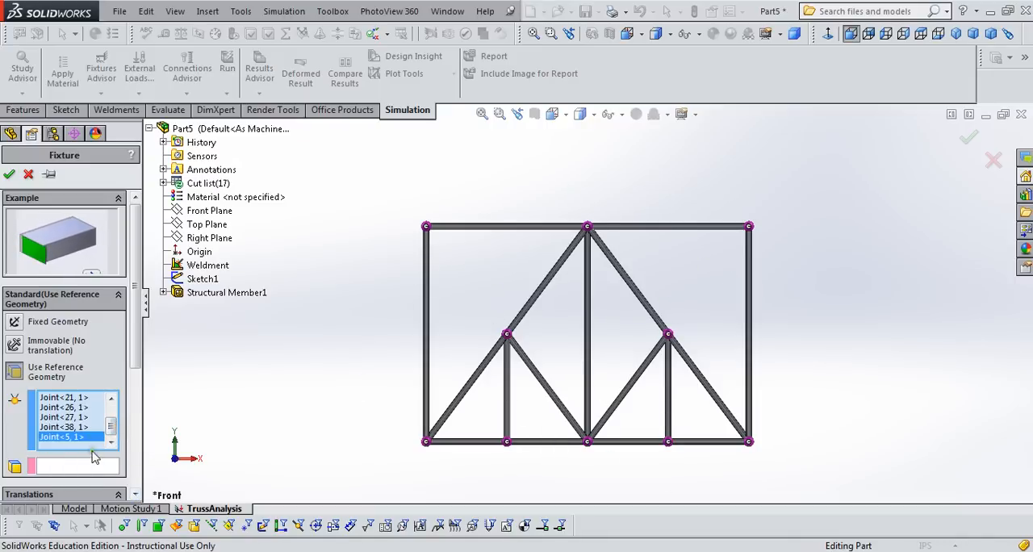
{"action": "left_click", "coordinate": [209, 209]}
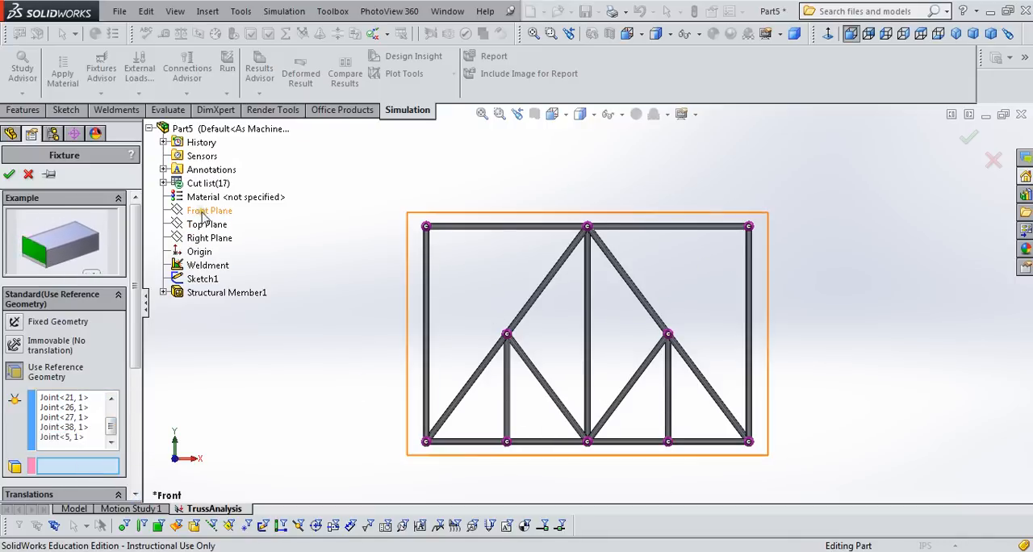
{"action": "left_click", "coordinate": [209, 210]}
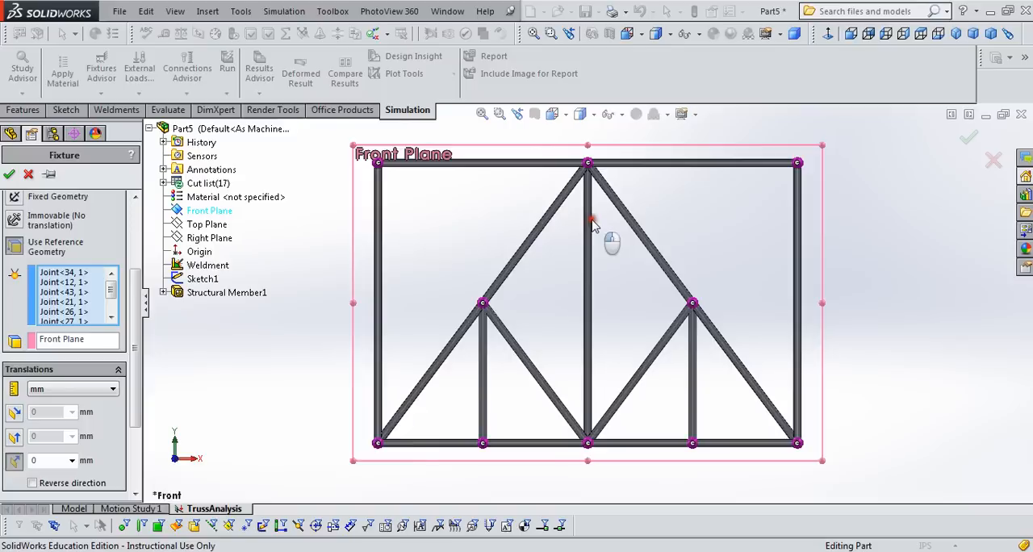
{"action": "mouse_move", "coordinate": [718, 412]}
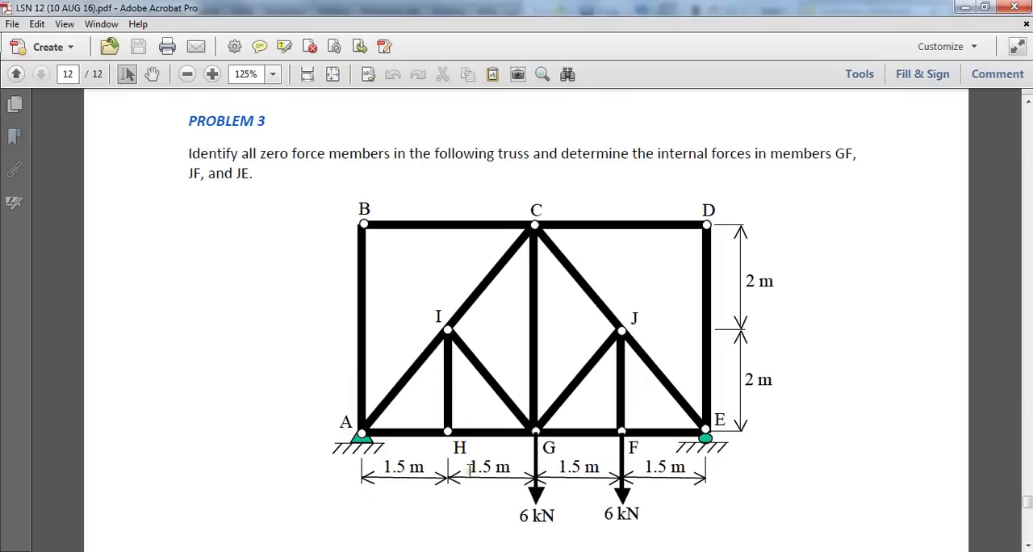
{"action": "mouse_move", "coordinate": [557, 506]}
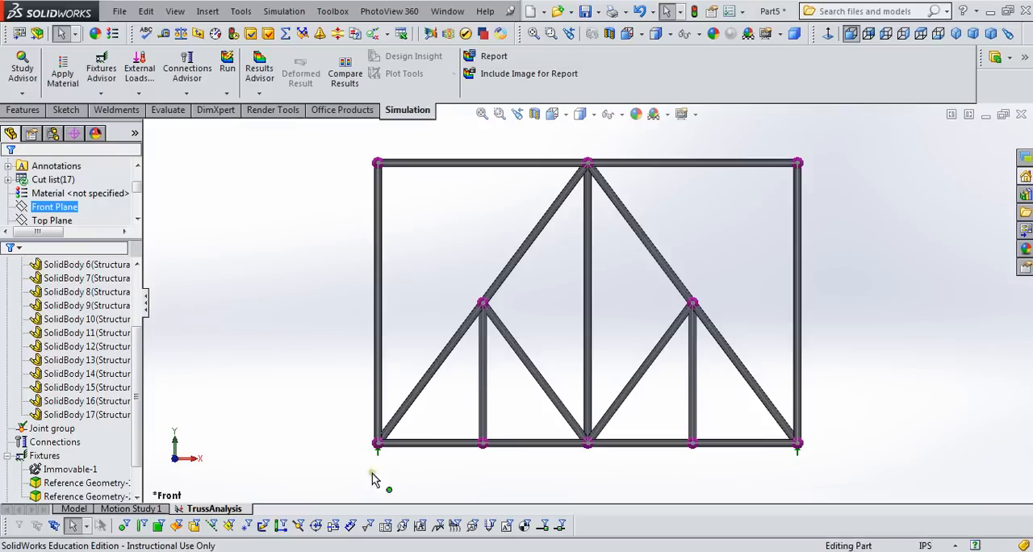
Step: Apply a reversed 6000 N force to two bottom joints, directed by the Front Plane
{"action": "scroll", "scroll_direction": "down", "scroll_amount": 3}
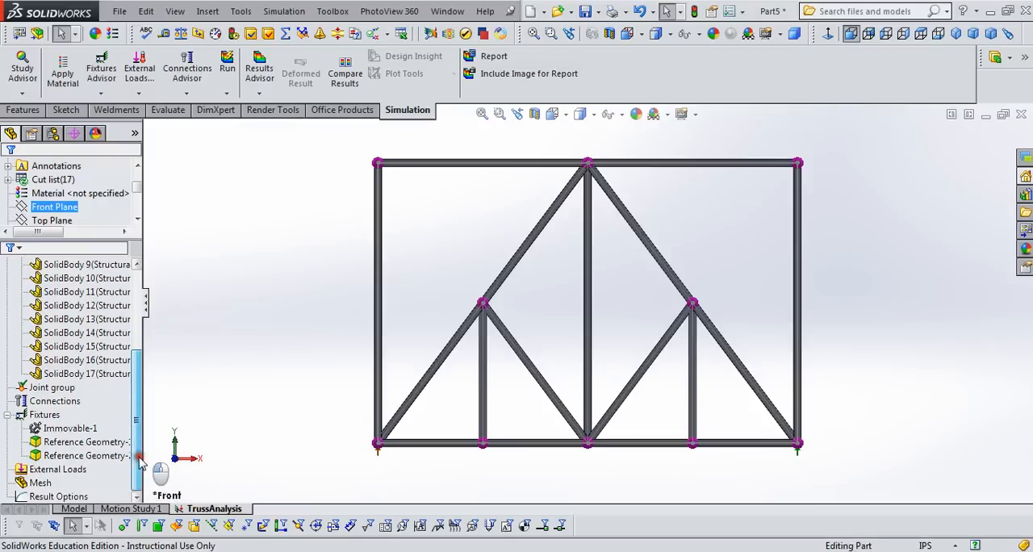
{"action": "right_click", "coordinate": [58, 469]}
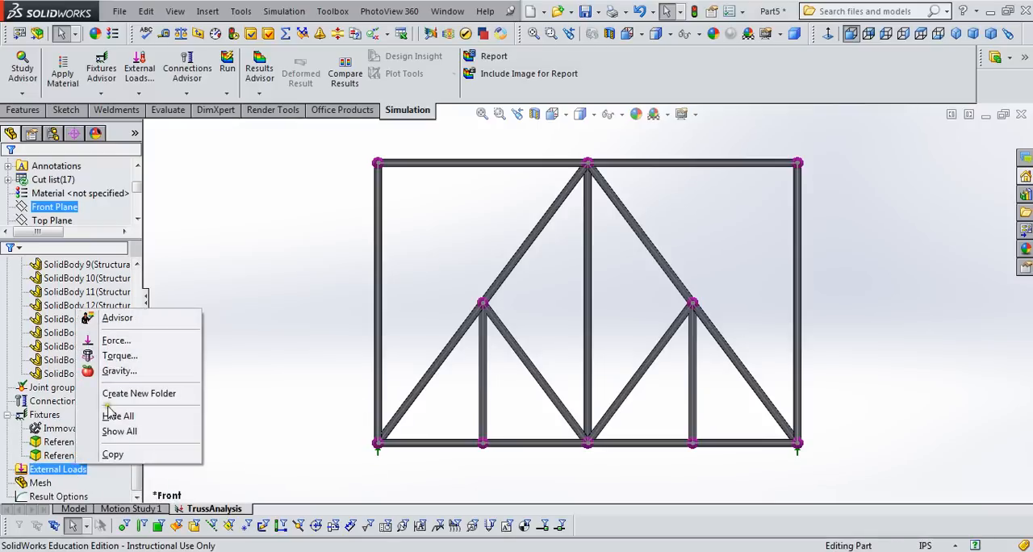
{"action": "left_click", "coordinate": [115, 340]}
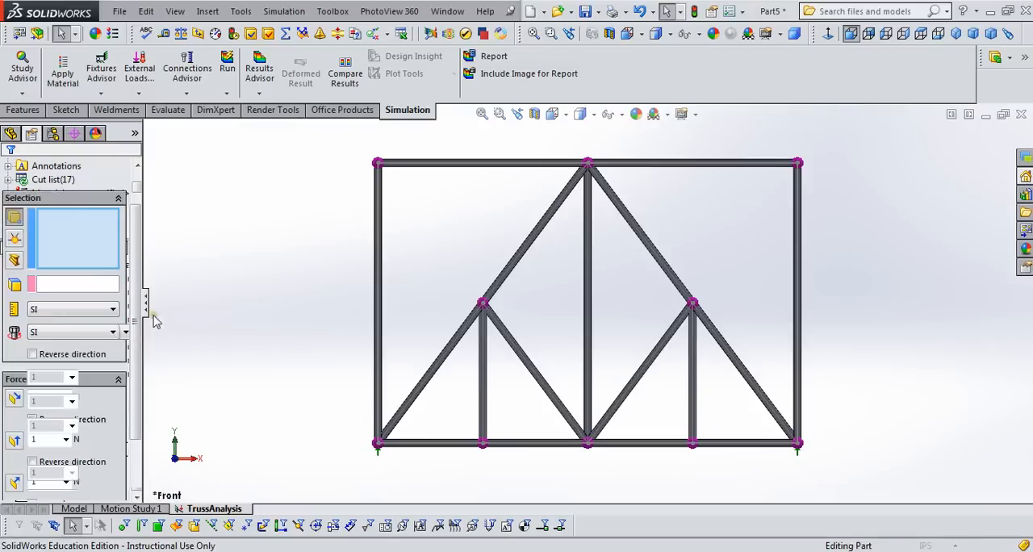
{"action": "left_click", "coordinate": [13, 239]}
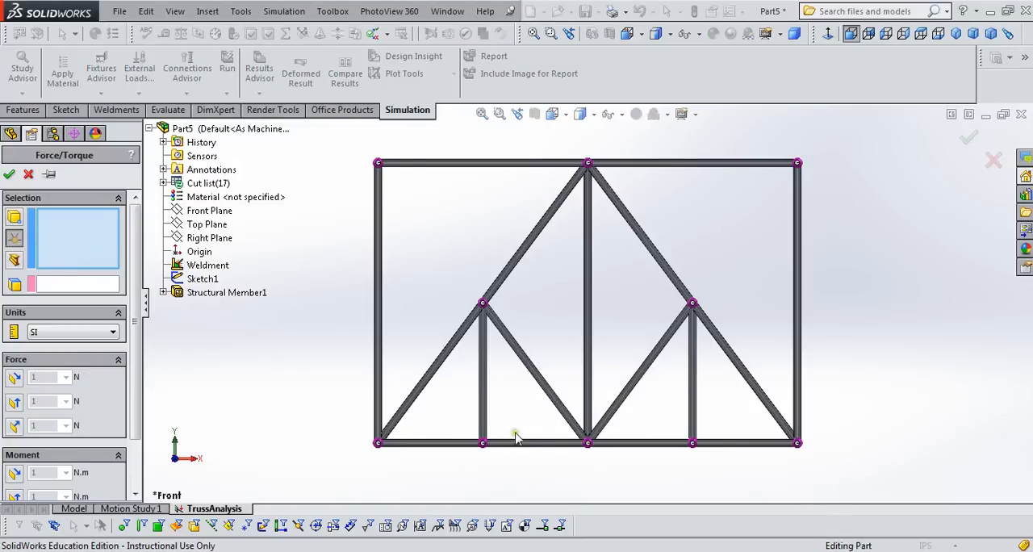
{"action": "left_click", "coordinate": [692, 443]}
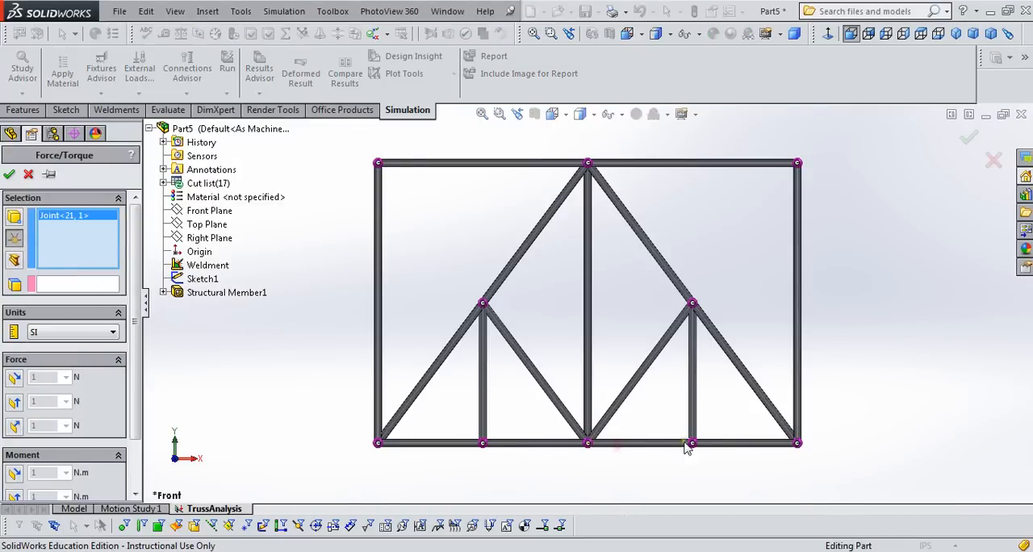
{"action": "left_click", "coordinate": [692, 443]}
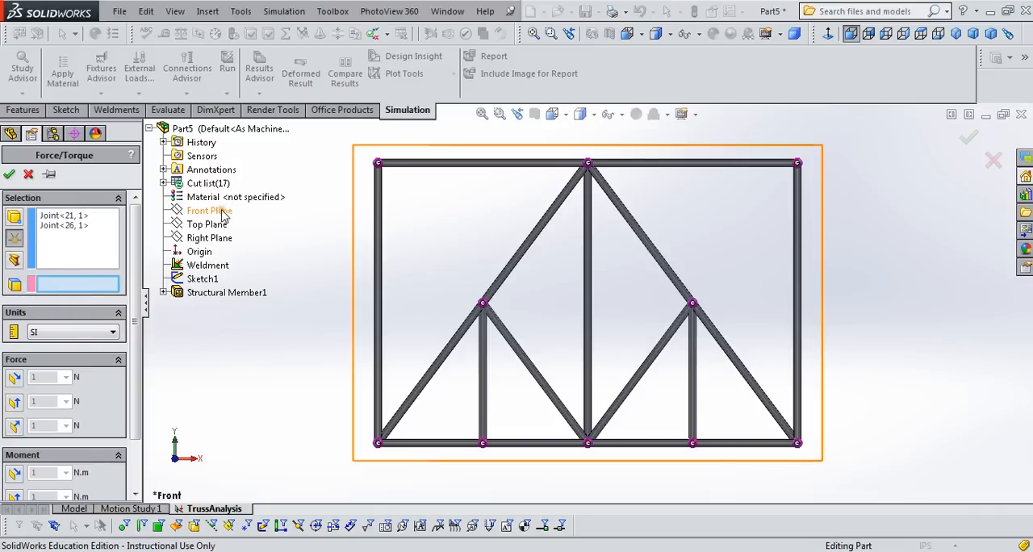
{"action": "left_click", "coordinate": [209, 210]}
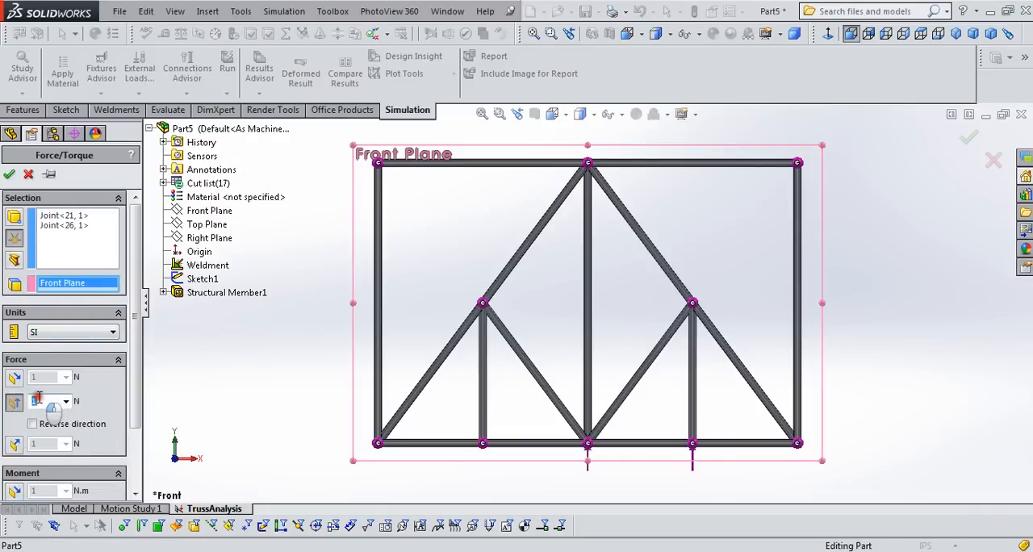
{"action": "type", "text": "6000"}
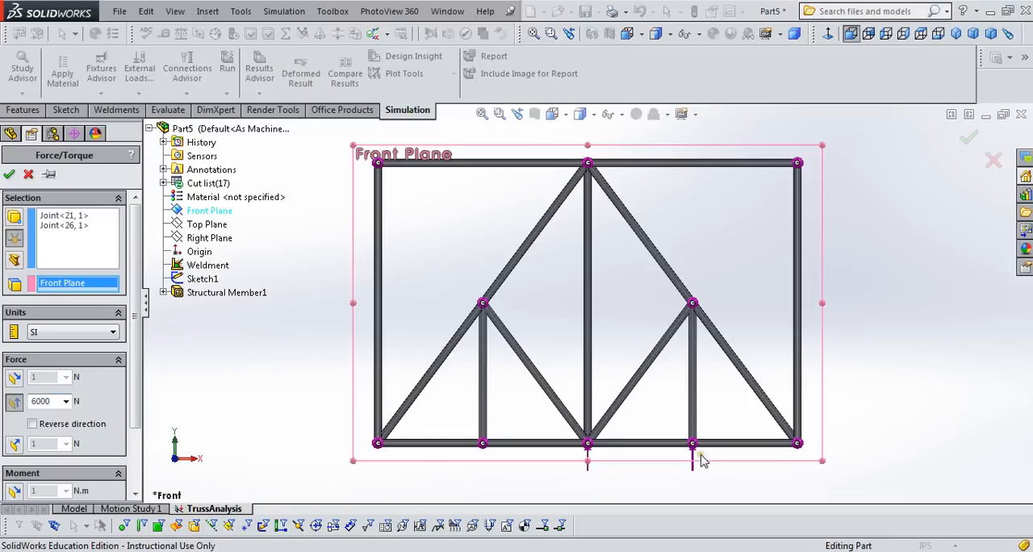
{"action": "left_click", "coordinate": [33, 423]}
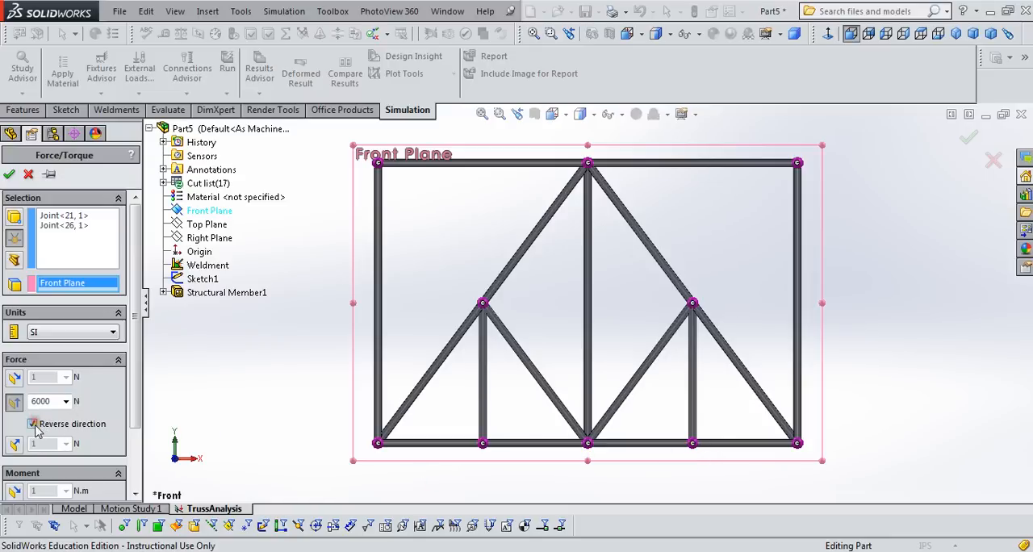
{"action": "left_click", "coordinate": [33, 424]}
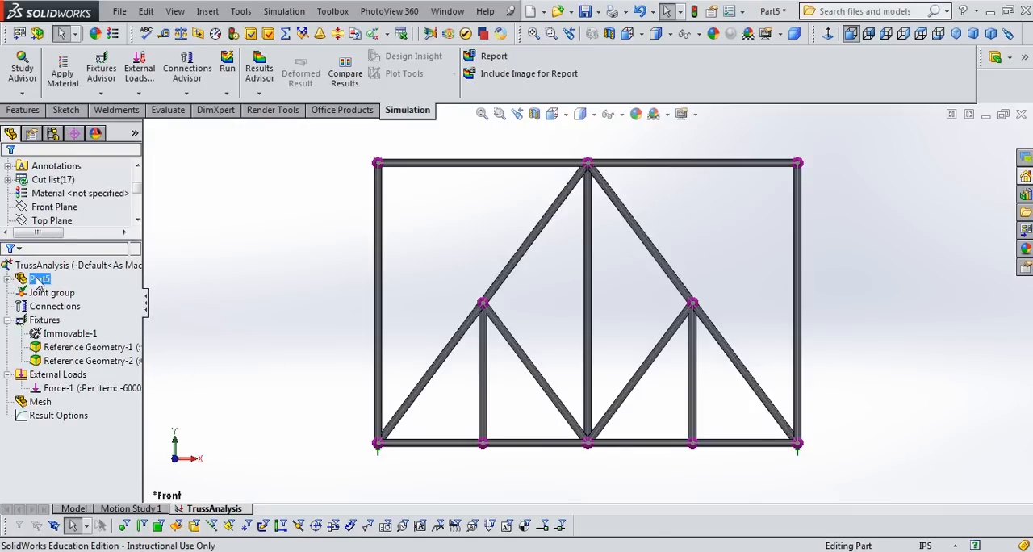
Step: Apply Alloy Steel to all of Part5's truss bodies
{"action": "right_click", "coordinate": [40, 278]}
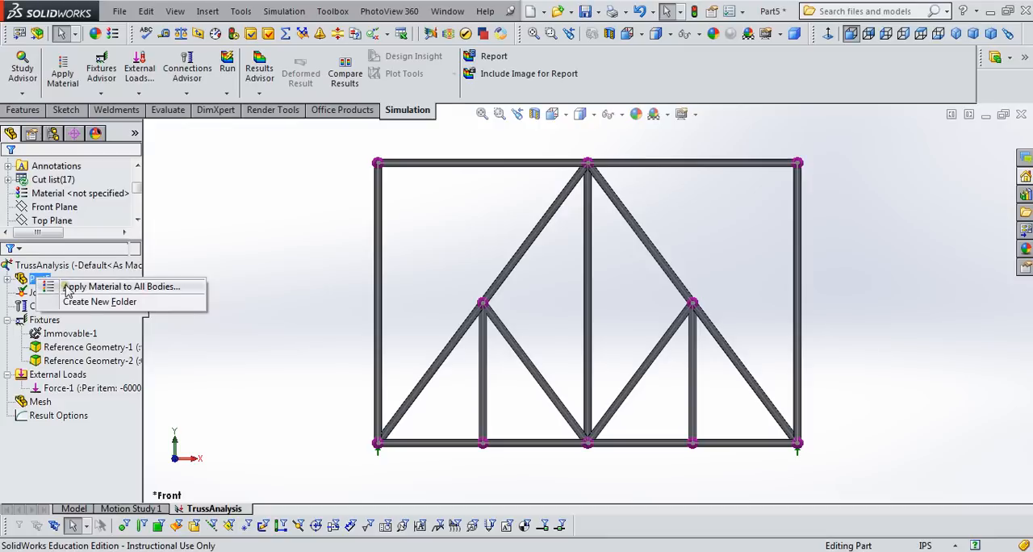
{"action": "left_click", "coordinate": [120, 286]}
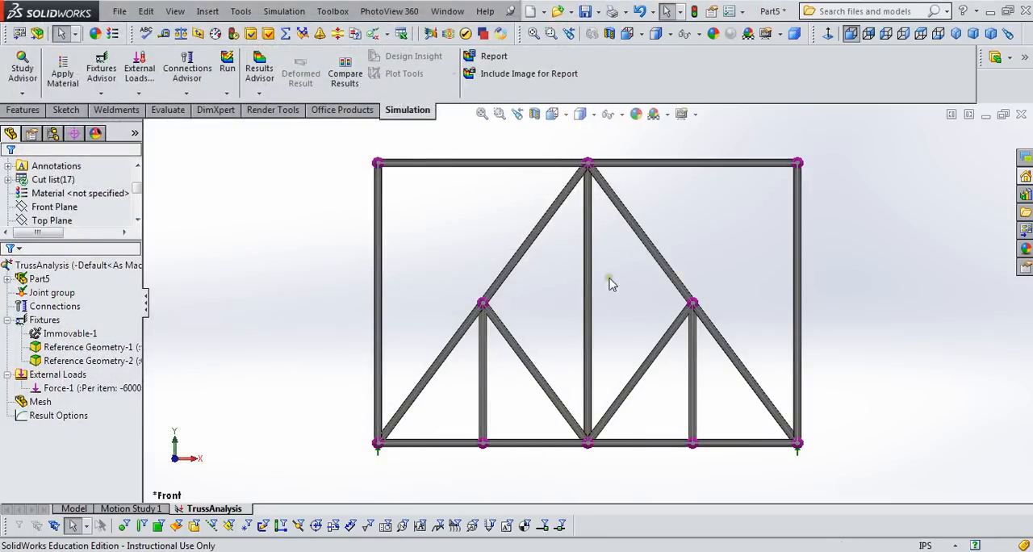
{"action": "mouse_move", "coordinate": [784, 347]}
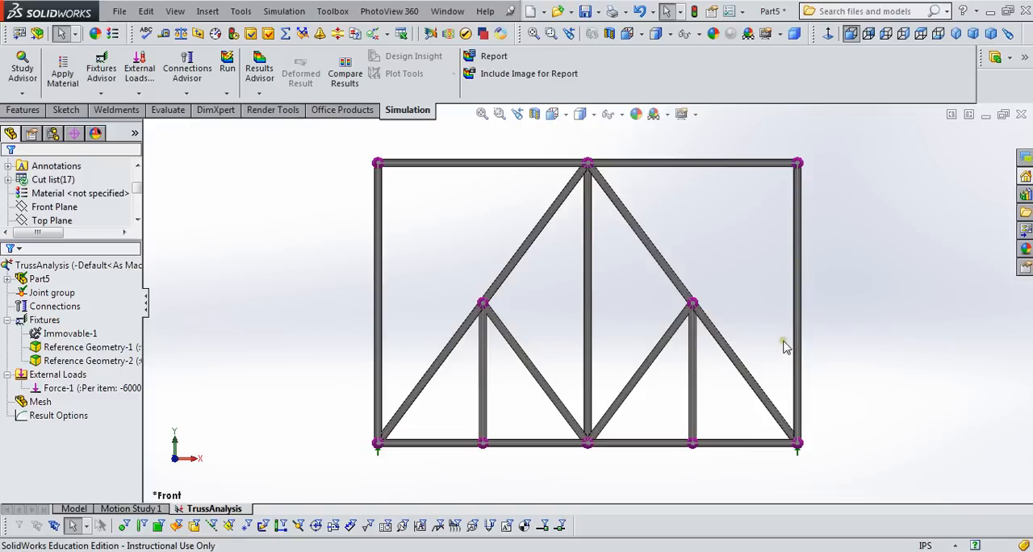
{"action": "mouse_move", "coordinate": [749, 428]}
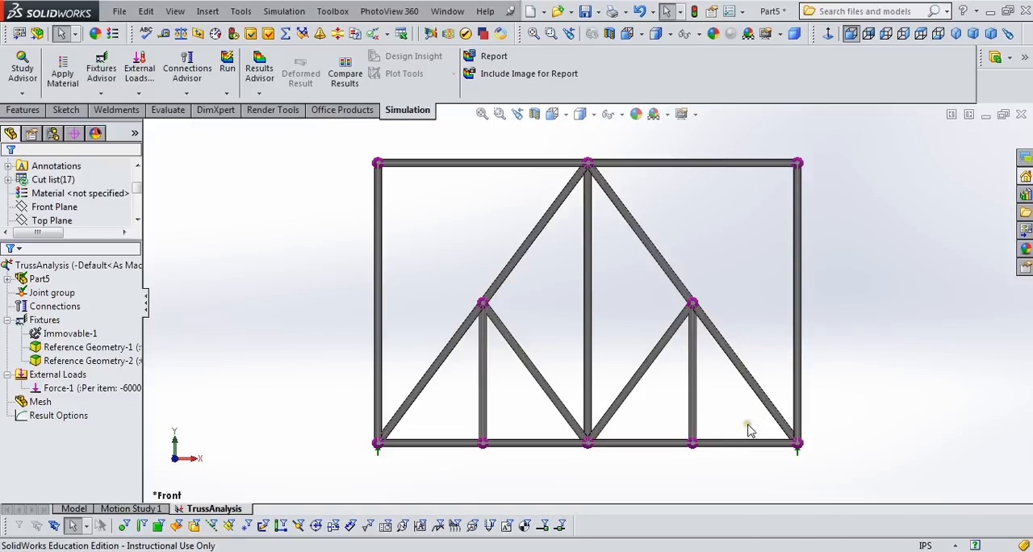
{"action": "mouse_move", "coordinate": [633, 456]}
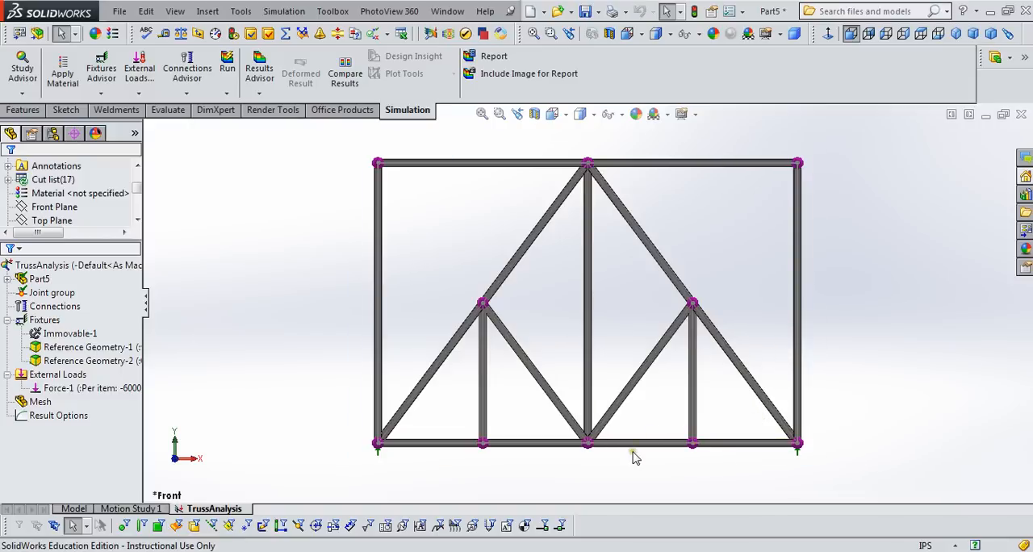
{"action": "left_click", "coordinate": [39, 279]}
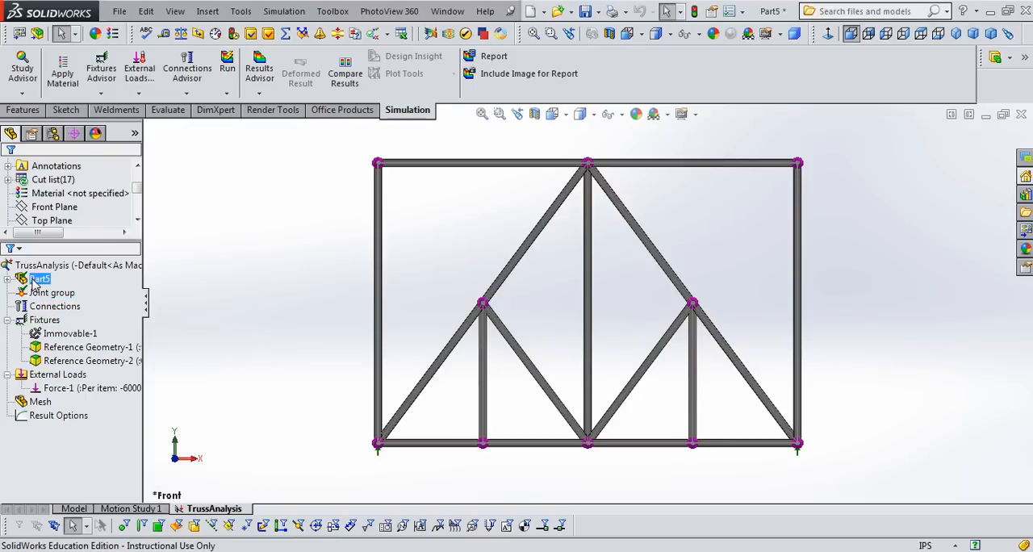
{"action": "right_click", "coordinate": [39, 279]}
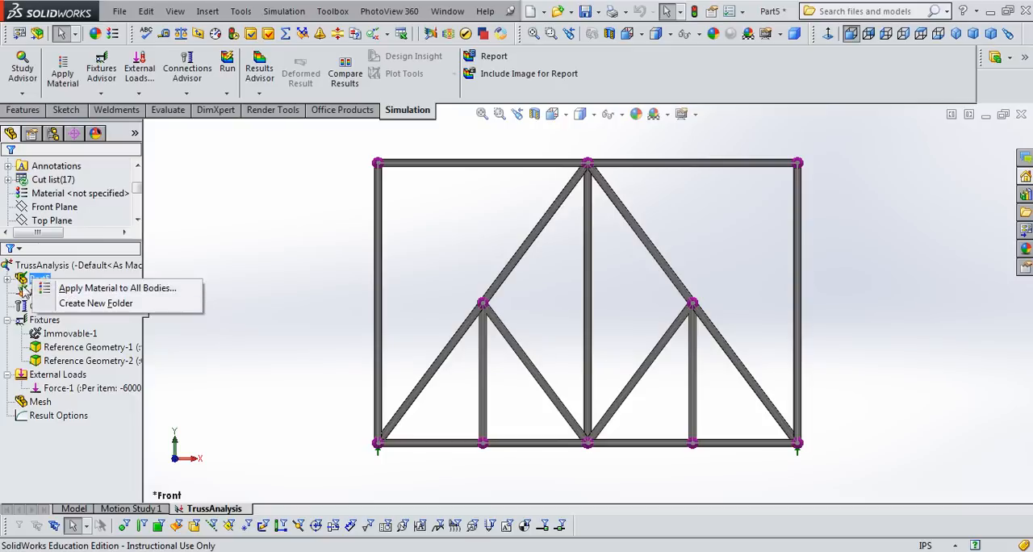
{"action": "mouse_move", "coordinate": [117, 289]}
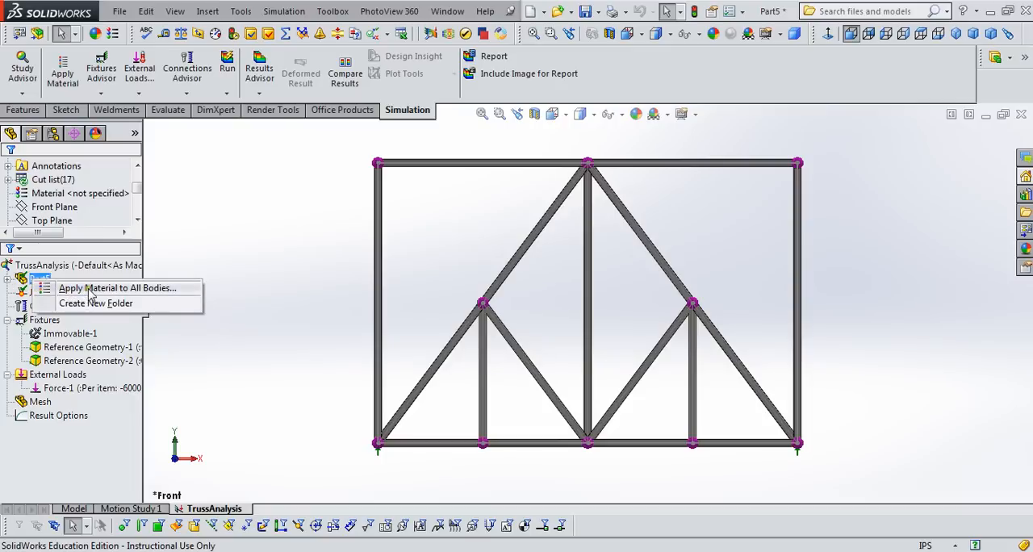
{"action": "left_click", "coordinate": [118, 288]}
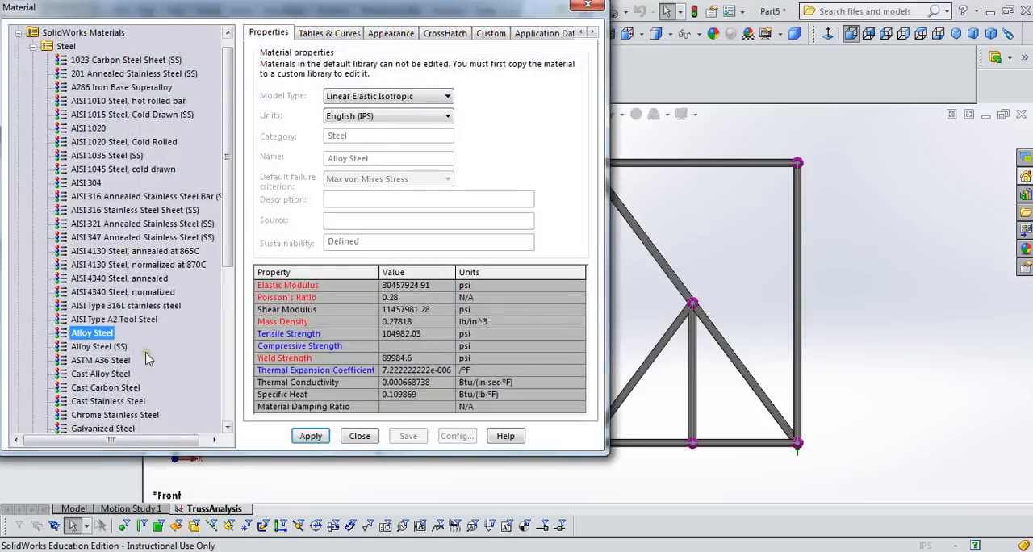
{"action": "left_click", "coordinate": [310, 436]}
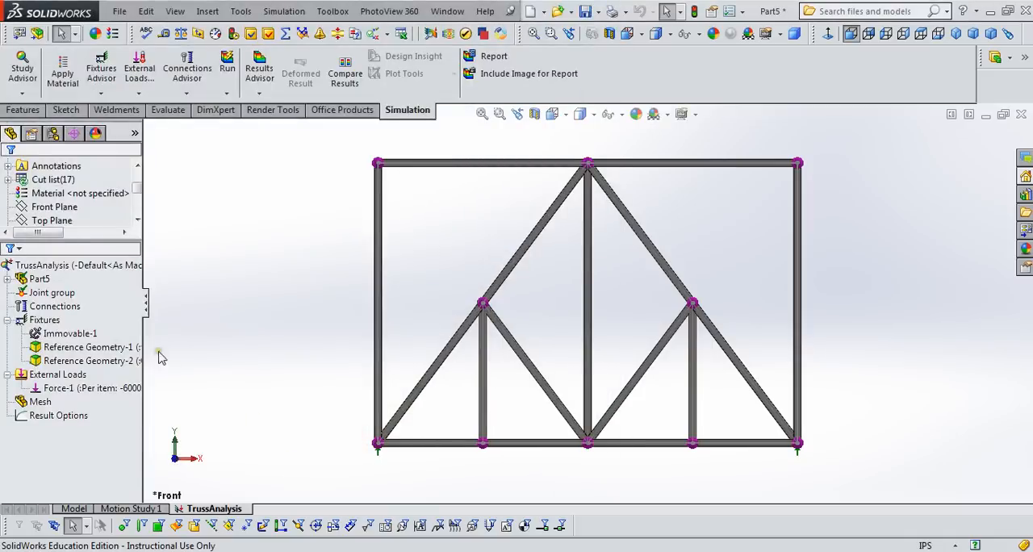
{"action": "mouse_move", "coordinate": [192, 385]}
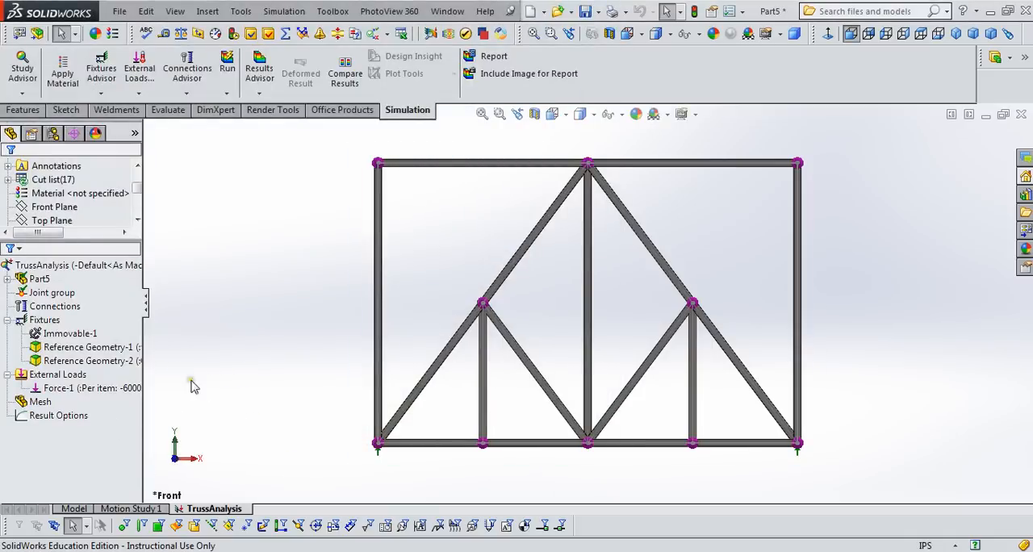
Step: Run the TrussAnalysis study from its context menu
{"action": "right_click", "coordinate": [39, 401]}
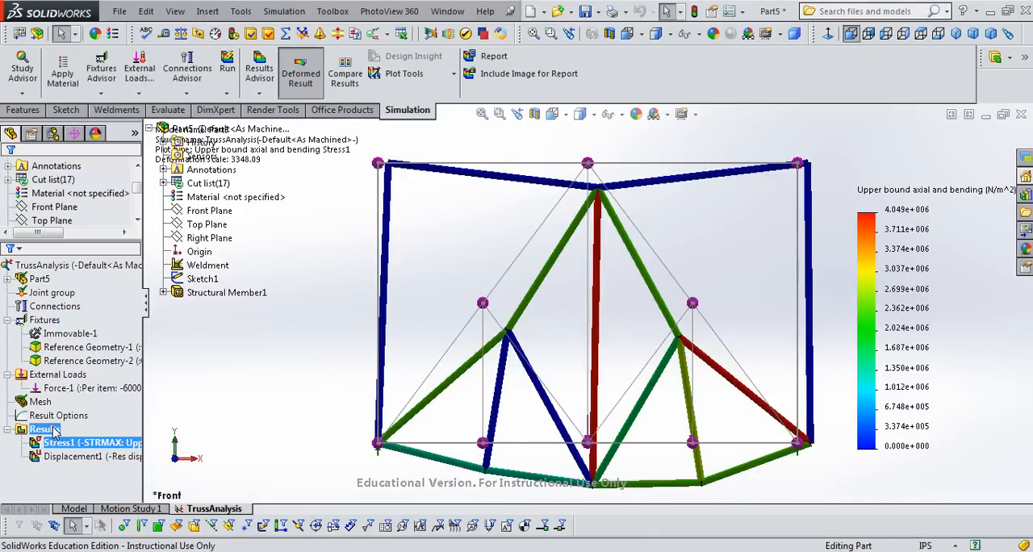
Step: Define a beam diagram under Results displaying axial force in N
{"action": "right_click", "coordinate": [45, 429]}
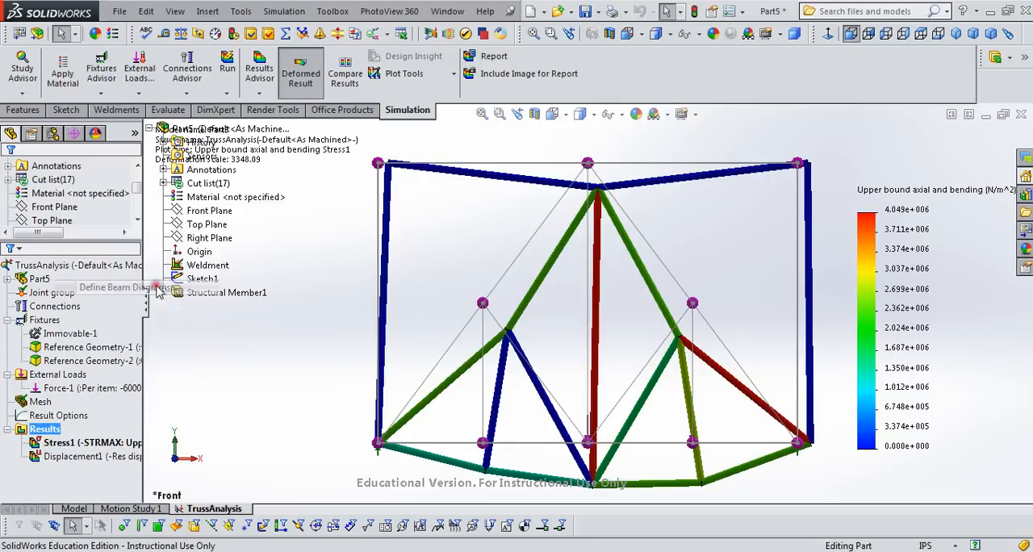
{"action": "mouse_move", "coordinate": [93, 200]}
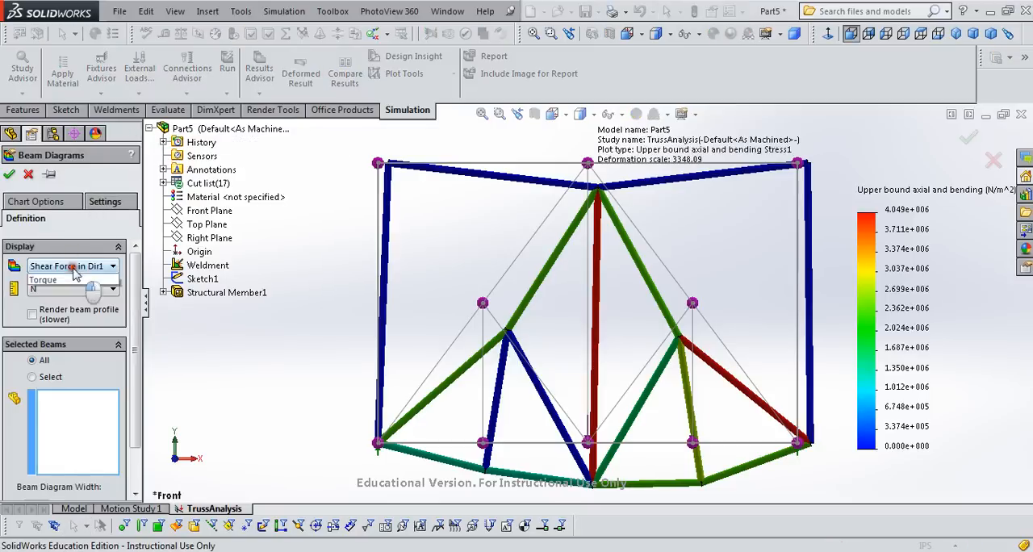
{"action": "left_click", "coordinate": [69, 266]}
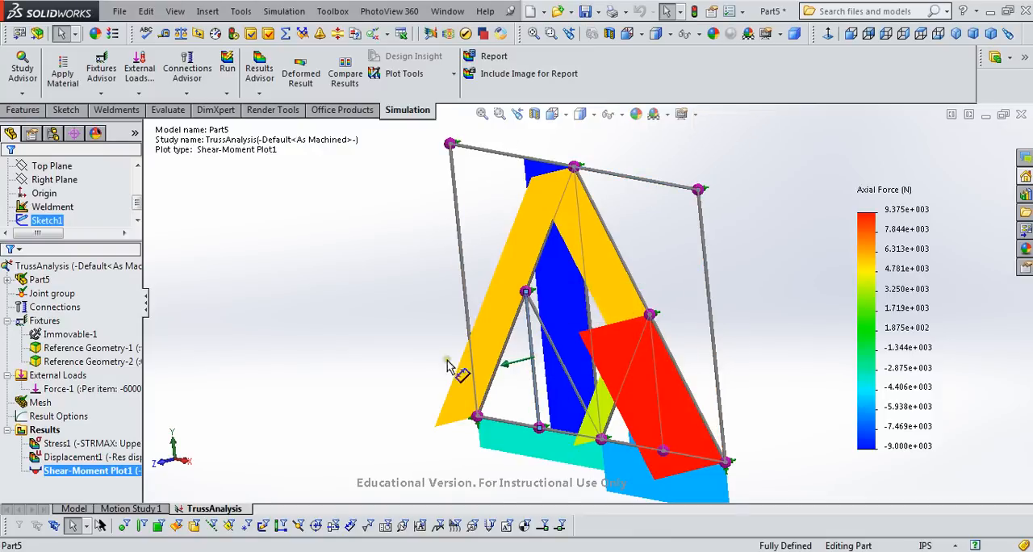
{"action": "mouse_move", "coordinate": [234, 374]}
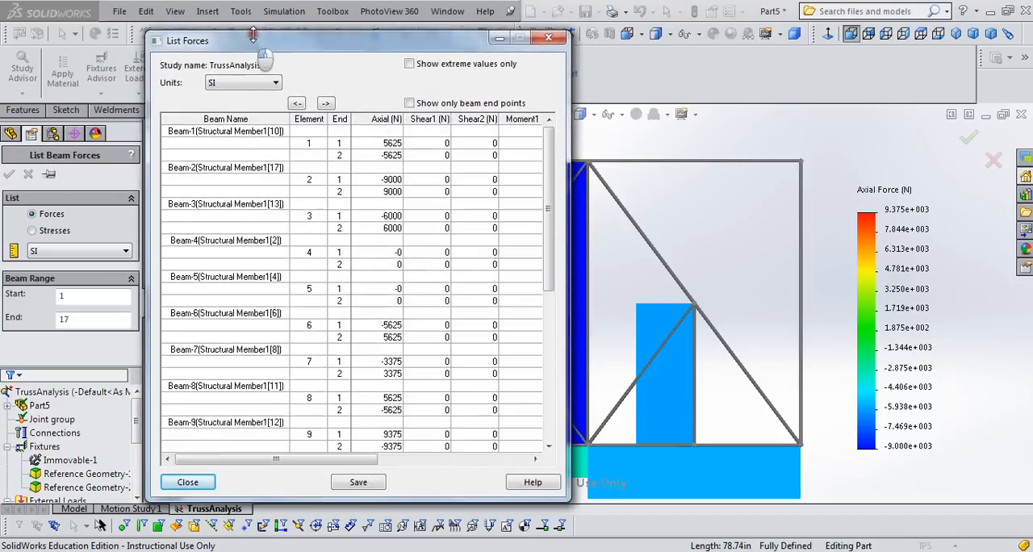
Step: Move the List Forces table aside and highlight Beam-1, Beam-2 and Beam-4
{"action": "left_click_drag", "start_coordinate": [187, 41], "coordinate": [58, 21]}
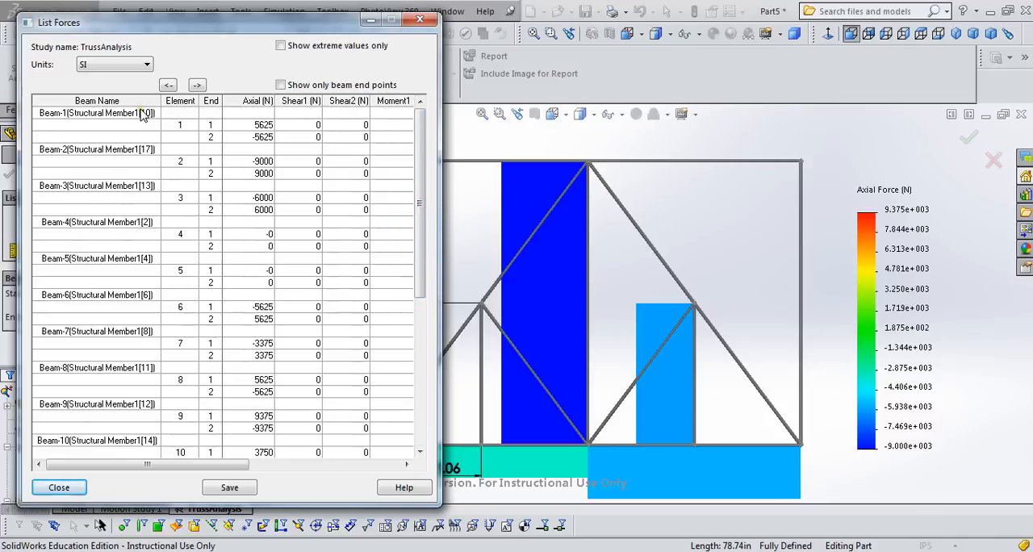
{"action": "left_click", "coordinate": [96, 150]}
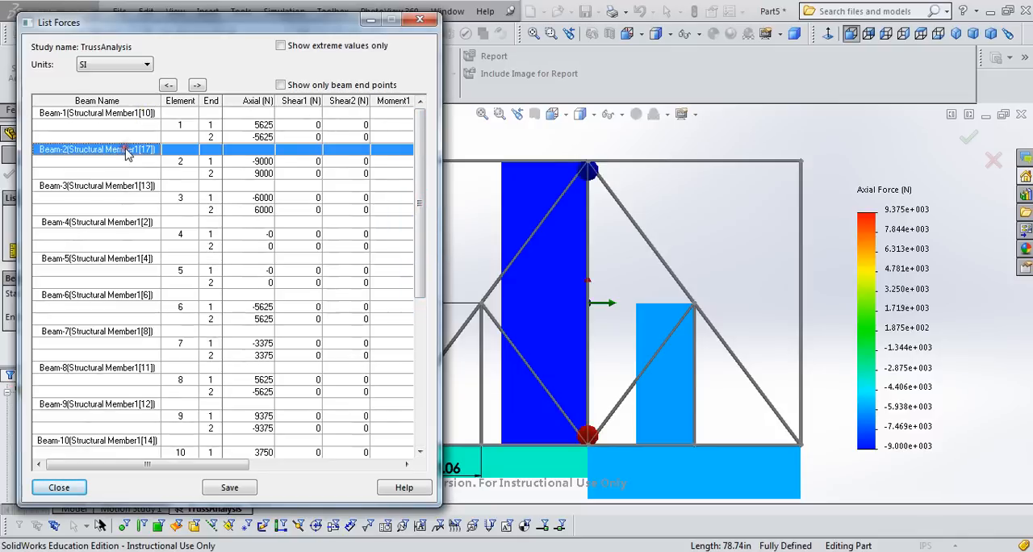
{"action": "left_click", "coordinate": [96, 186]}
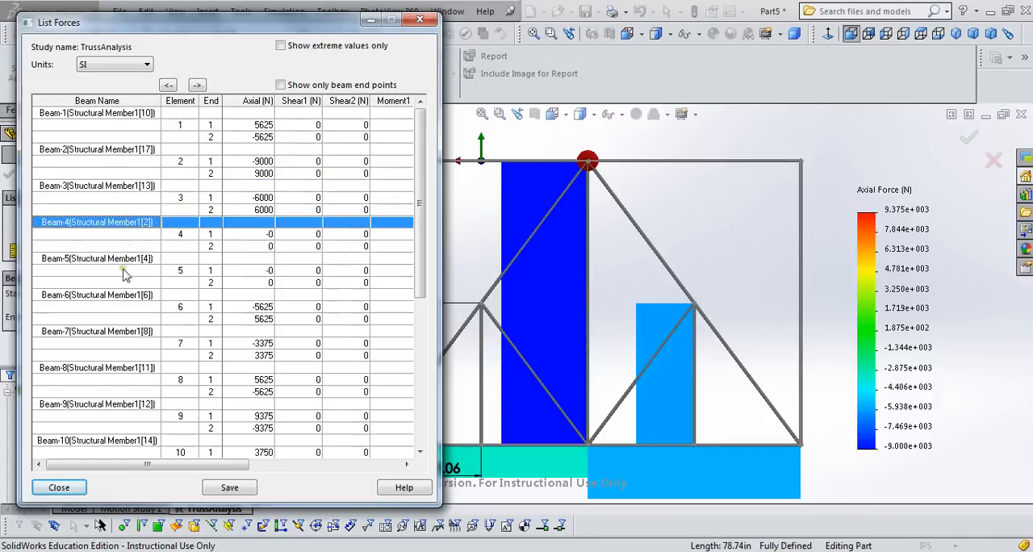
{"action": "left_click", "coordinate": [96, 295]}
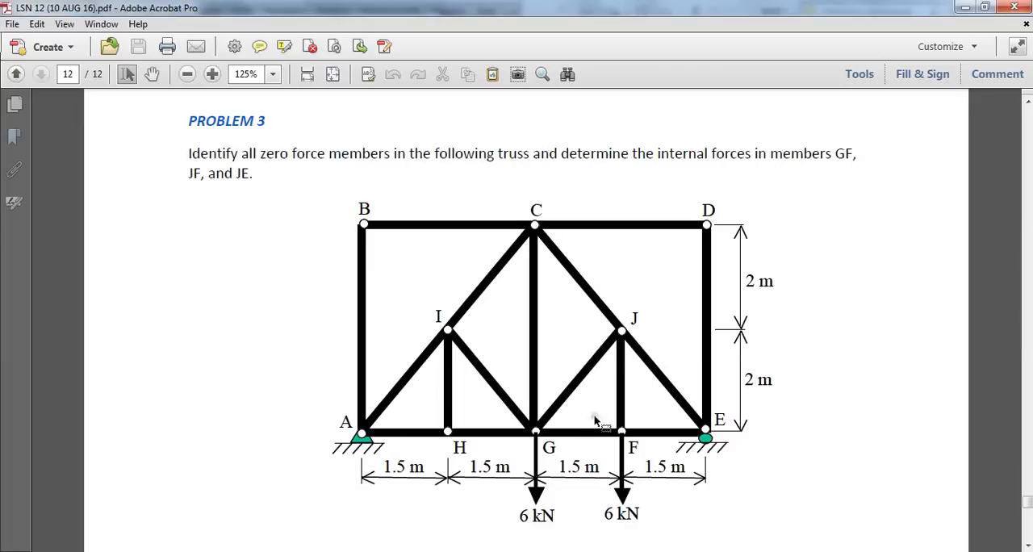
{"action": "mouse_move", "coordinate": [670, 375]}
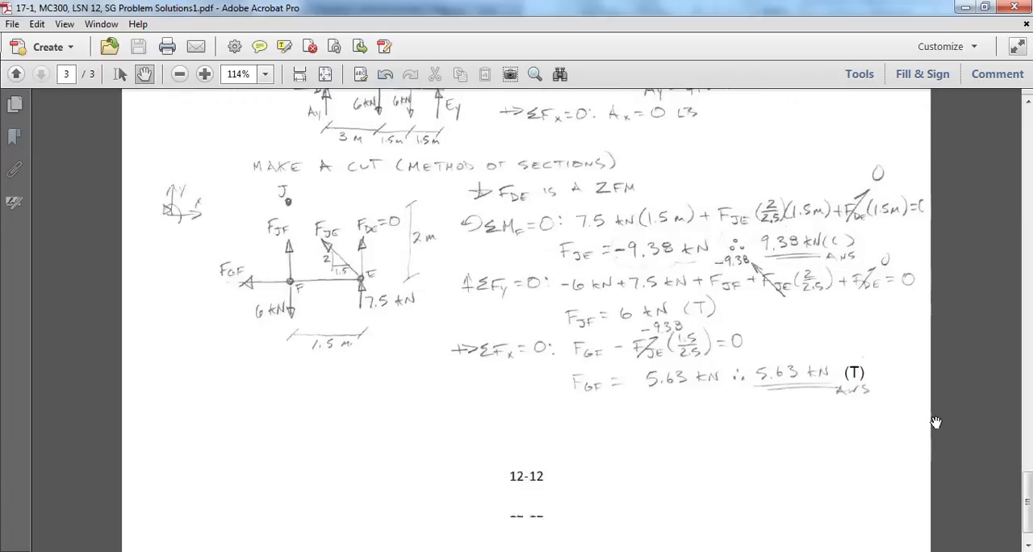
{"action": "mouse_move", "coordinate": [576, 262]}
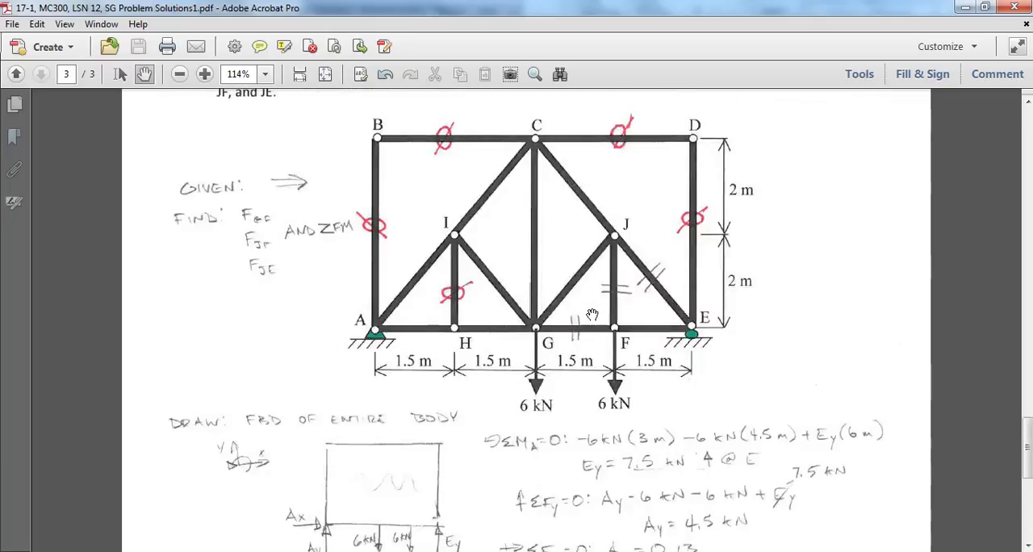
Step: Scroll to Problem 3's results: F_JE = 9.38 kN (C), F_GF = 5.63 kN (T)
{"action": "scroll", "scroll_direction": "down", "scroll_amount": 3}
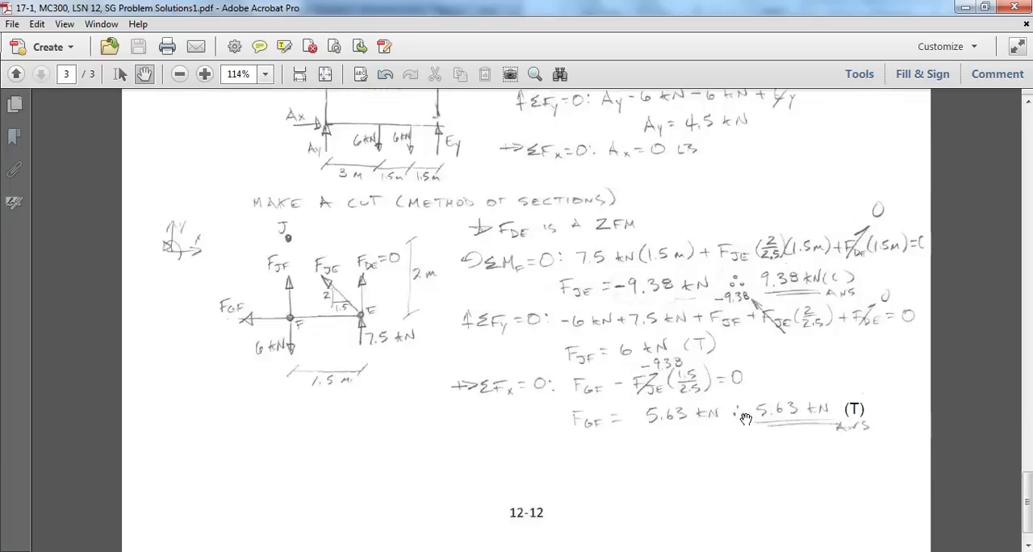
{"action": "scroll", "scroll_direction": "down", "scroll_amount": 3}
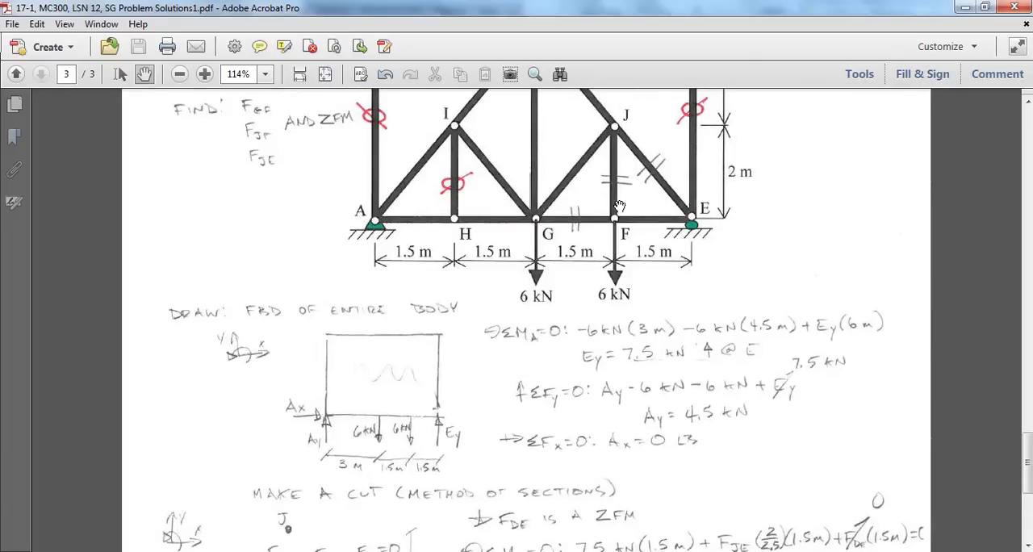
{"action": "scroll", "scroll_direction": "down", "scroll_amount": 3}
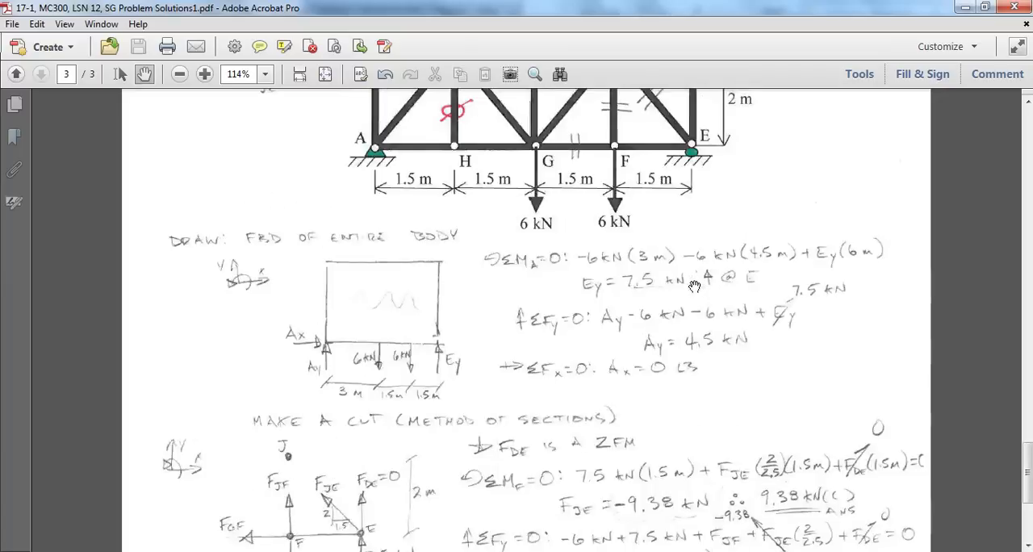
{"action": "scroll", "scroll_direction": "down", "scroll_amount": 3}
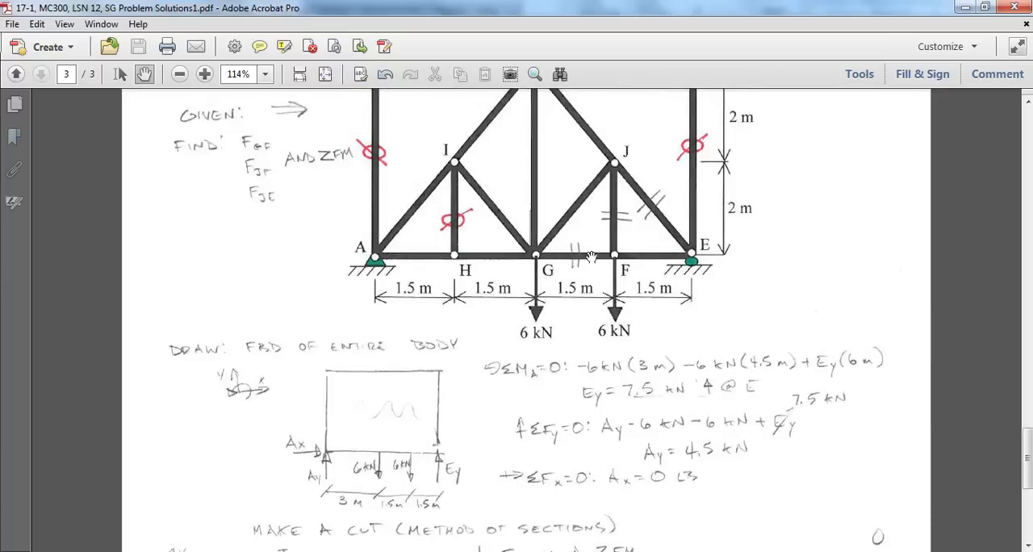
{"action": "mouse_move", "coordinate": [634, 431]}
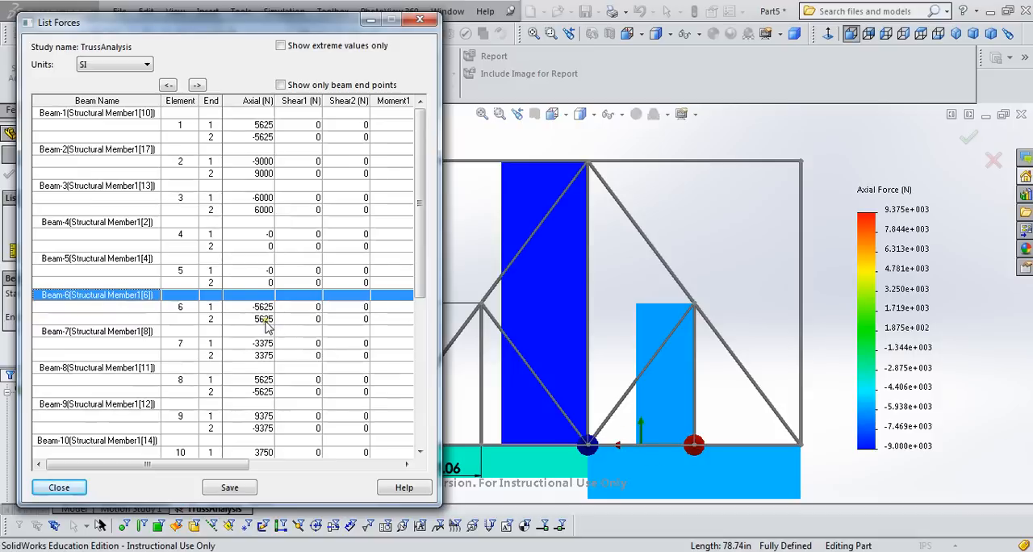
{"action": "mouse_move", "coordinate": [268, 331]}
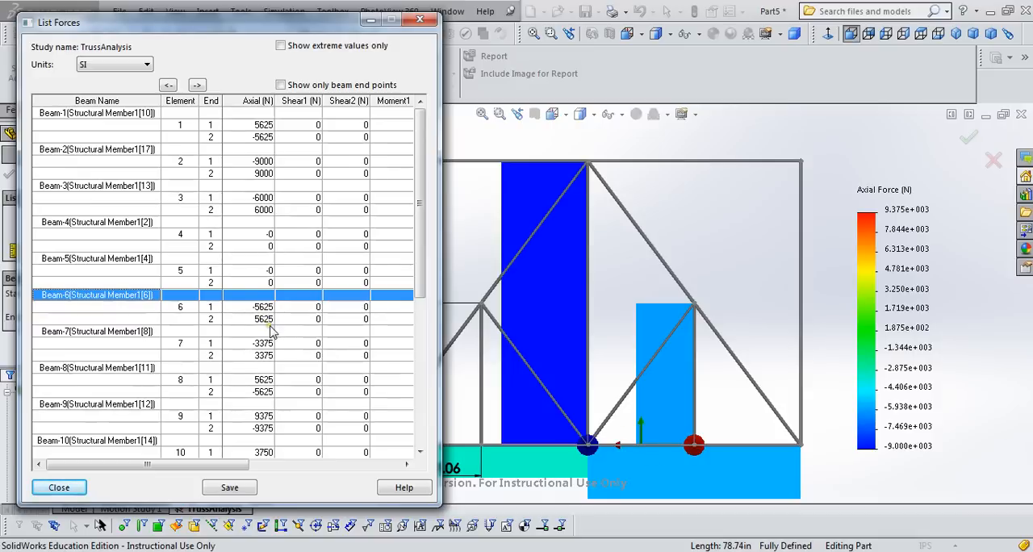
{"action": "mouse_move", "coordinate": [288, 325]}
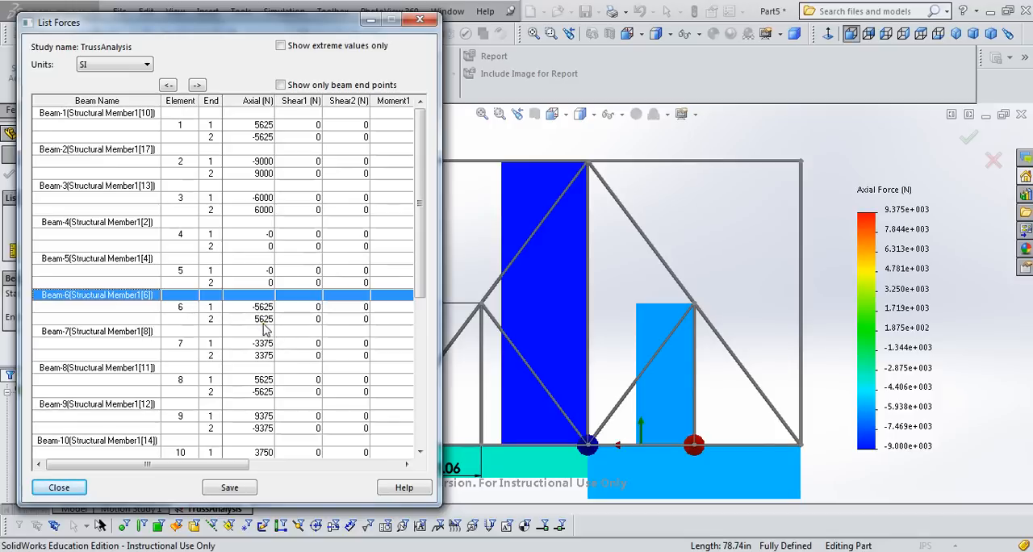
{"action": "mouse_move", "coordinate": [262, 329]}
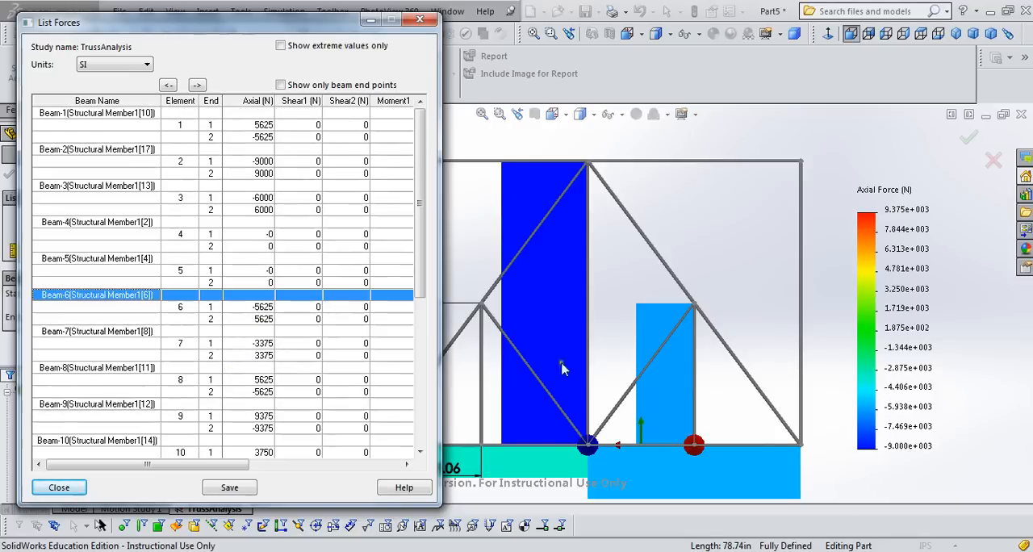
{"action": "mouse_move", "coordinate": [602, 489]}
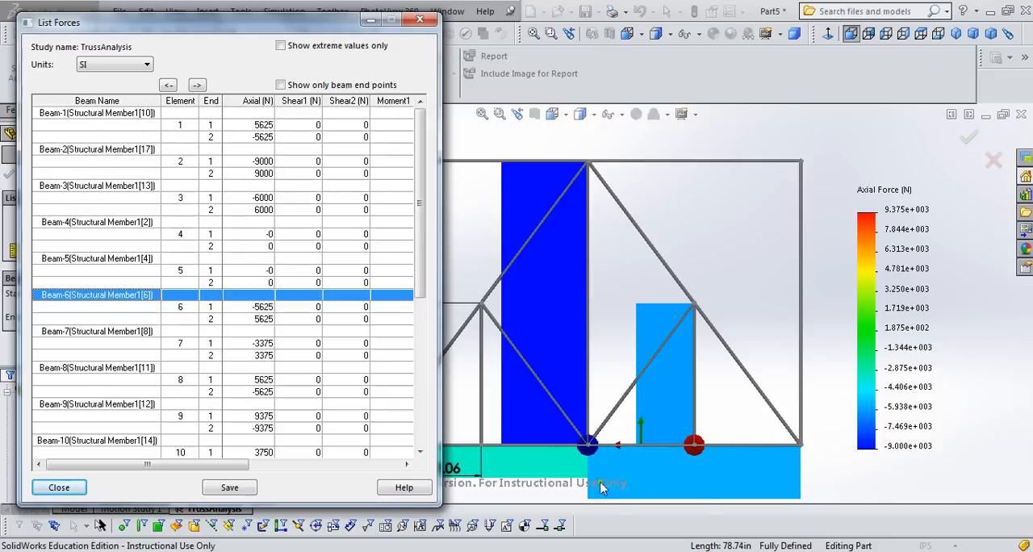
{"action": "mouse_move", "coordinate": [747, 474]}
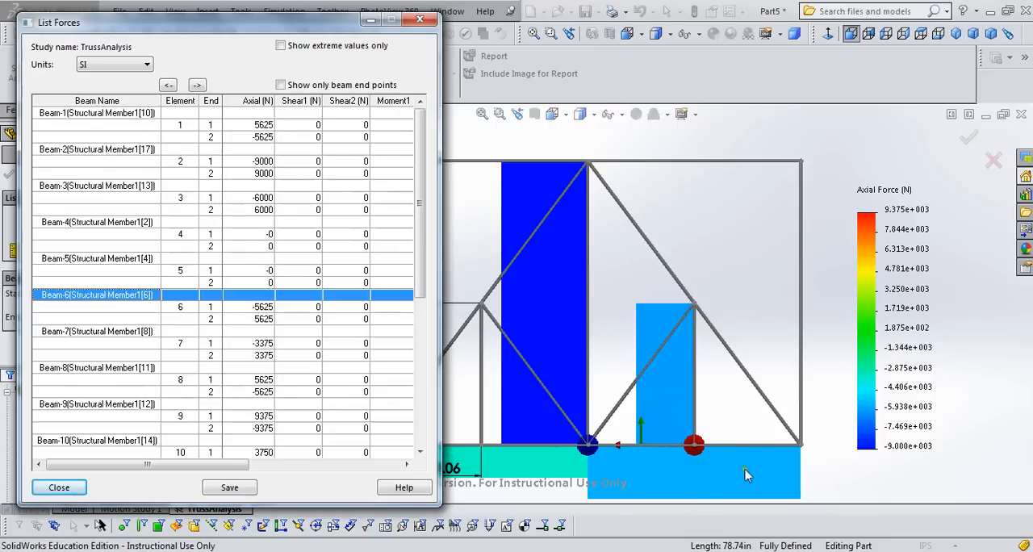
{"action": "mouse_move", "coordinate": [880, 416]}
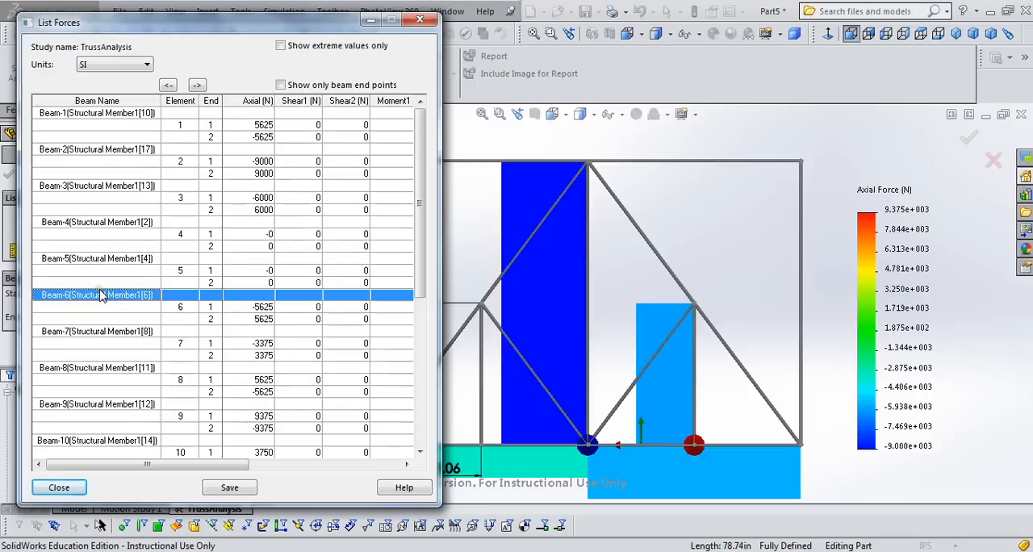
{"action": "mouse_move", "coordinate": [226, 329]}
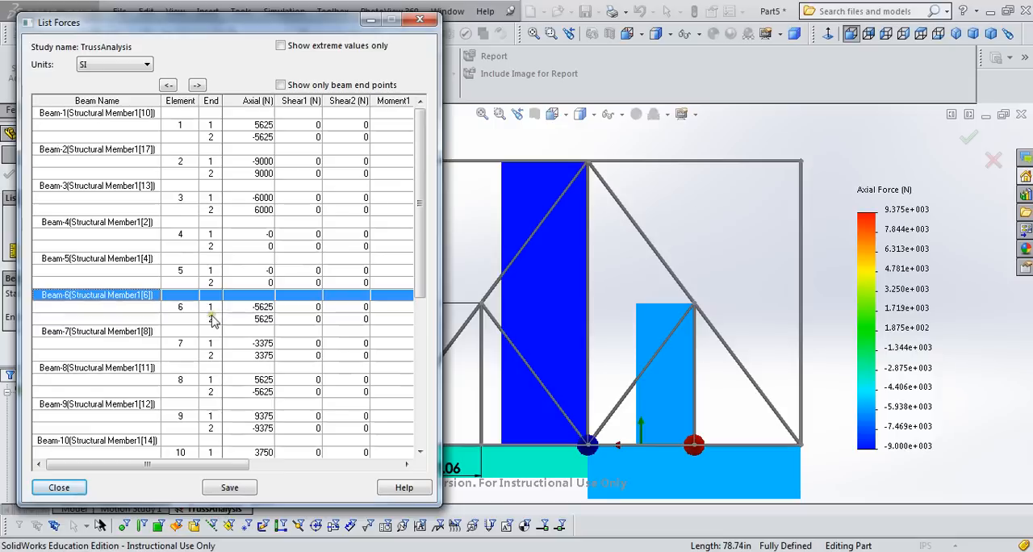
{"action": "mouse_move", "coordinate": [228, 133]}
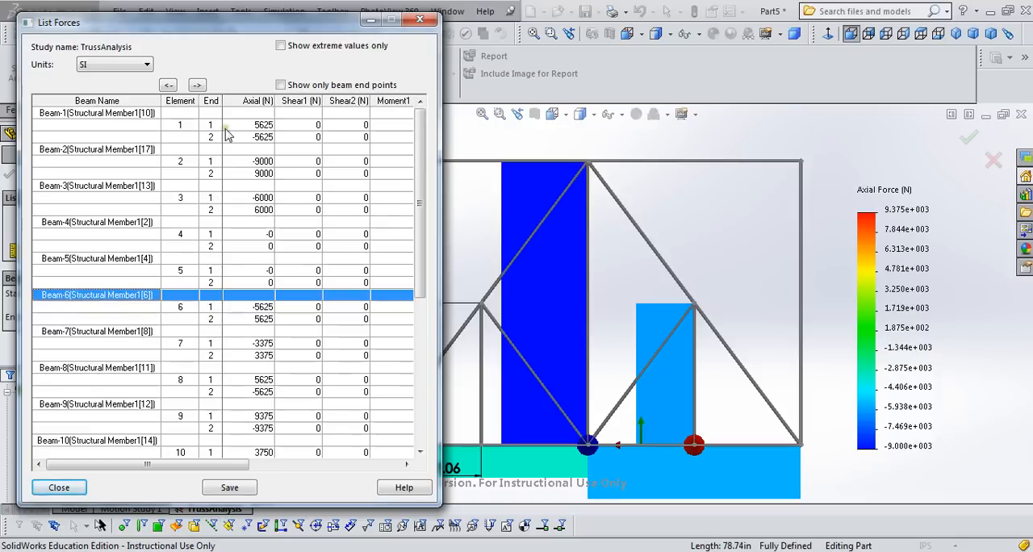
{"action": "mouse_move", "coordinate": [250, 329]}
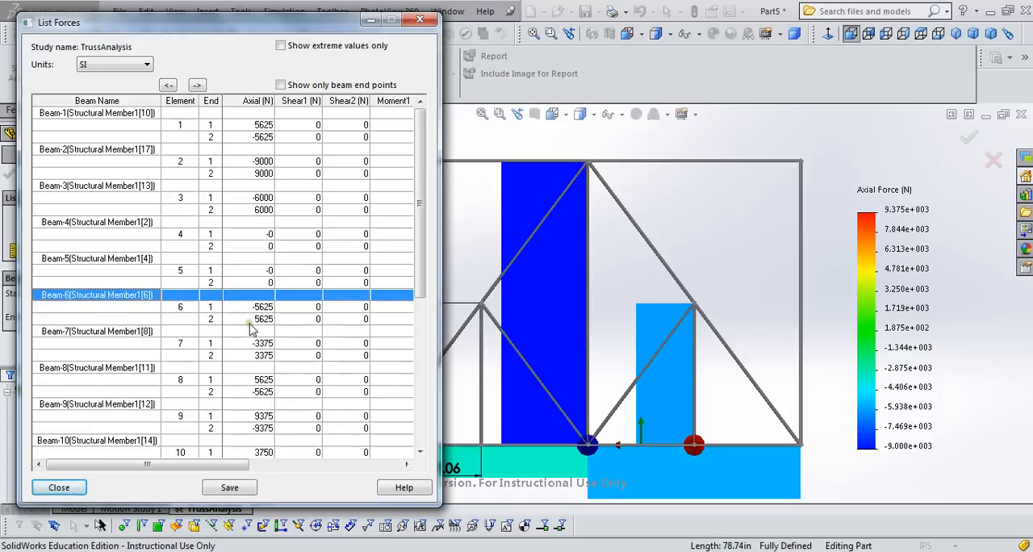
{"action": "mouse_move", "coordinate": [250, 329]}
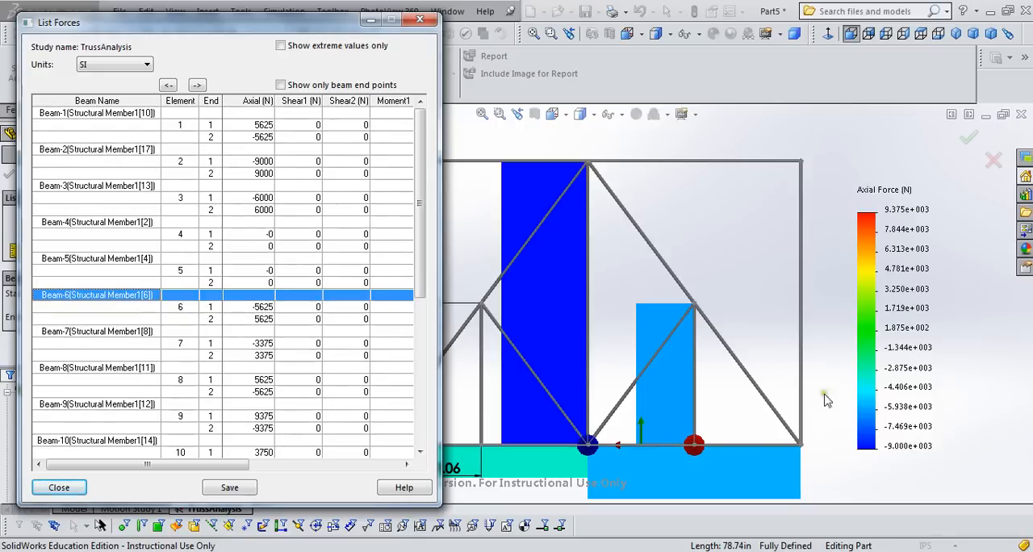
{"action": "mouse_move", "coordinate": [842, 409]}
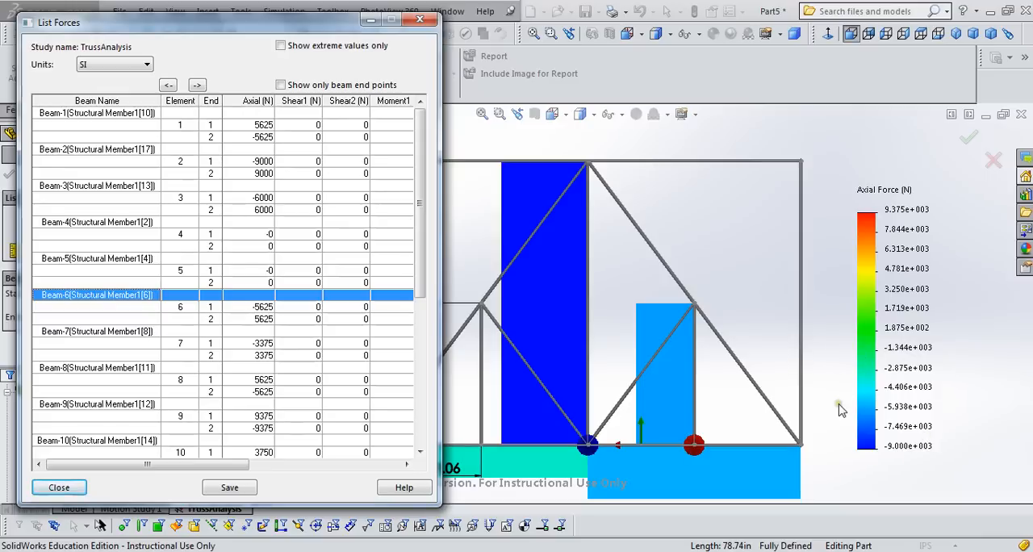
{"action": "mouse_move", "coordinate": [898, 280]}
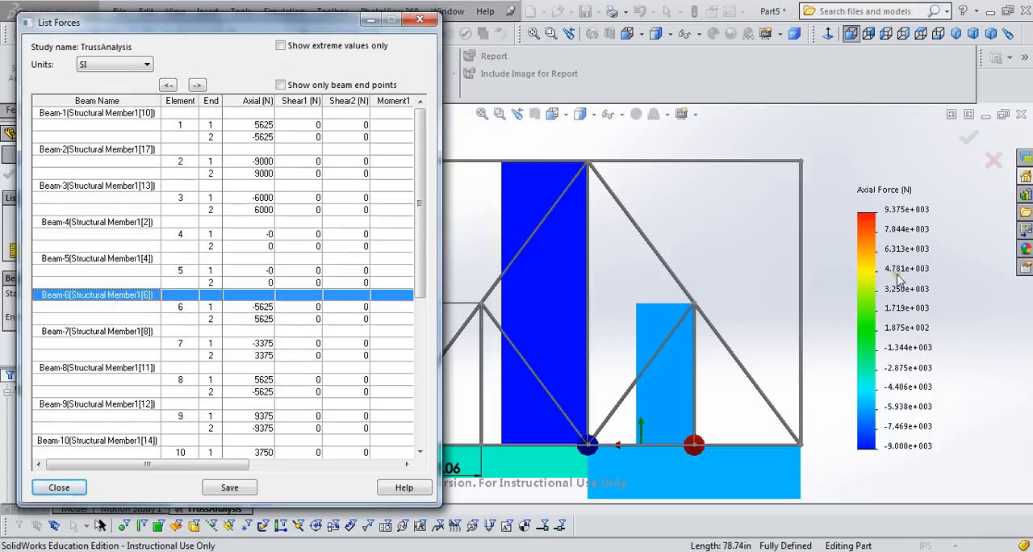
{"action": "mouse_move", "coordinate": [705, 280]}
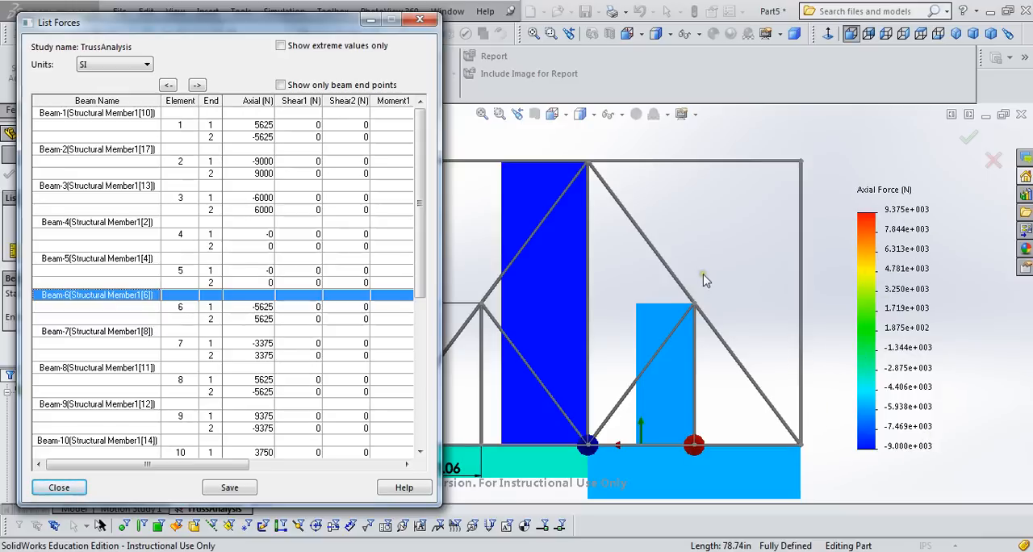
{"action": "mouse_move", "coordinate": [244, 274]}
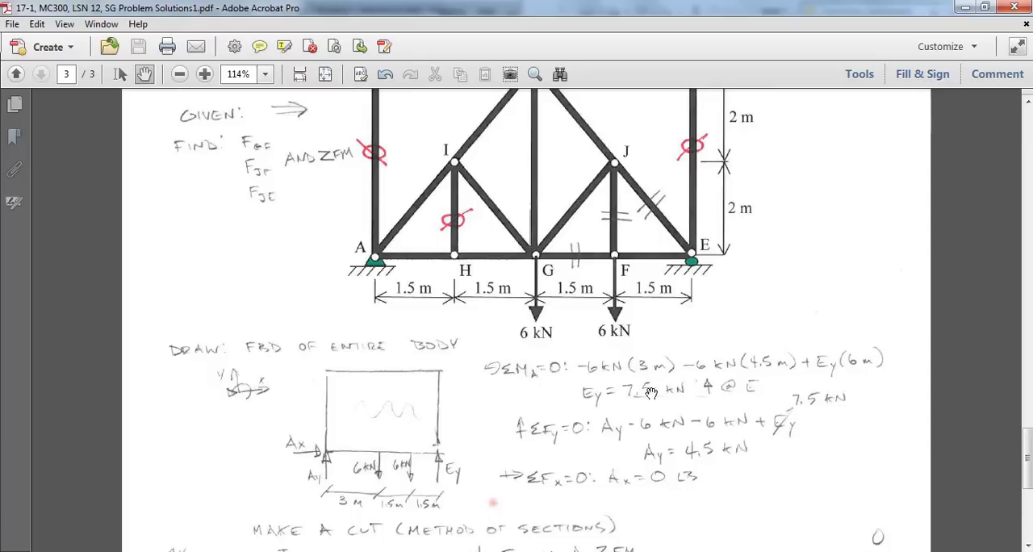
{"action": "scroll", "scroll_direction": "down", "scroll_amount": 3}
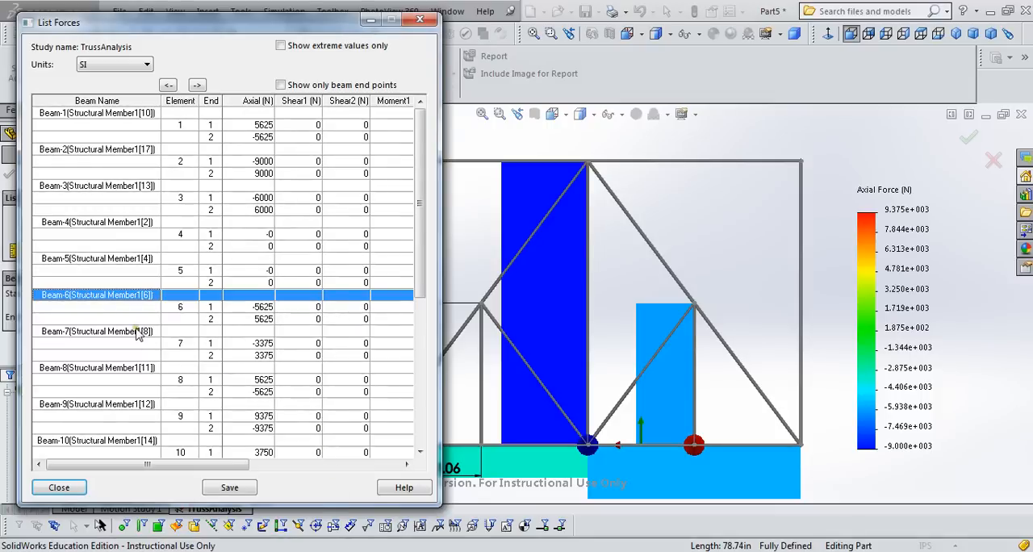
Step: Highlight Beam-8, Beam-9 and Beam-3 on the truss from the List Forces table
{"action": "left_click", "coordinate": [95, 368]}
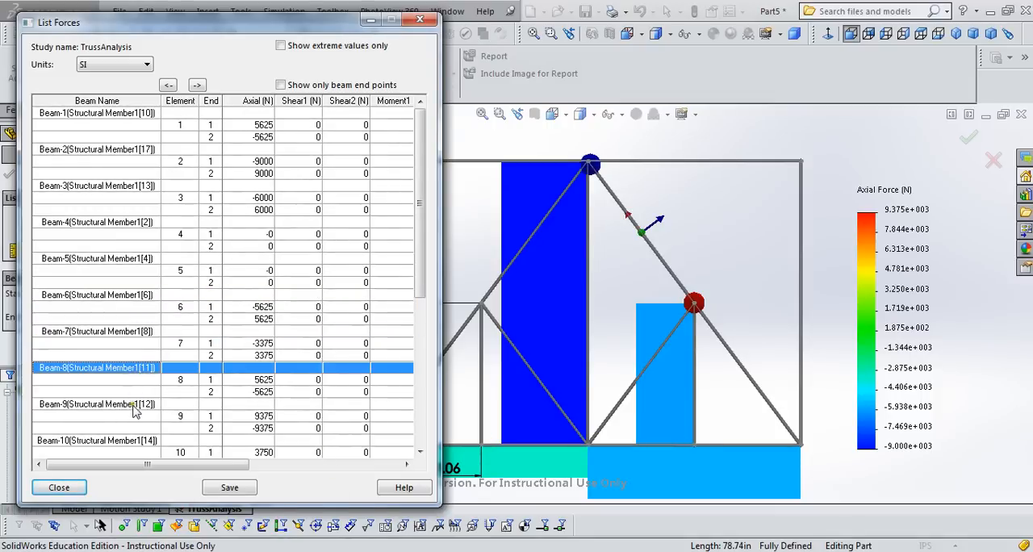
{"action": "left_click", "coordinate": [97, 404]}
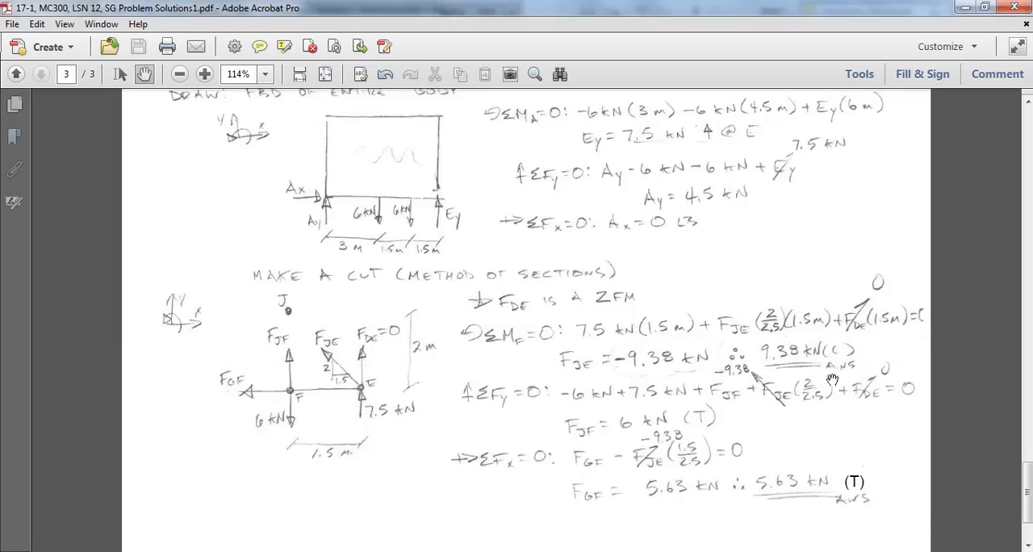
{"action": "mouse_move", "coordinate": [599, 438]}
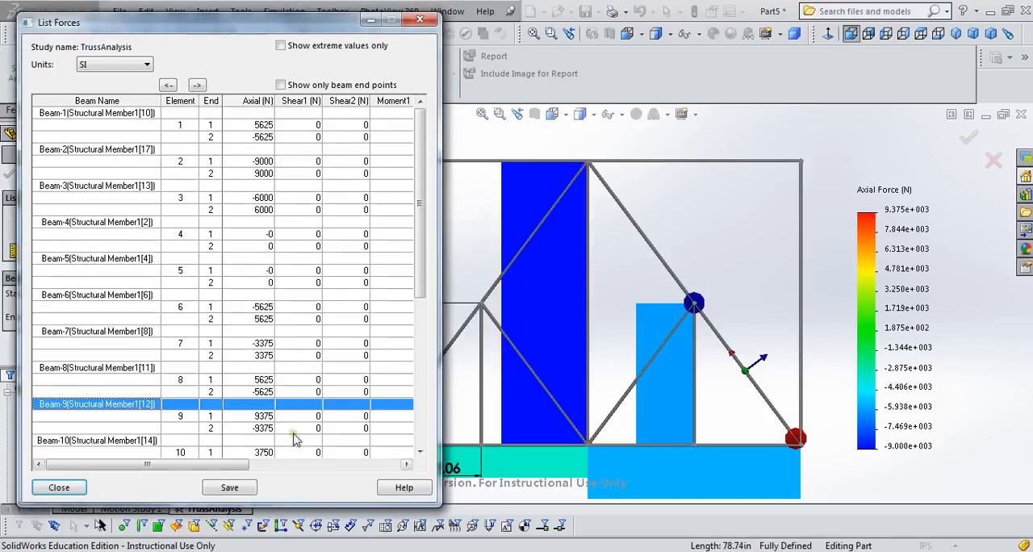
{"action": "mouse_move", "coordinate": [169, 358]}
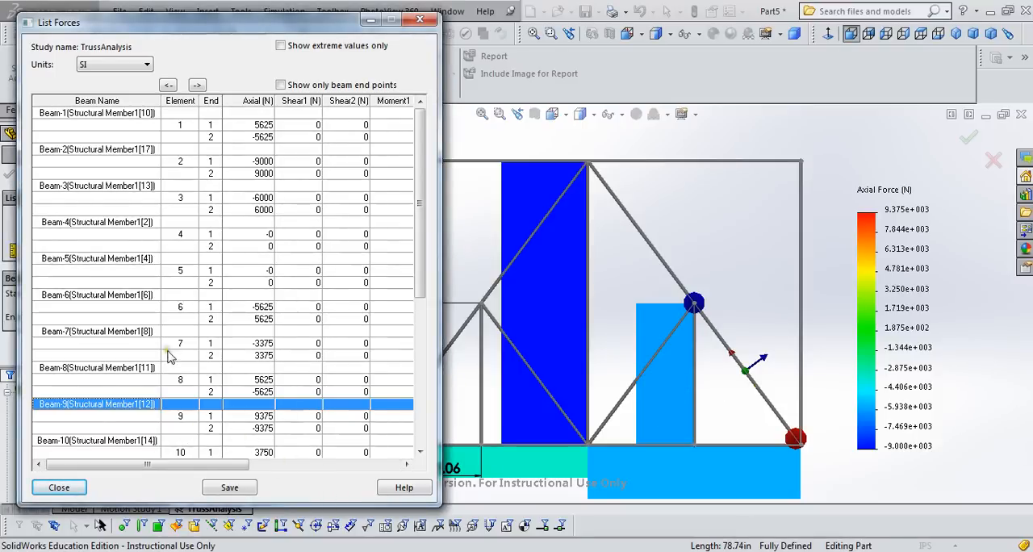
{"action": "left_click", "coordinate": [96, 186]}
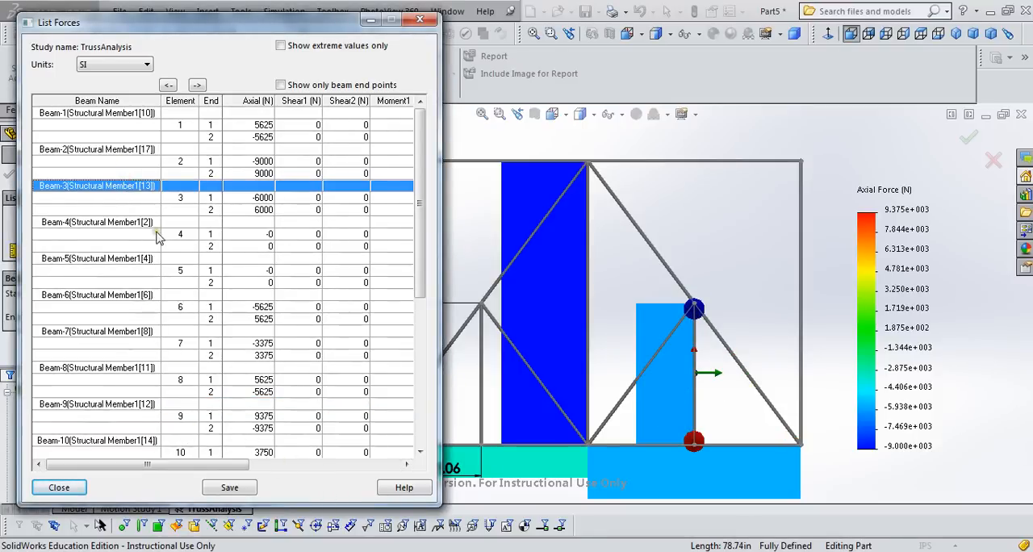
{"action": "mouse_move", "coordinate": [214, 224]}
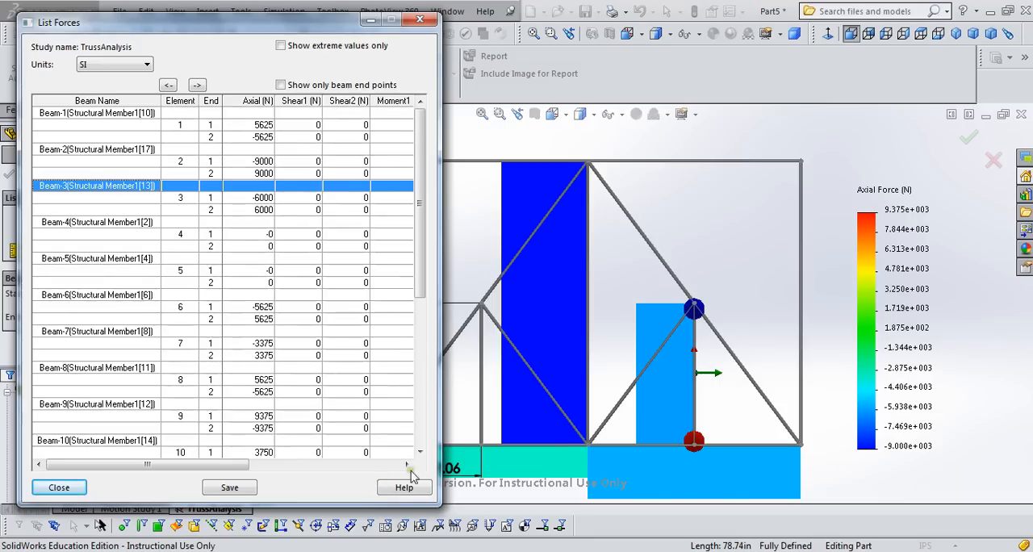
{"action": "mouse_move", "coordinate": [541, 404]}
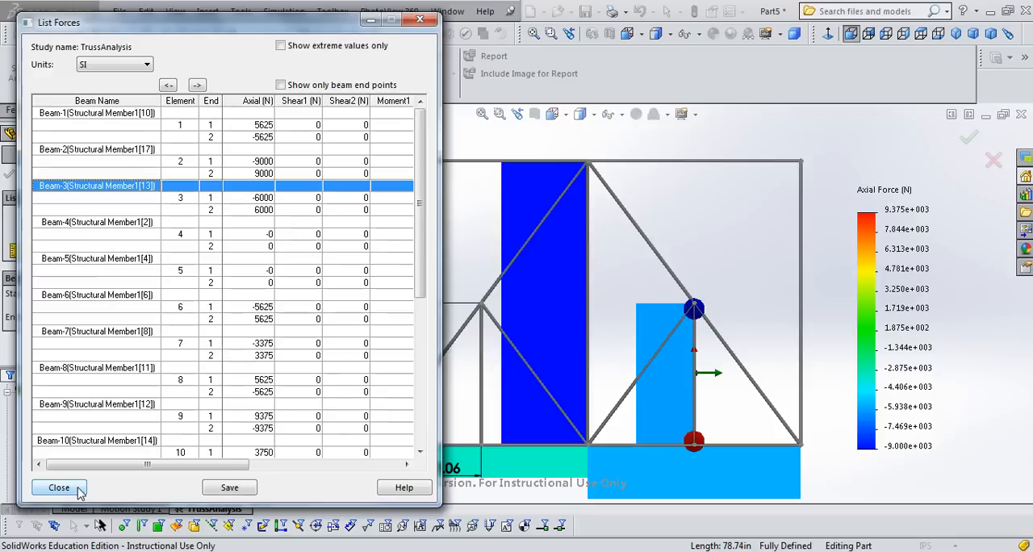
Step: Close List Forces and expand Part5 to list its seventeen solid bodies
{"action": "left_click", "coordinate": [58, 487]}
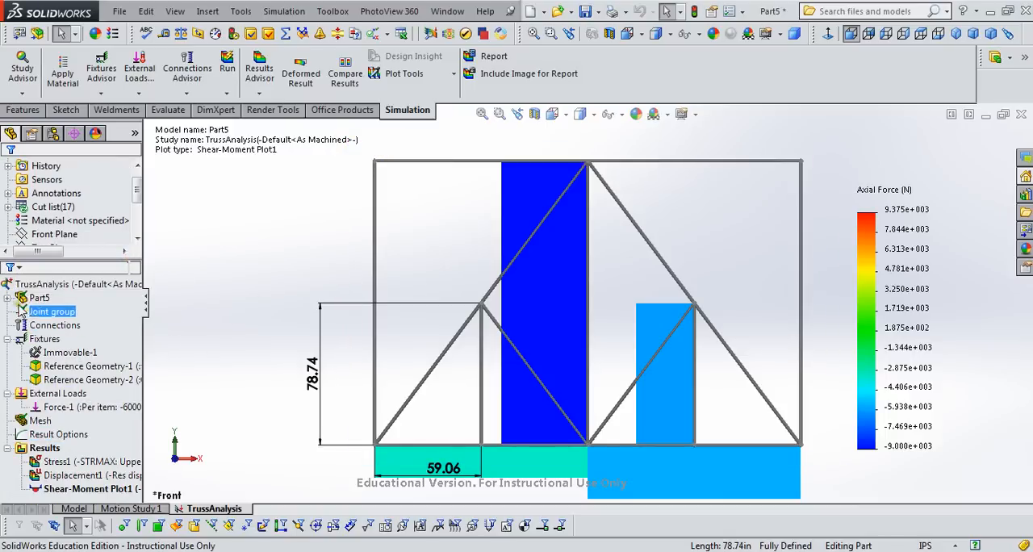
{"action": "left_click", "coordinate": [8, 283]}
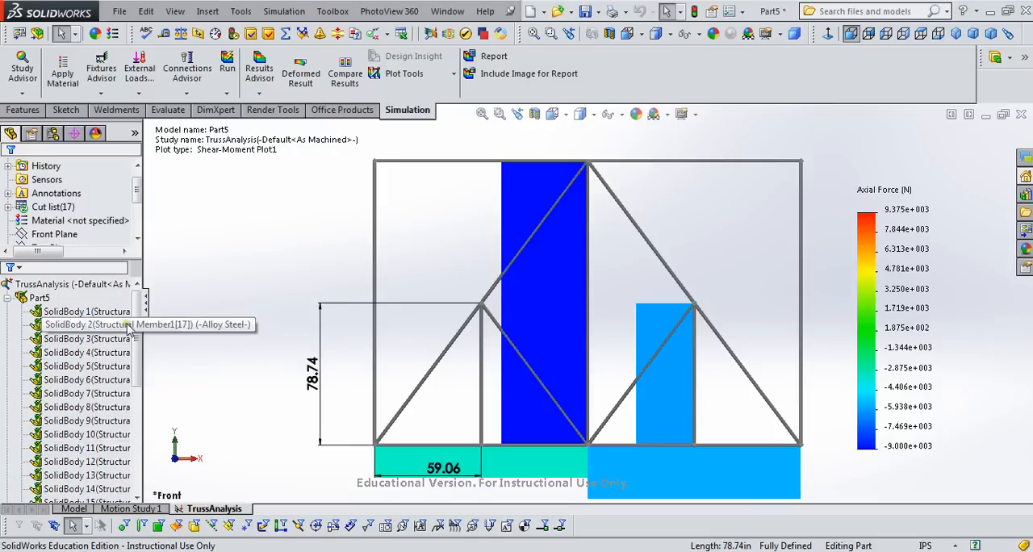
{"action": "mouse_move", "coordinate": [289, 467]}
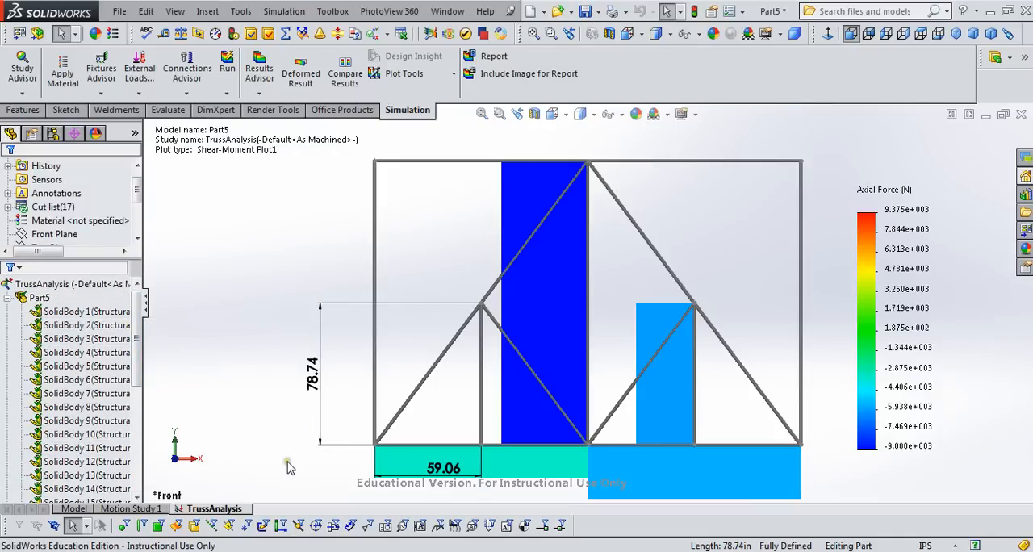